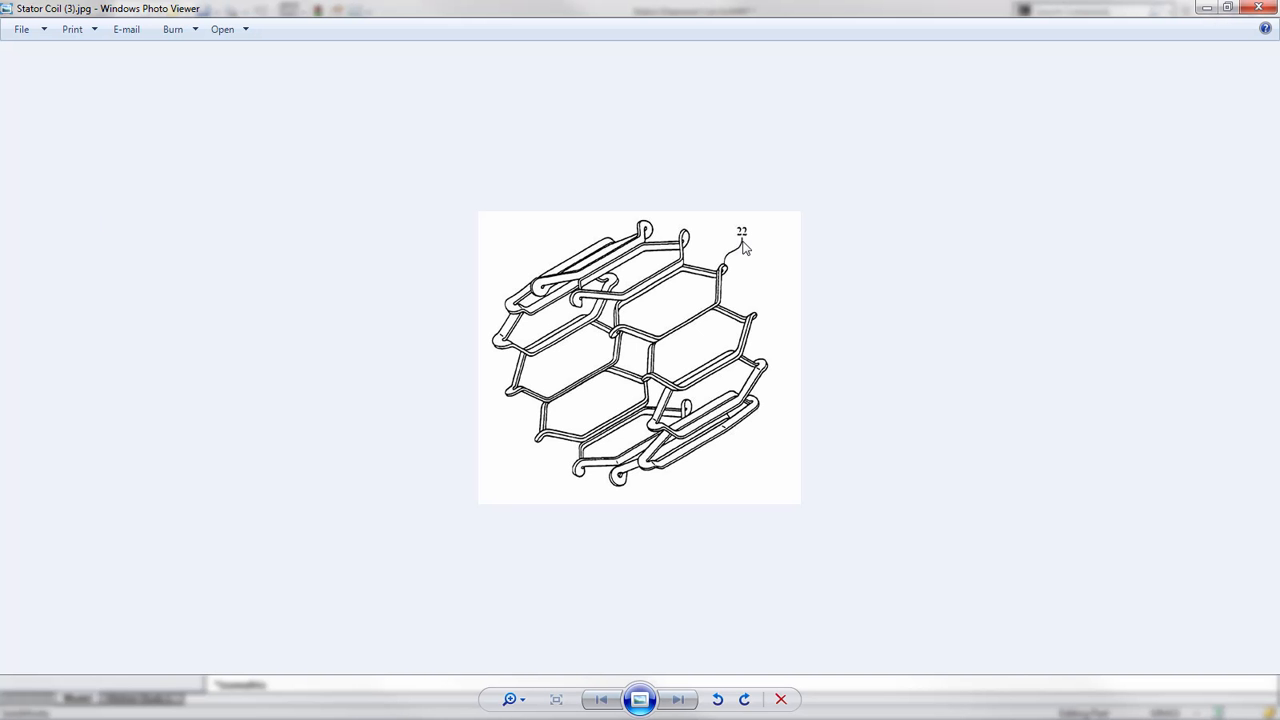
mouse_move(744, 272)
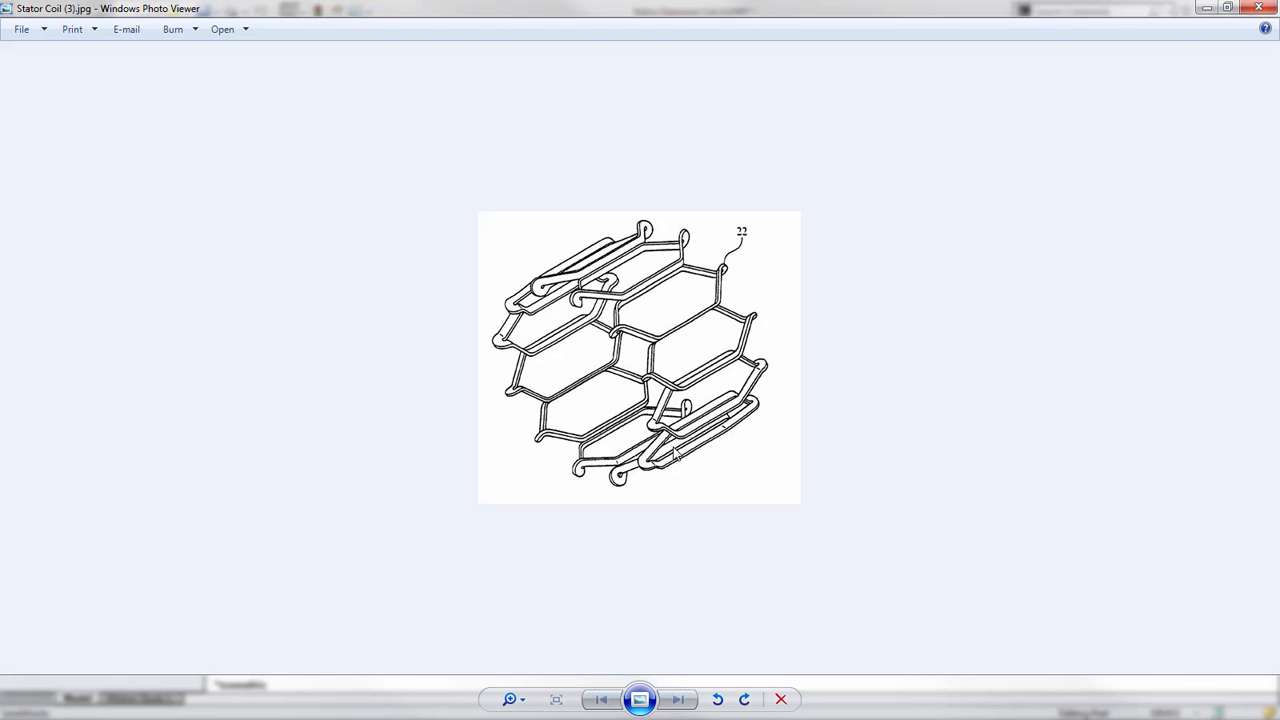
mouse_move(712, 424)
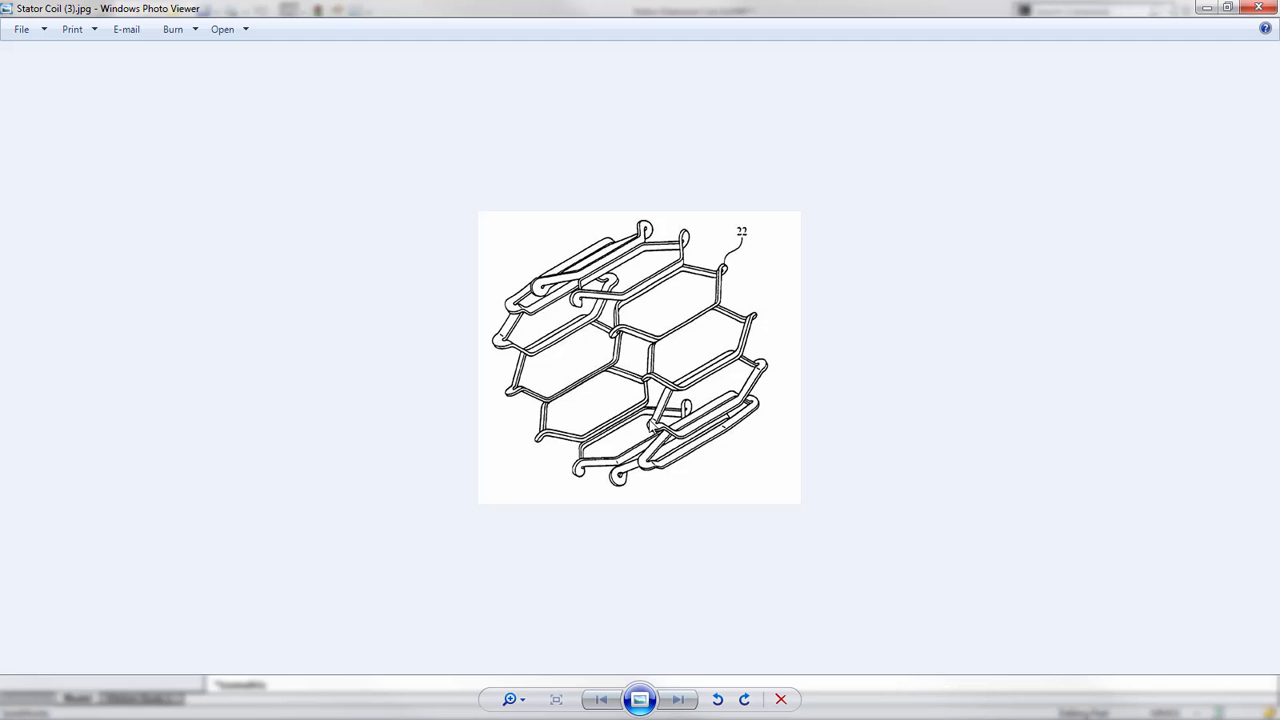
mouse_move(584, 308)
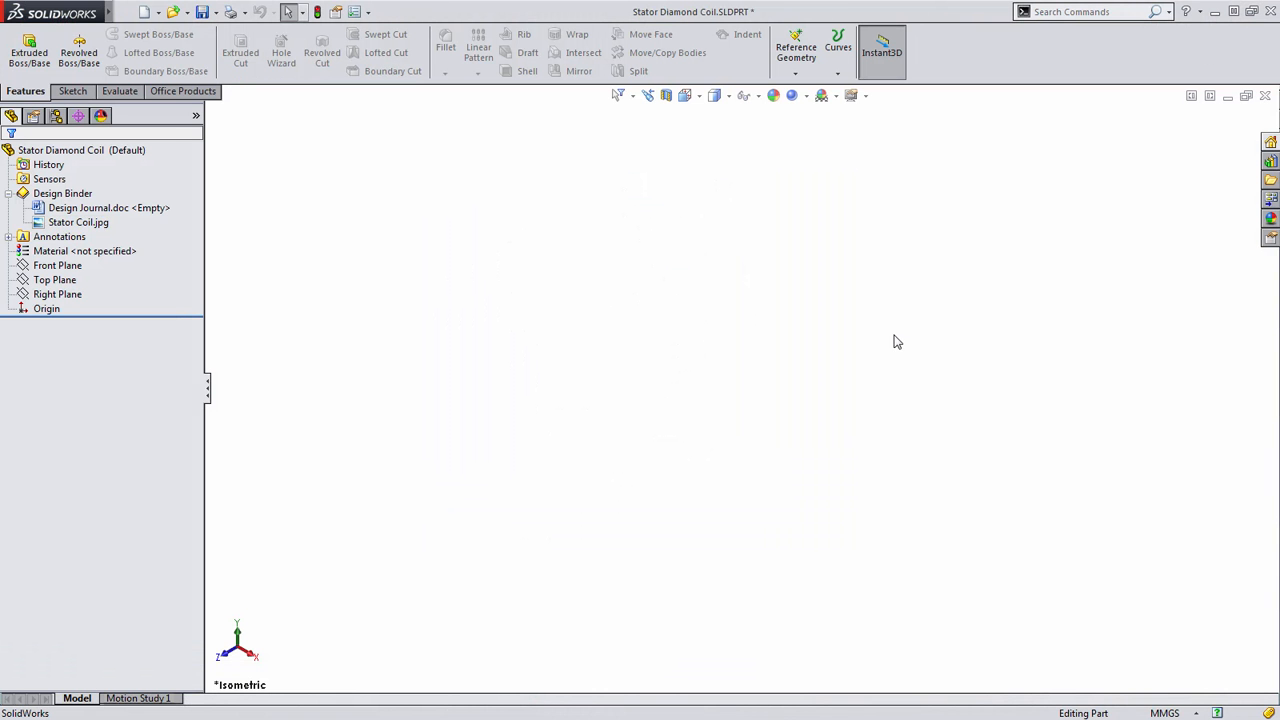
Start a sketch on the Top Plane and draw the Ø80 construction circle at the origin.
left_click(56, 280)
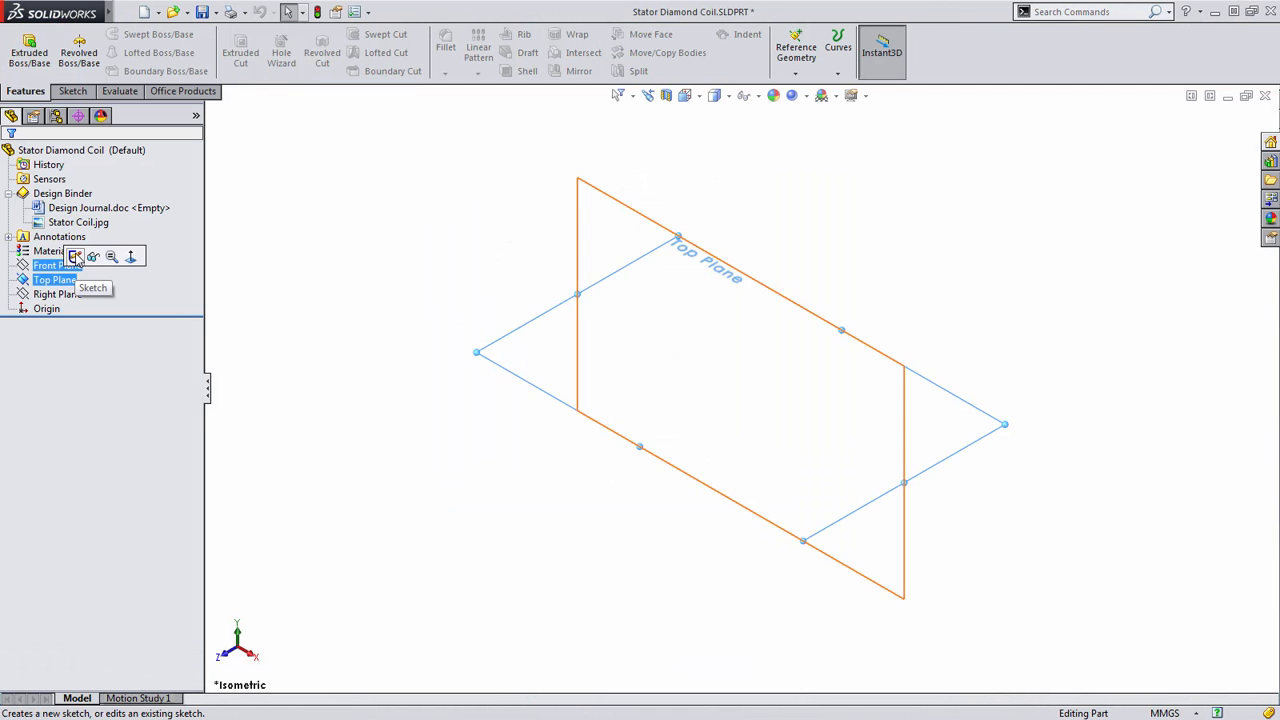
left_click(76, 256)
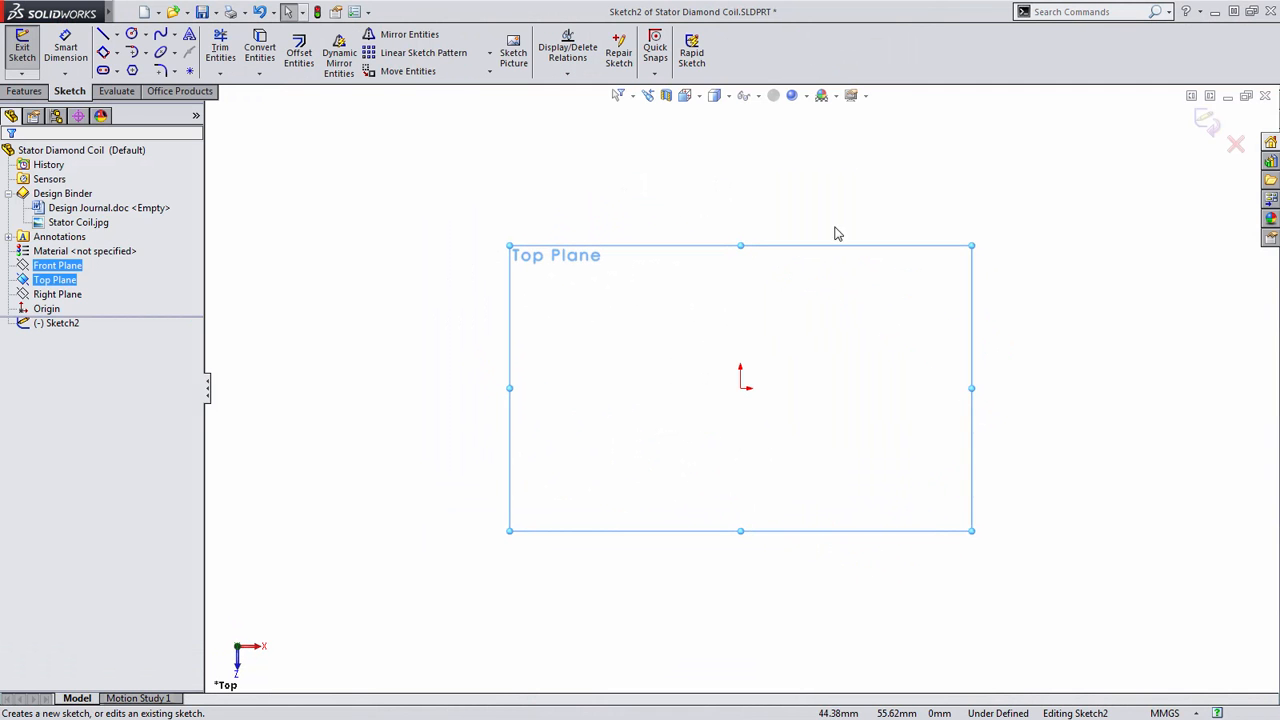
left_click(104, 32)
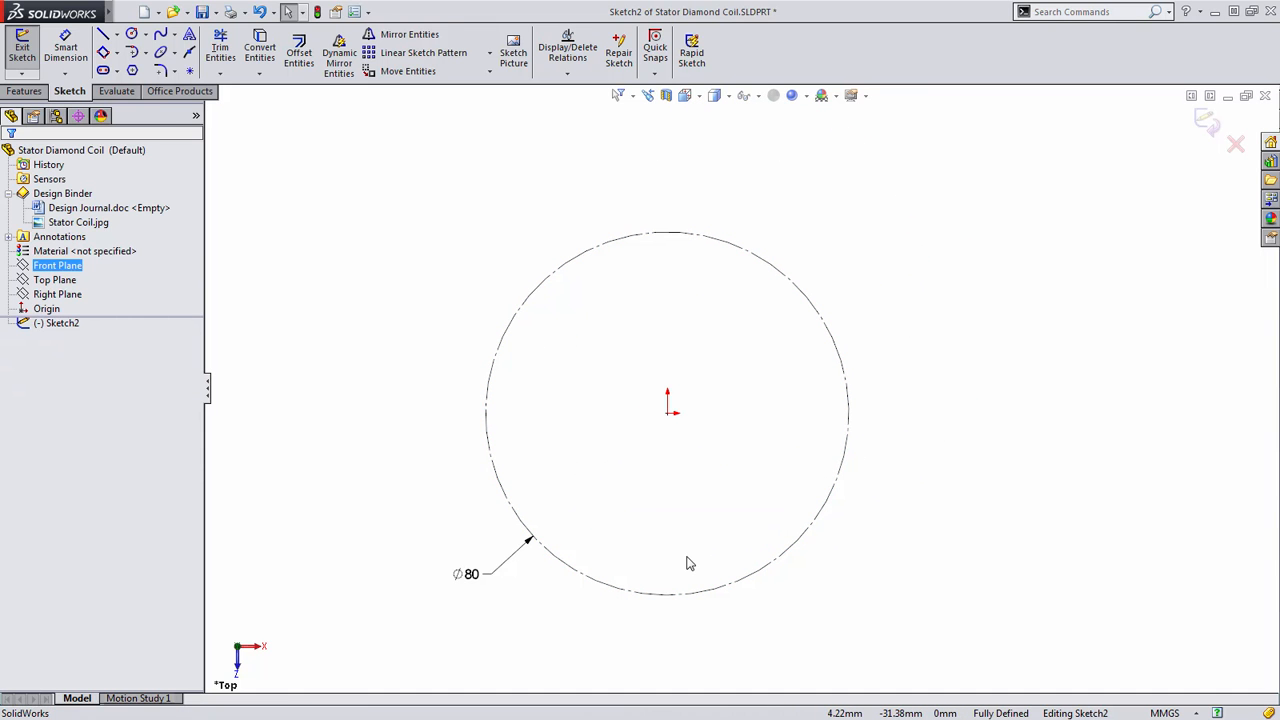
mouse_move(648, 572)
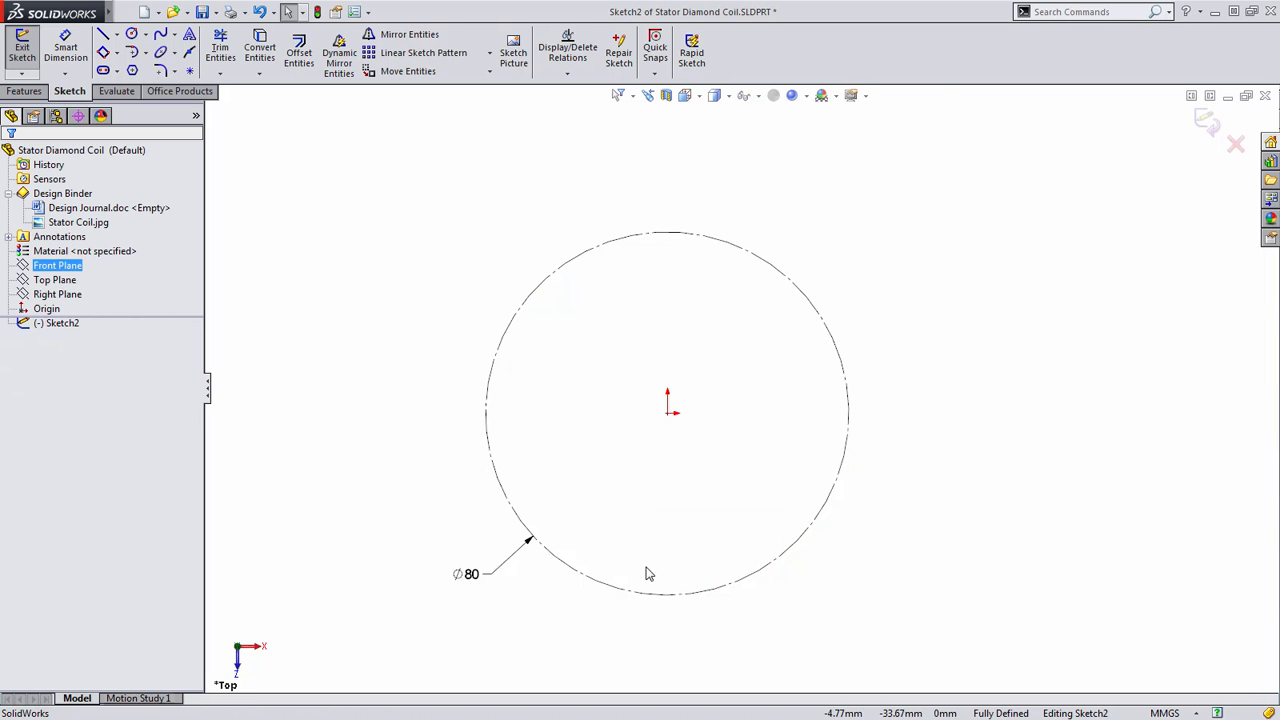
Draw the short lines below the circle, set their 45° angle and 5 mm length.
left_click(102, 32)
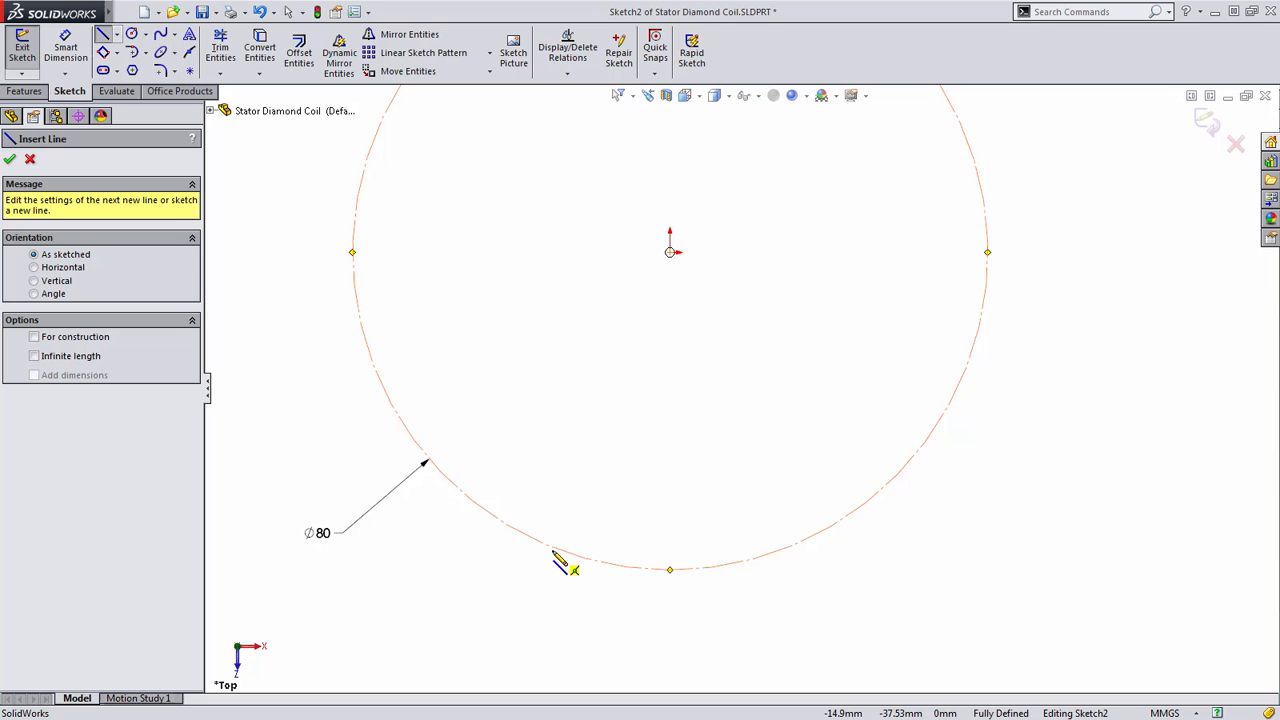
mouse_move(560, 560)
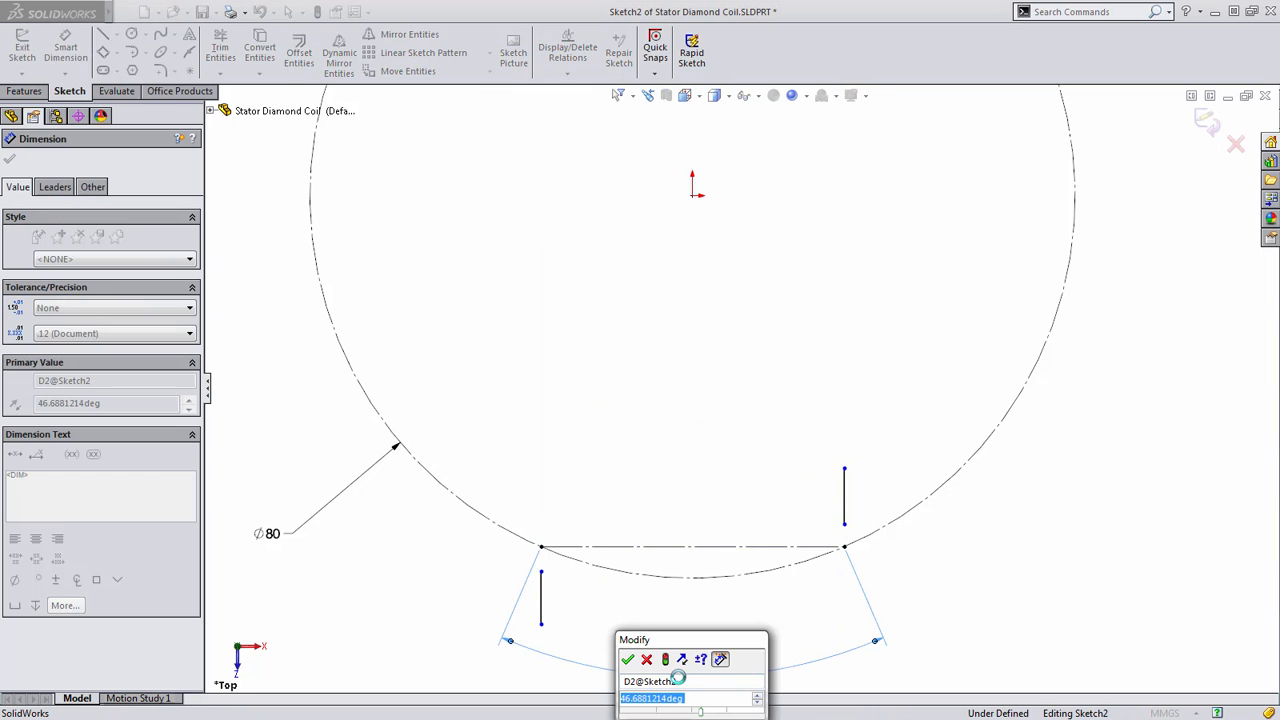
left_click(628, 660)
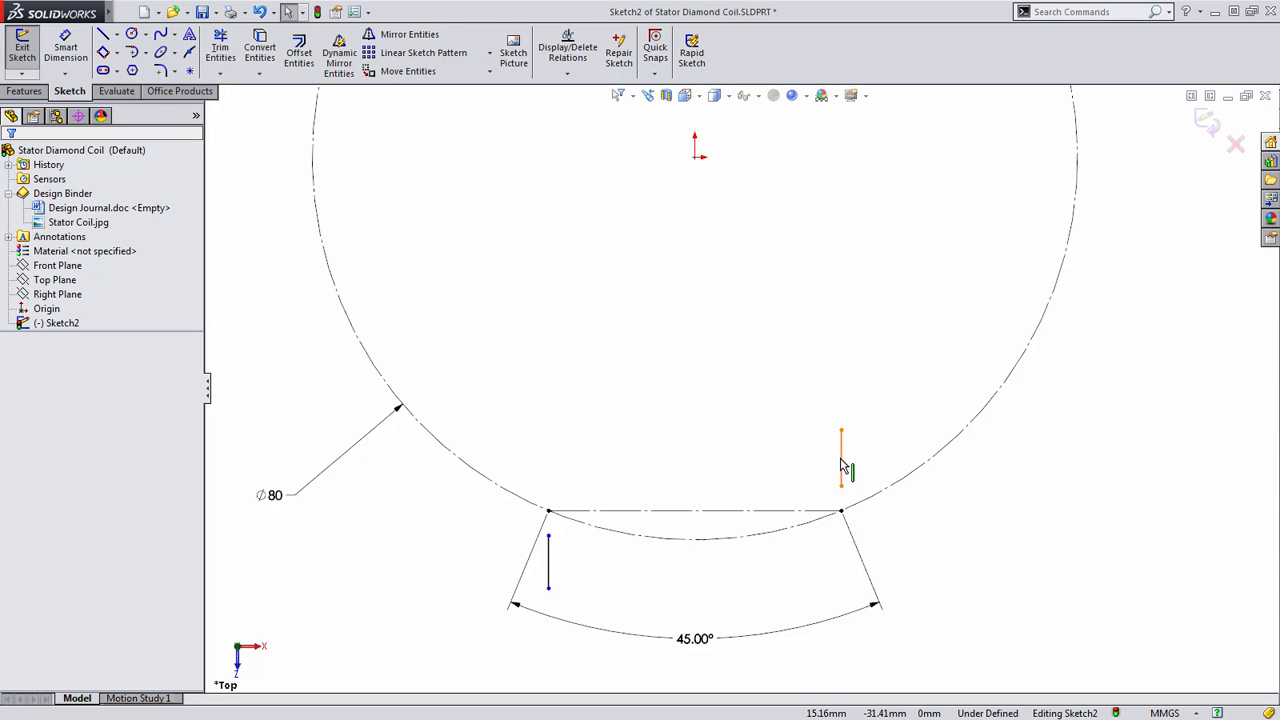
mouse_move(844, 470)
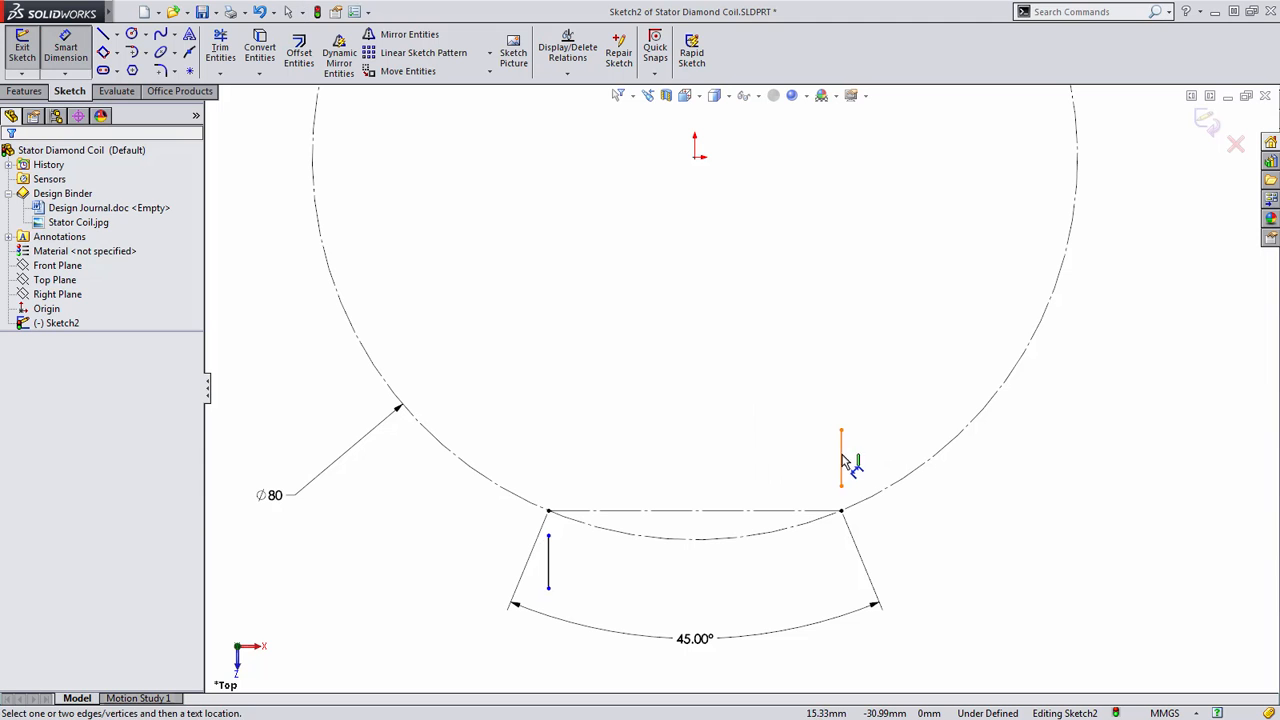
left_click(840, 456)
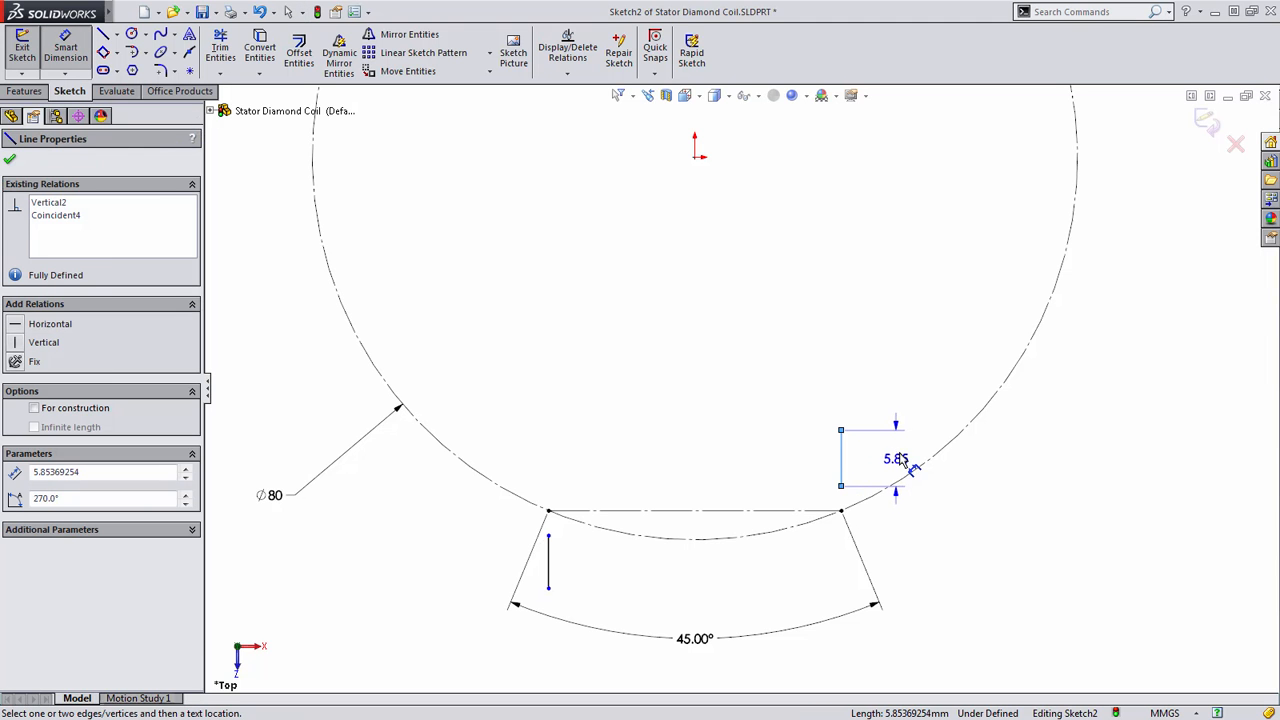
left_click(898, 462)
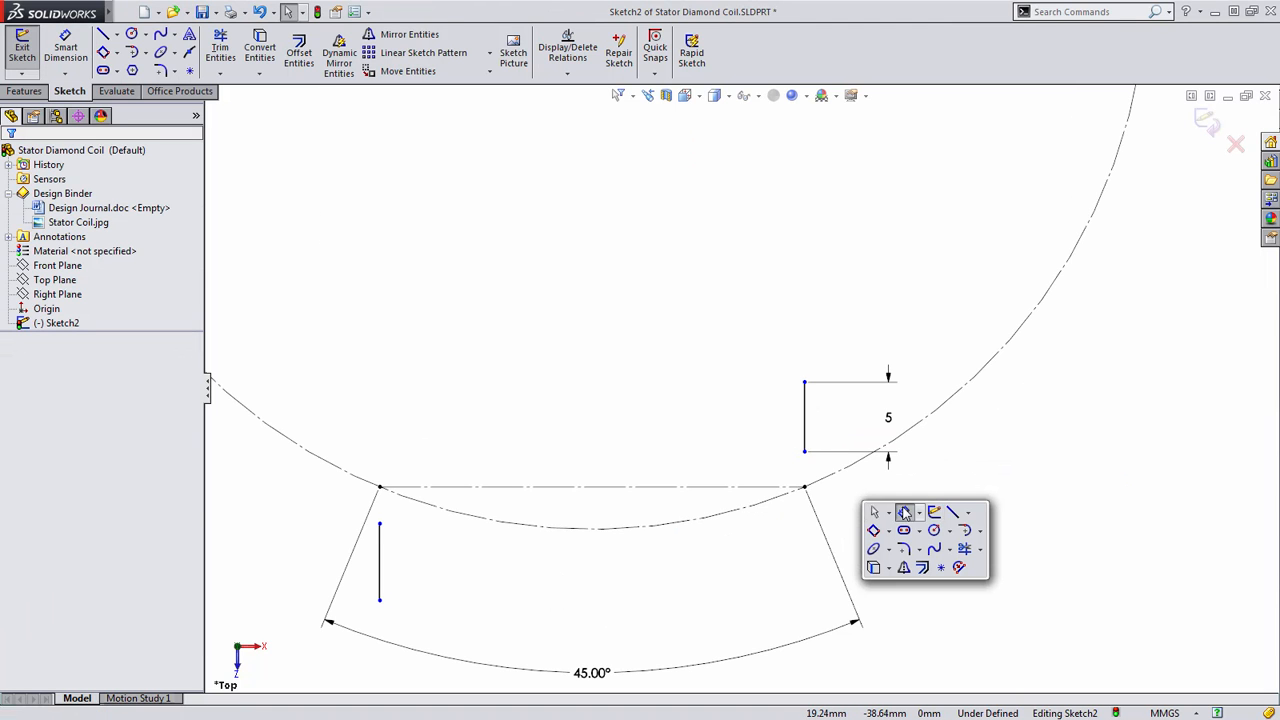
Dimension the right and left line endpoints at 0.50 mm offsets to fully define the sketch.
left_click(804, 488)
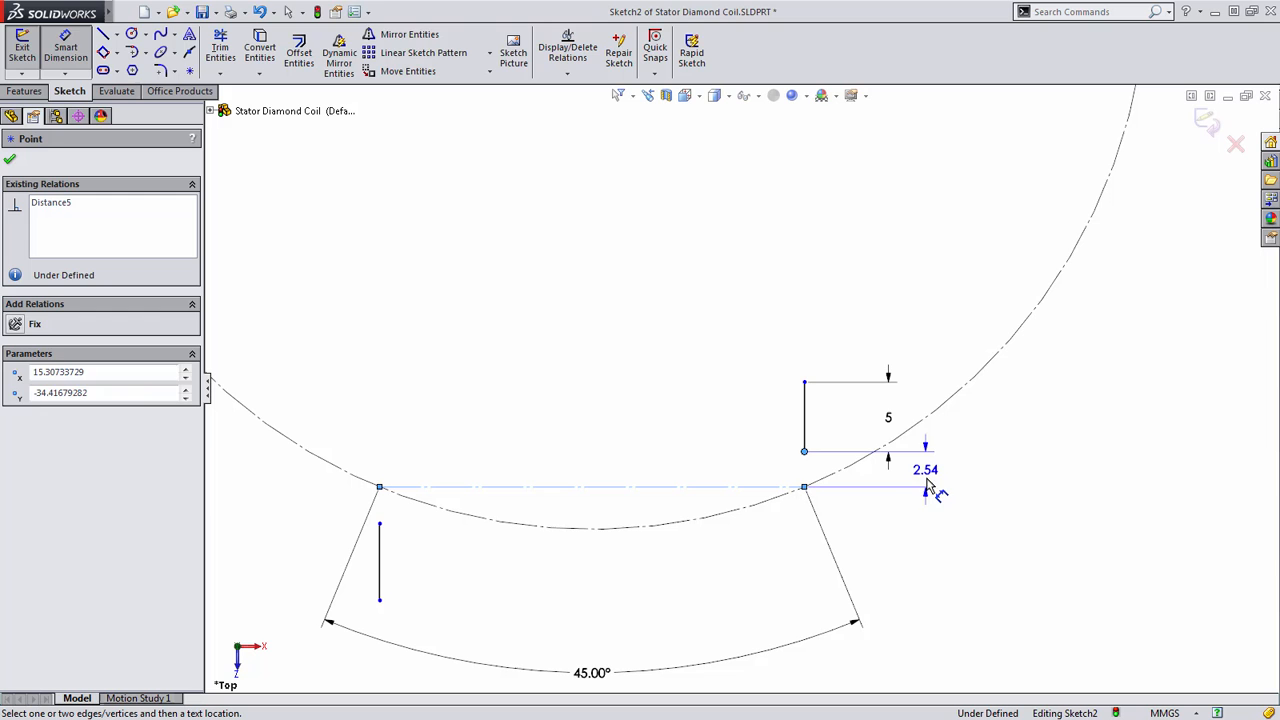
left_click(924, 468)
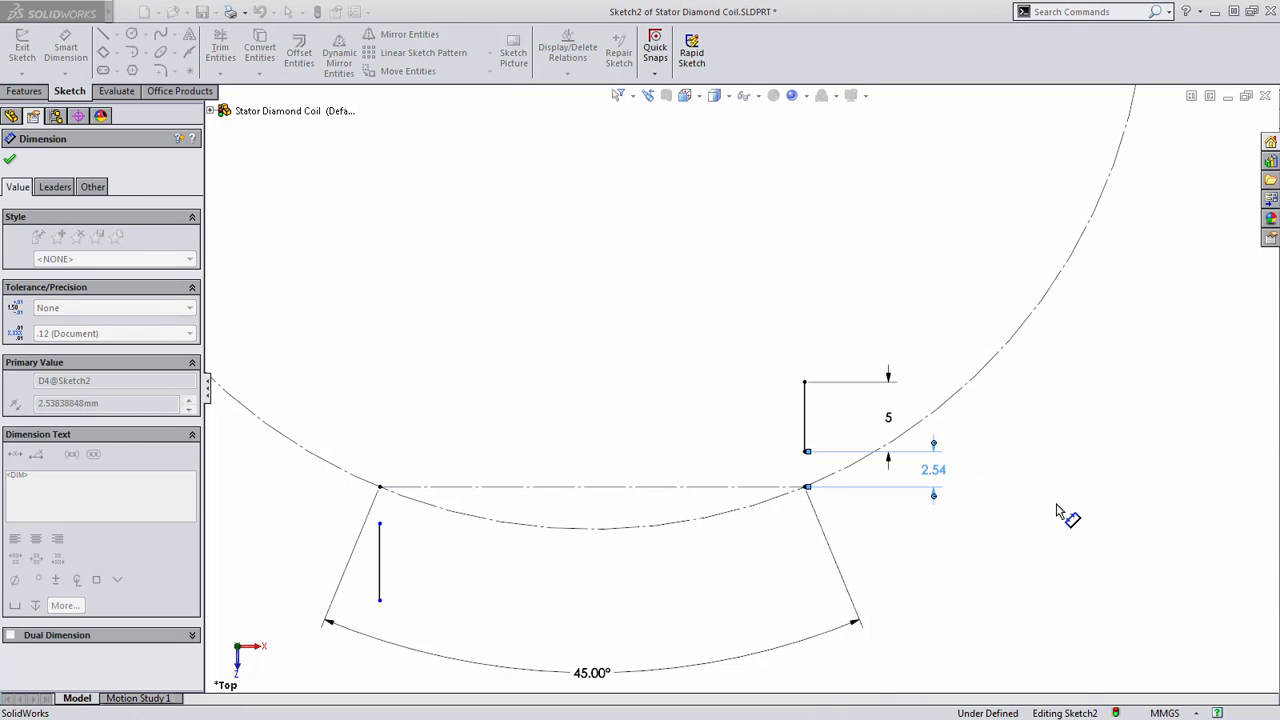
left_click(10, 160)
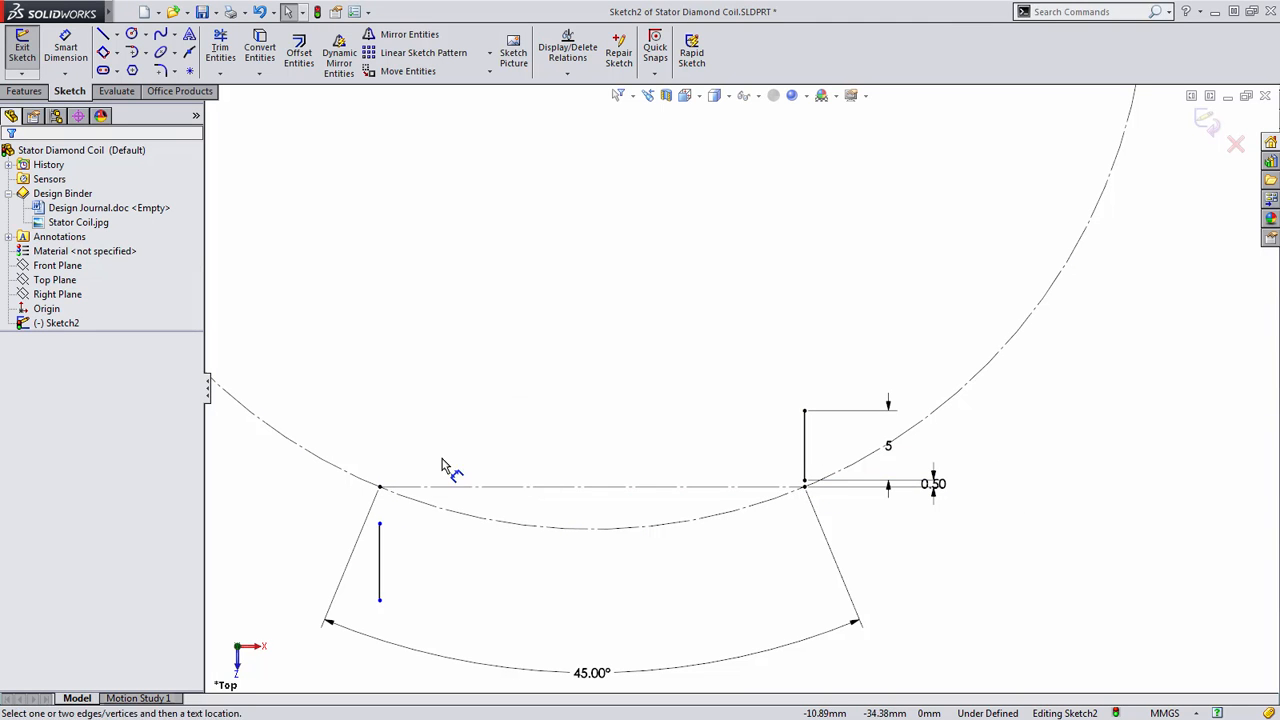
left_click(378, 488)
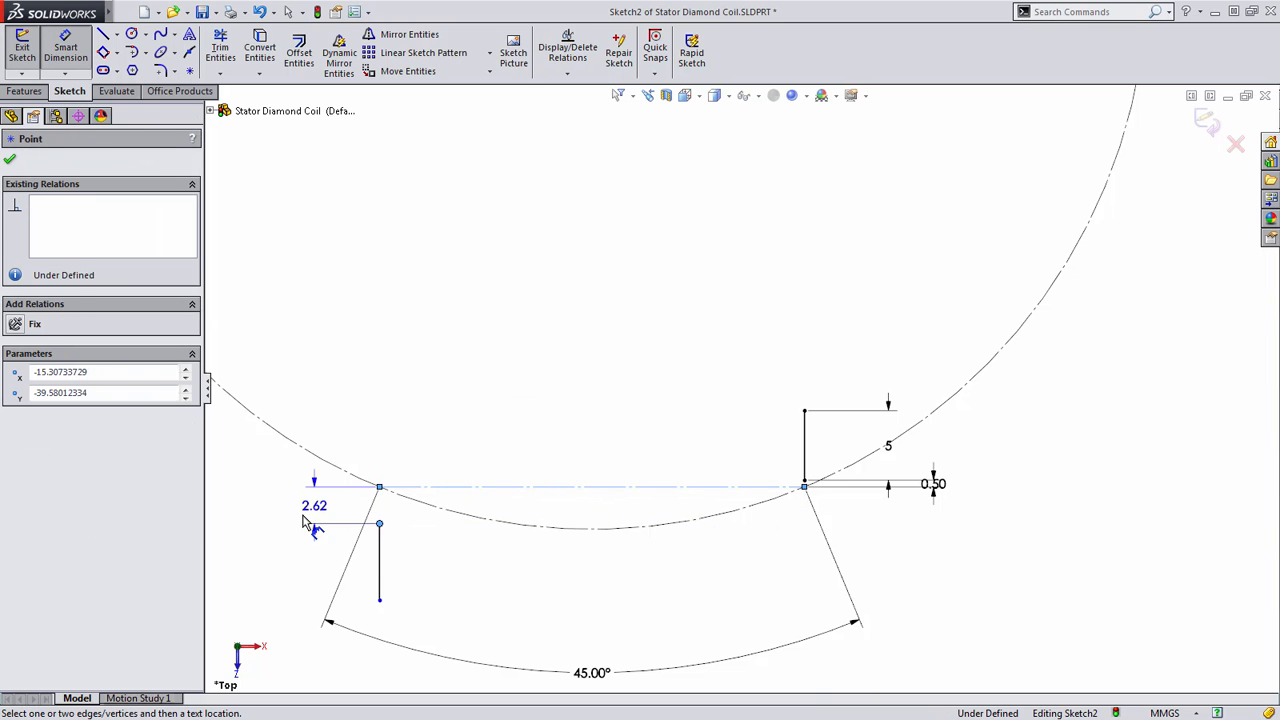
left_click(314, 504)
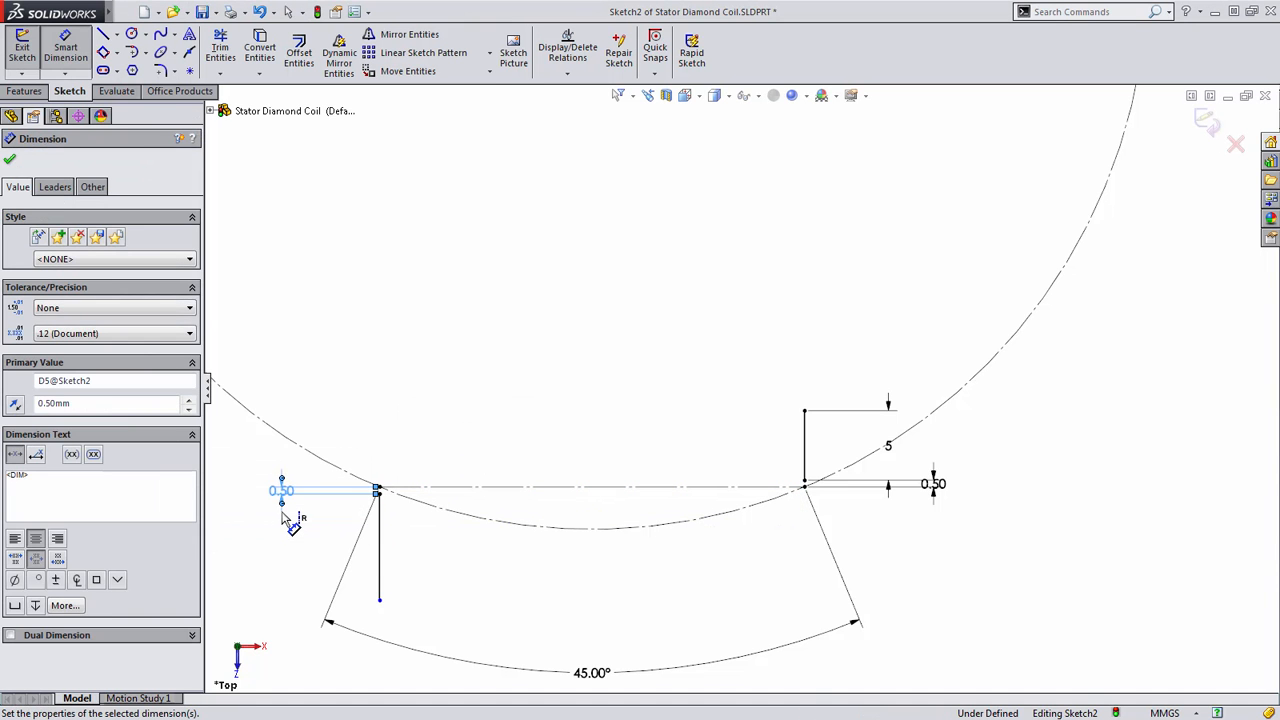
left_click(12, 160)
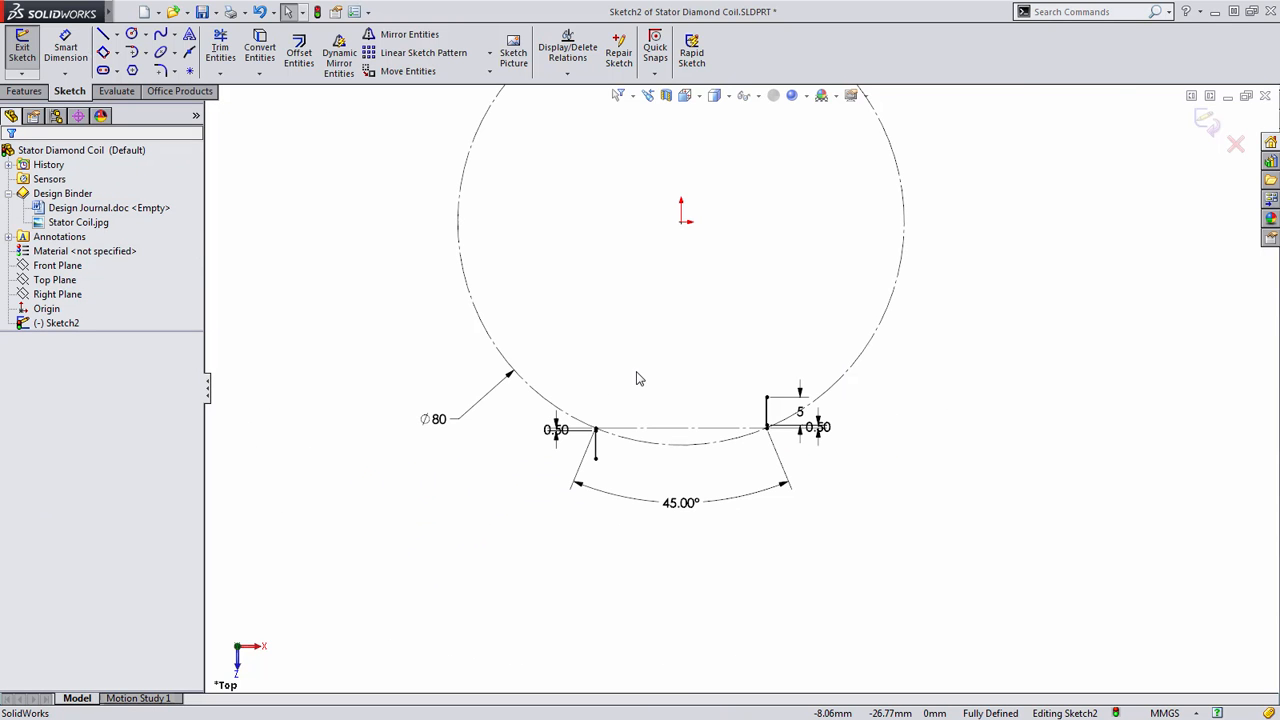
mouse_move(640, 378)
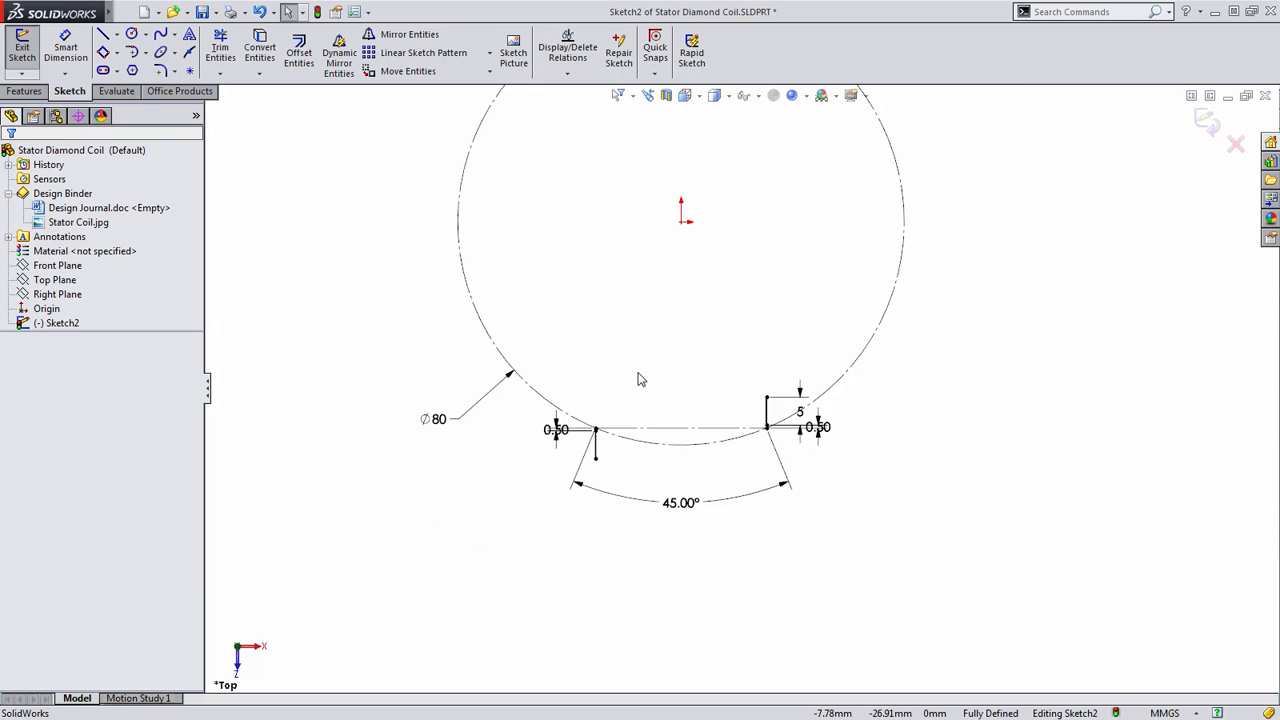
mouse_move(938, 312)
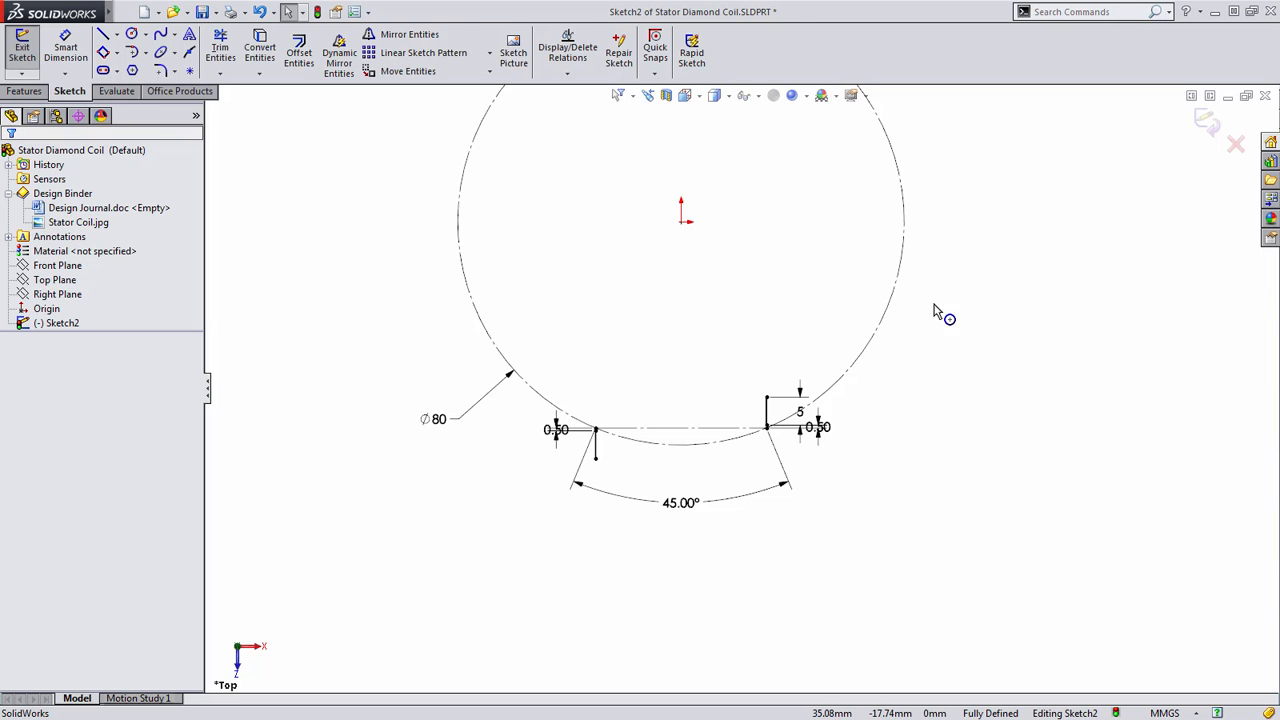
Extrude the lines as a 1 mm mid-plane thin feature, 50 mm mid-plane, forming two wall bodies.
left_click(22, 50)
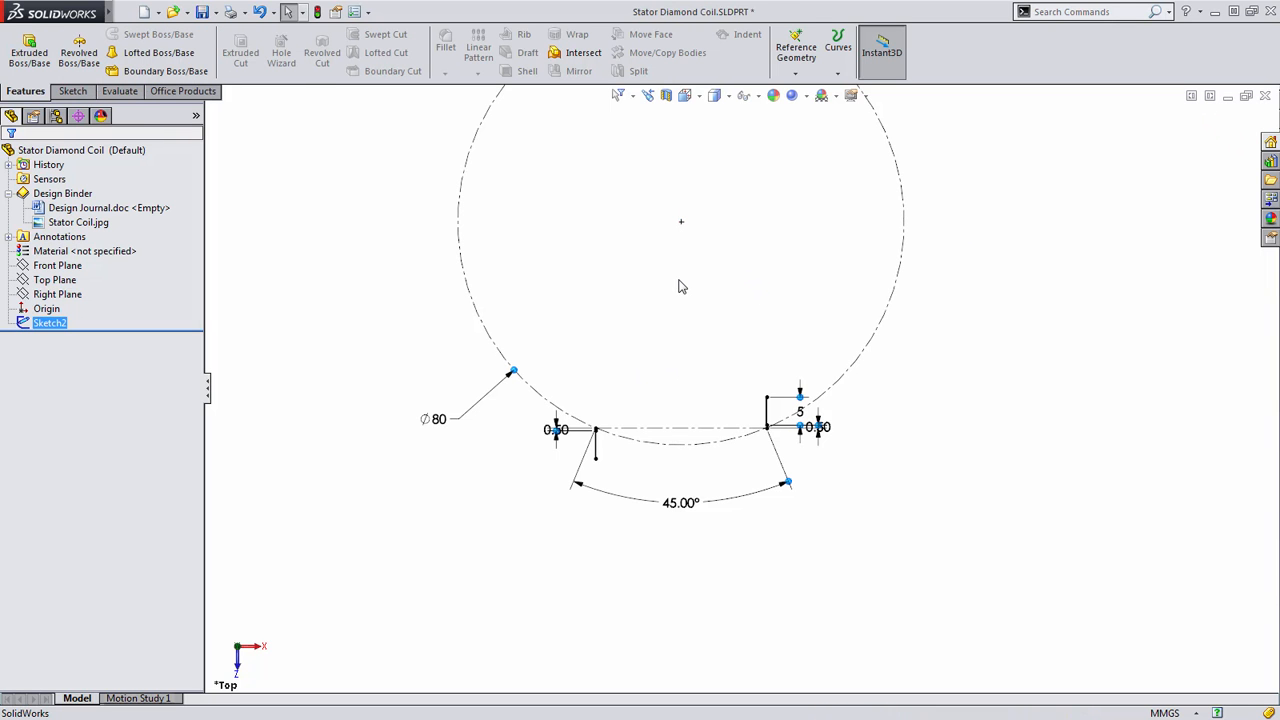
left_click(28, 50)
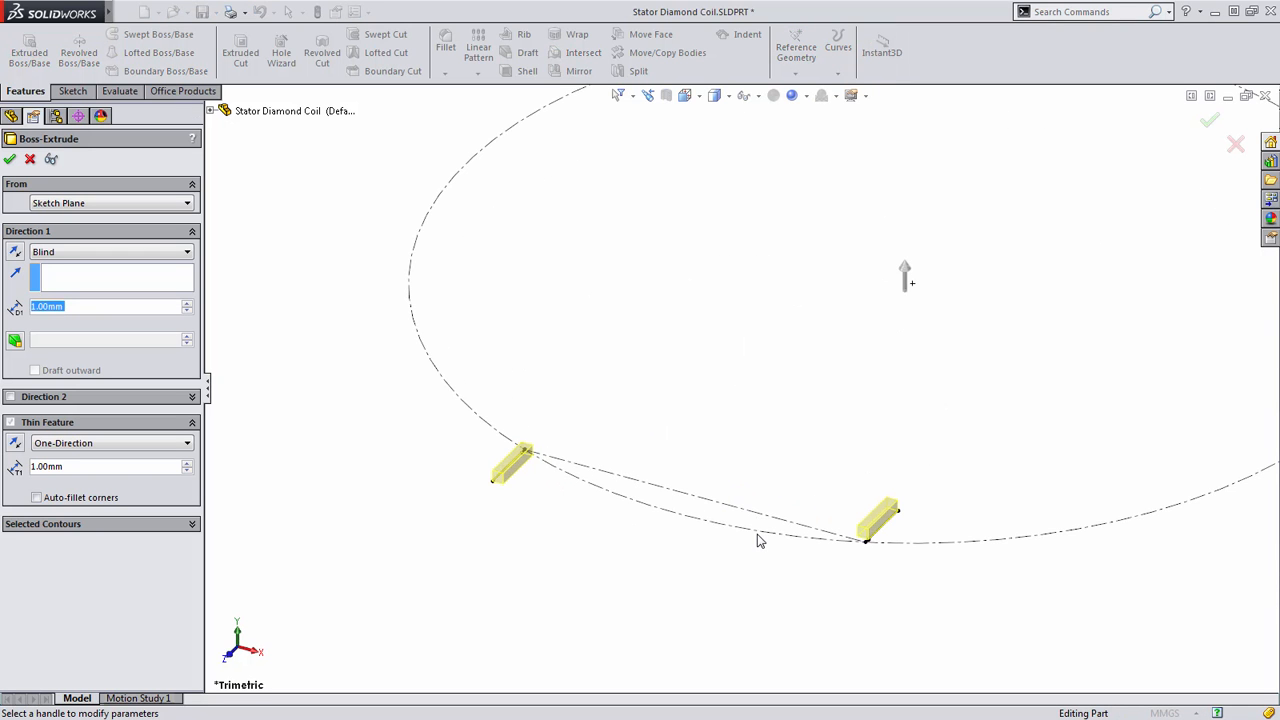
mouse_move(880, 530)
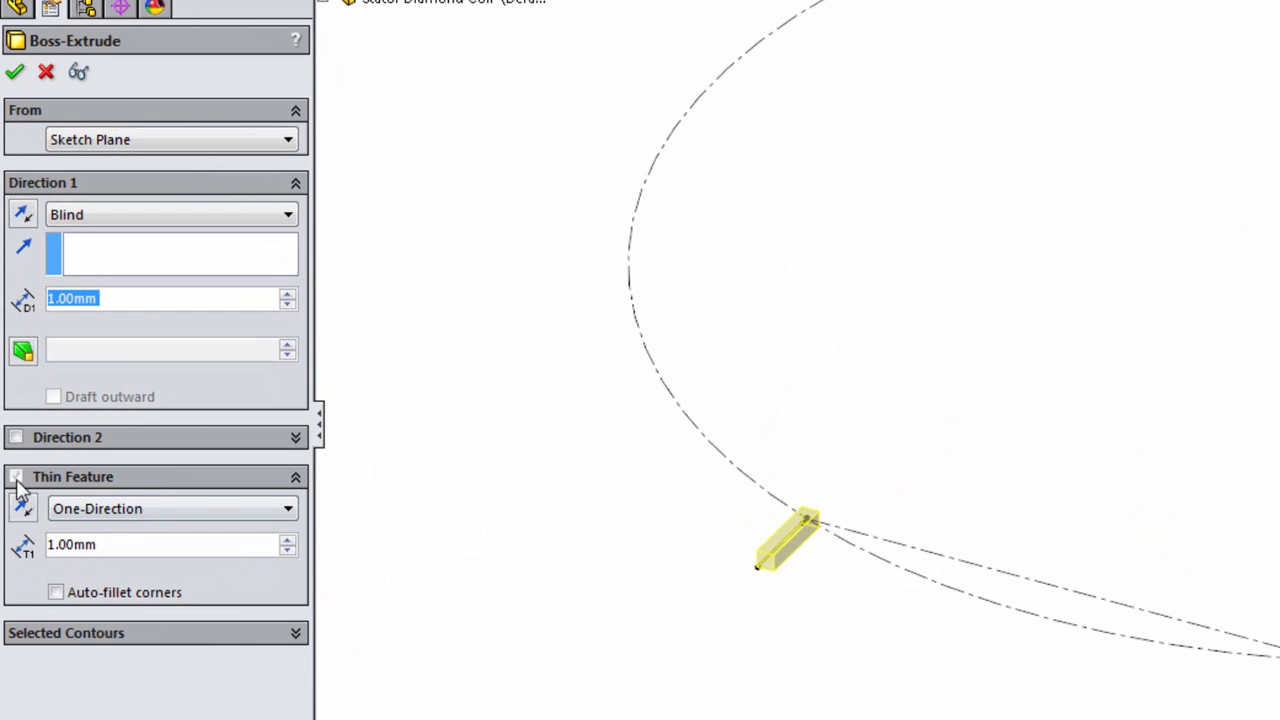
left_click(16, 476)
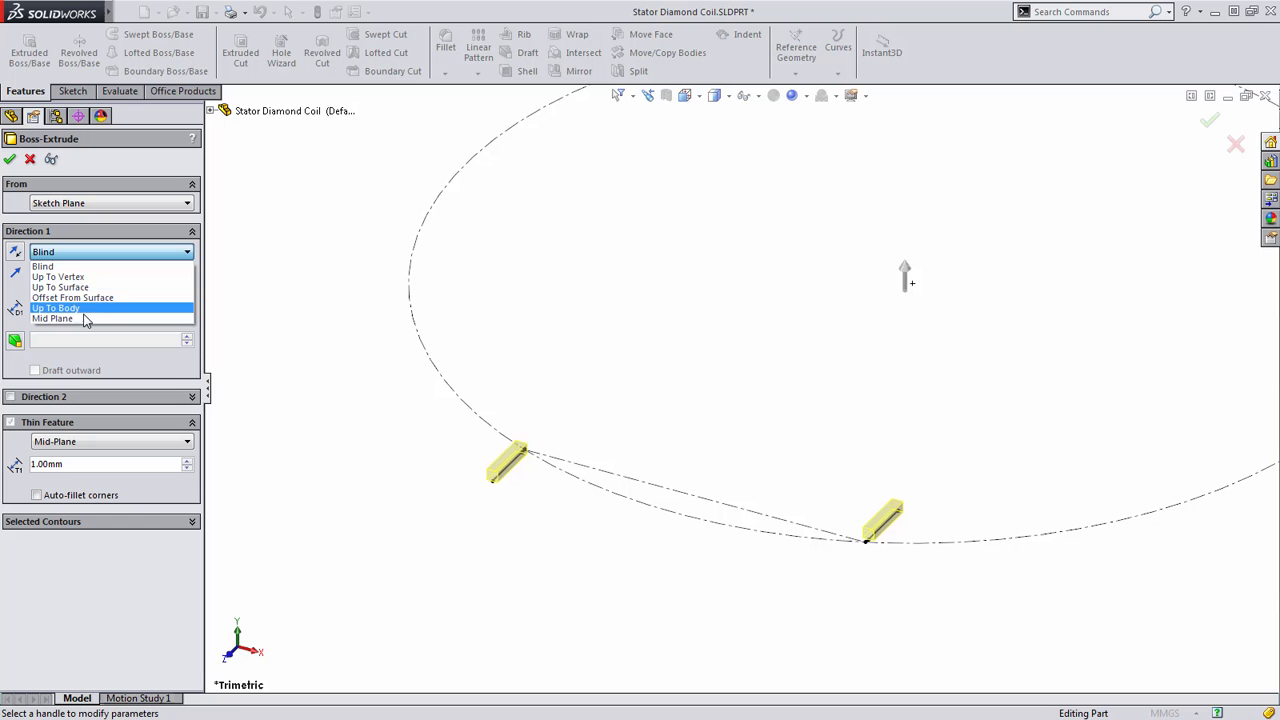
left_click(52, 320)
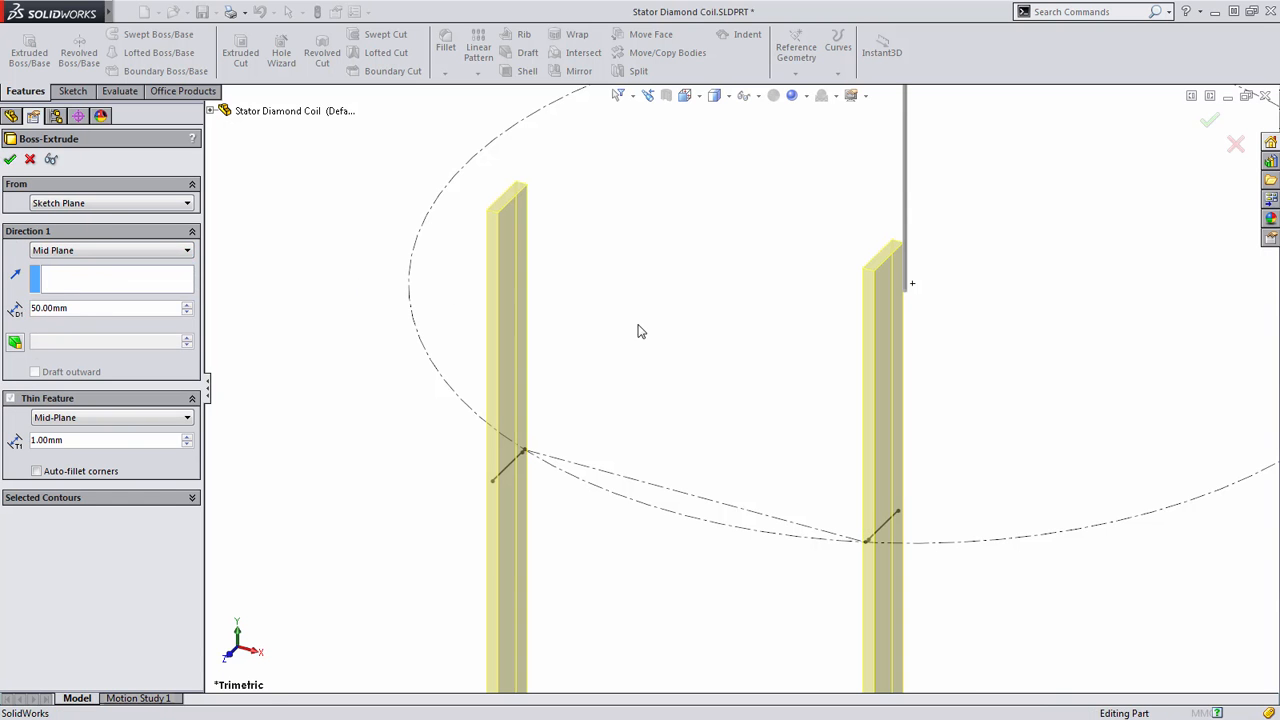
left_click(10, 160)
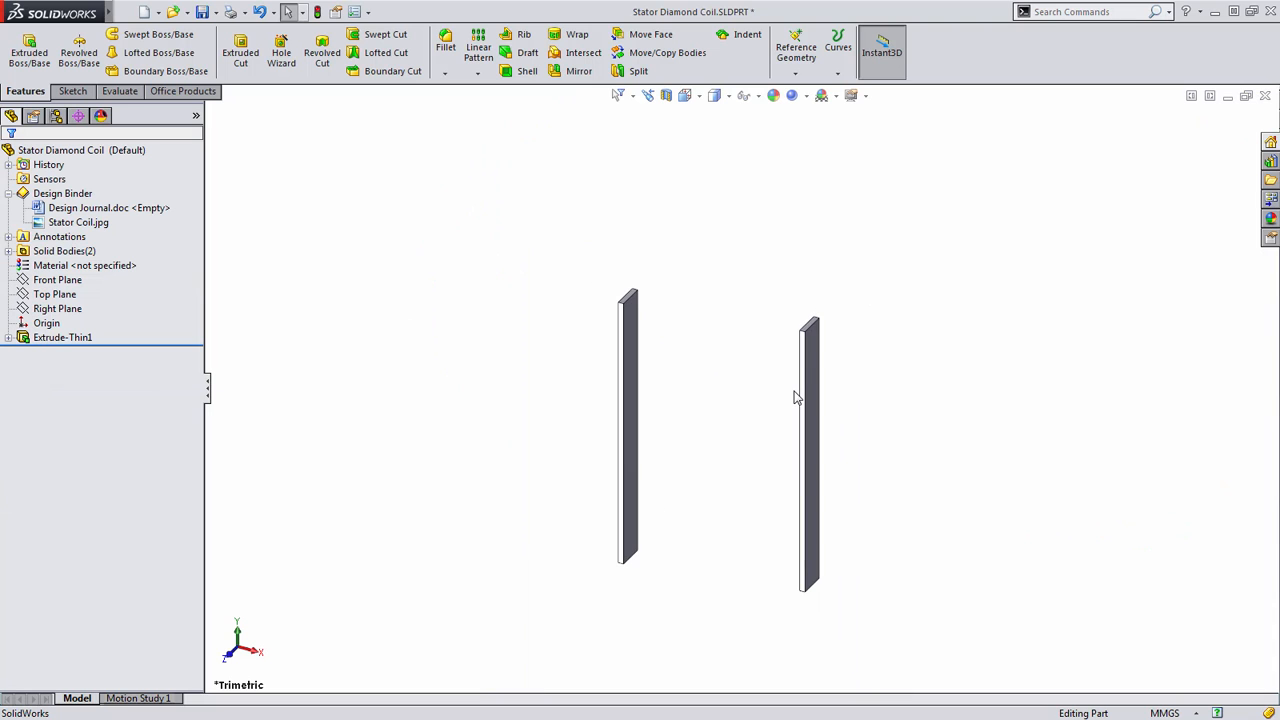
mouse_move(784, 322)
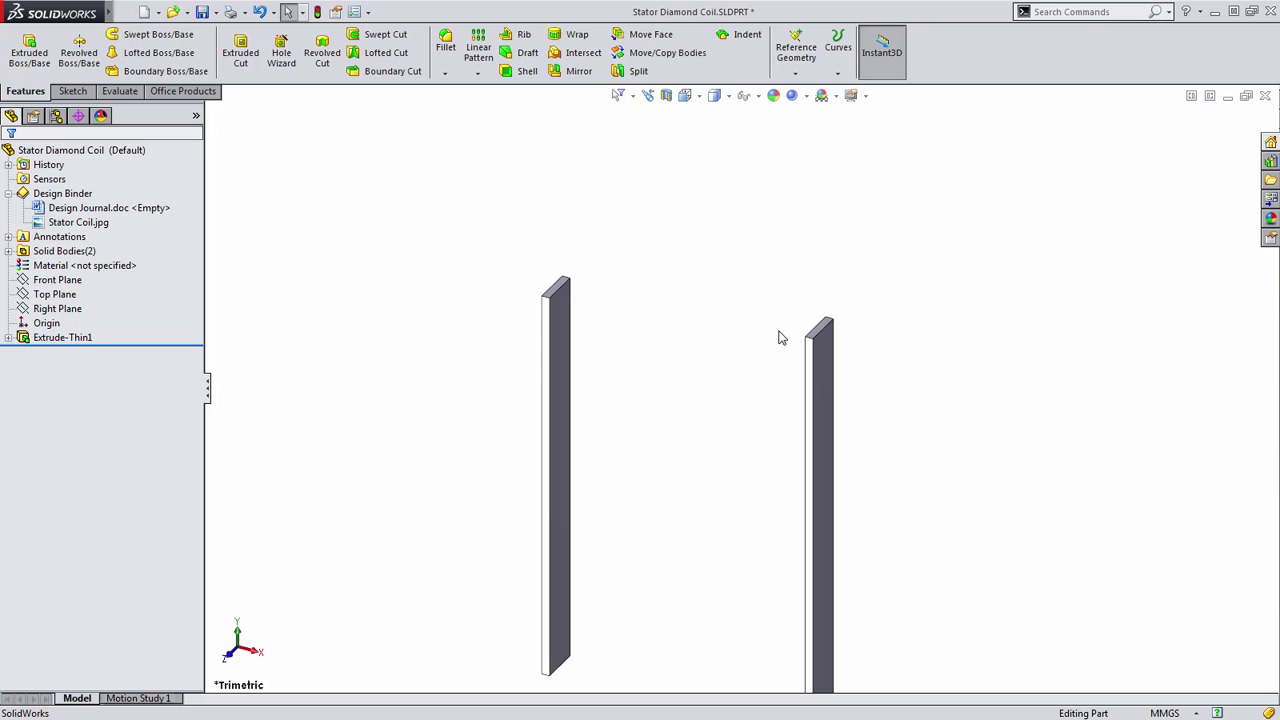
Start a Front Plane sketch and switch to the Centerline tool for the arch's axis.
left_click(56, 280)
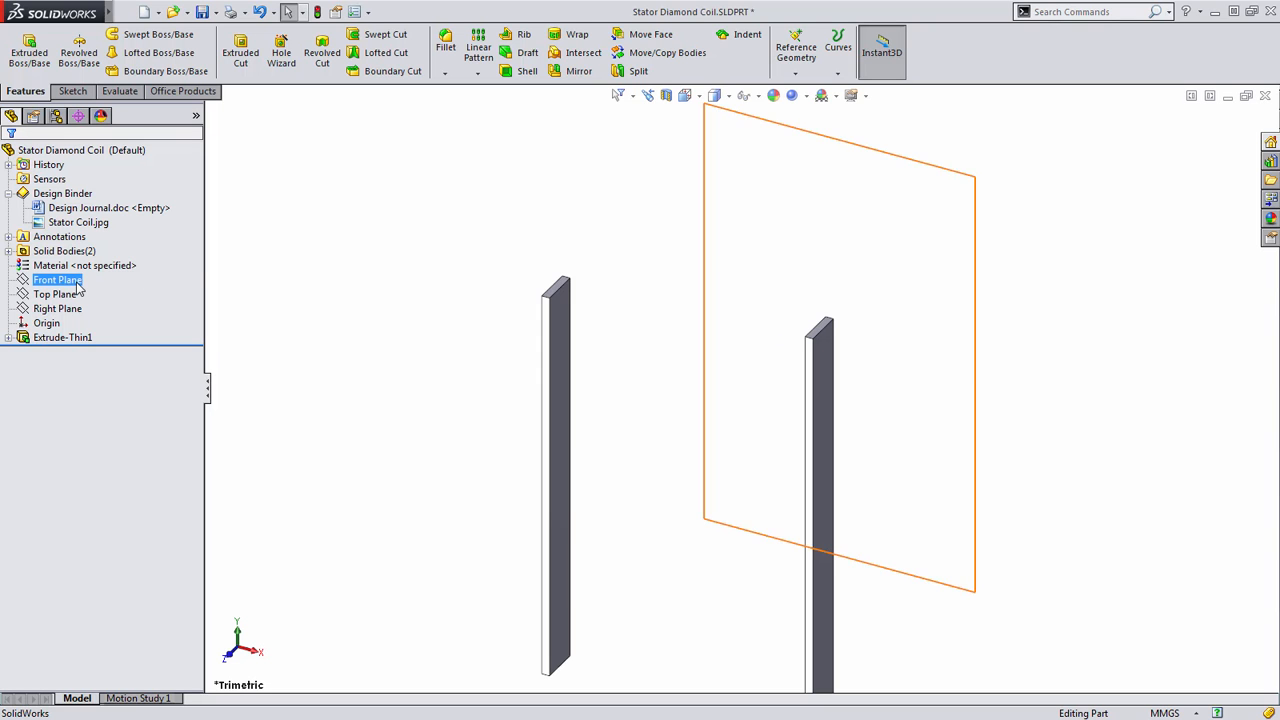
left_click(56, 280)
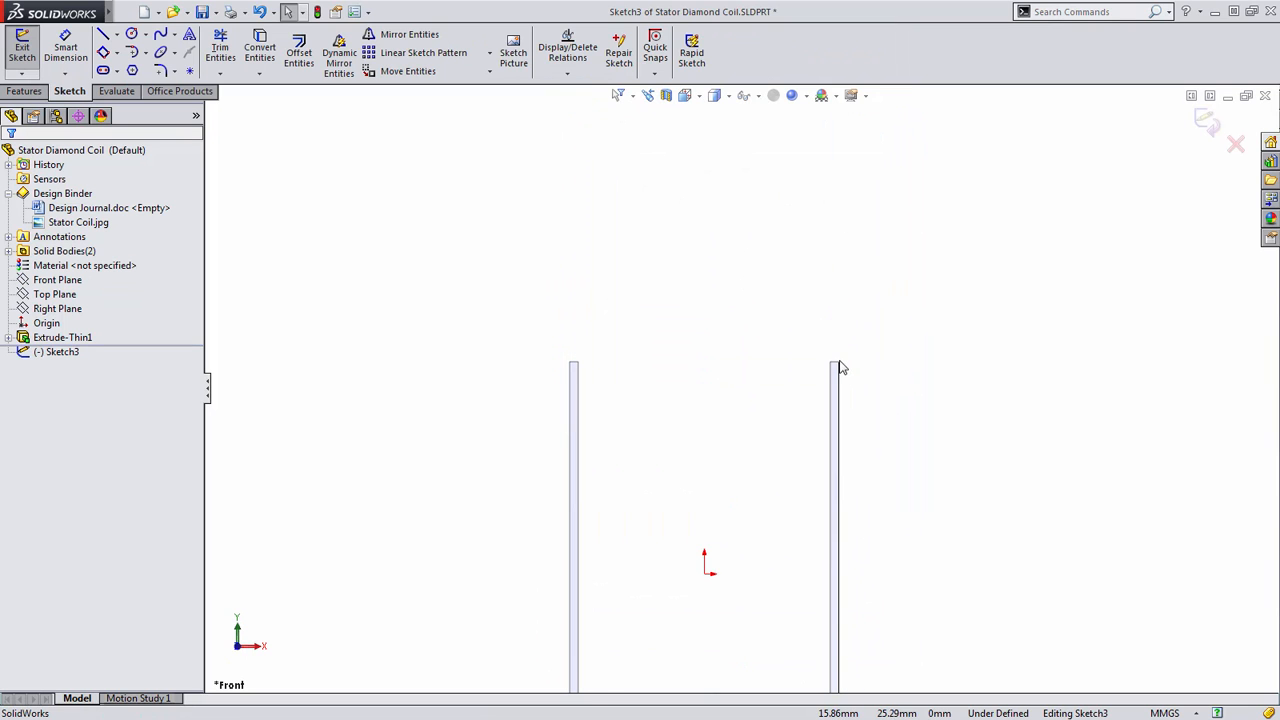
right_click(840, 368)
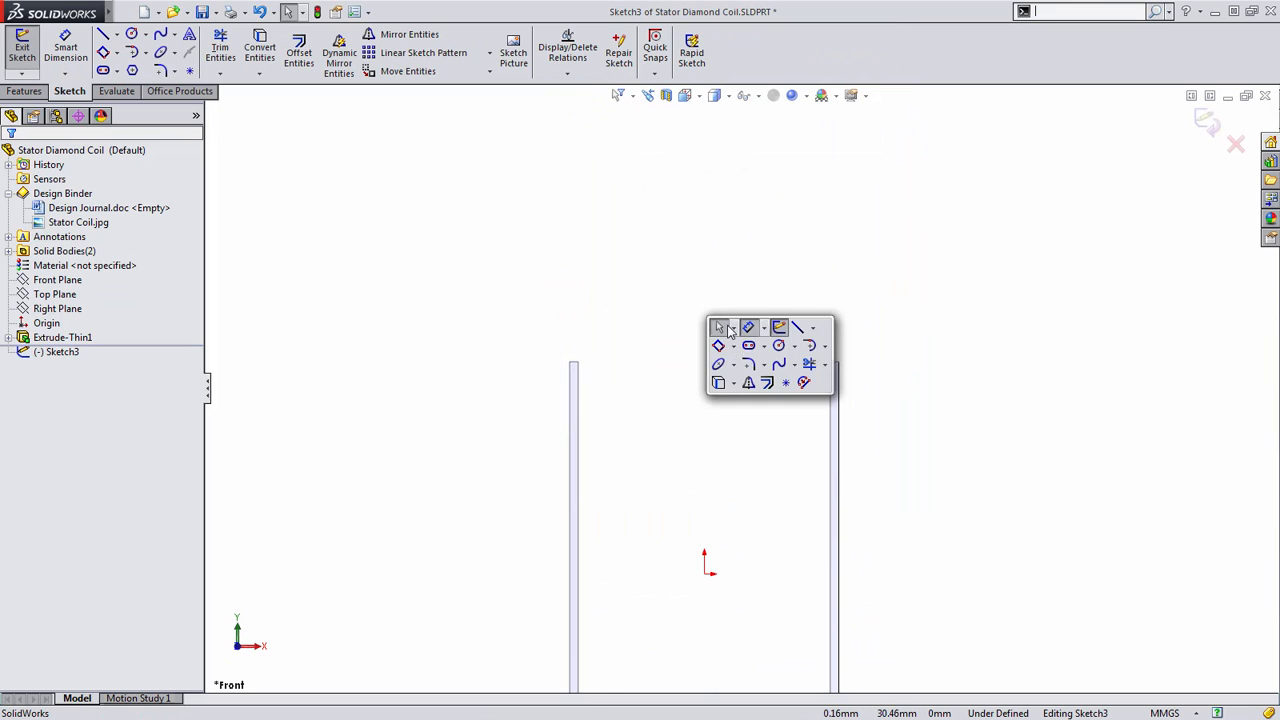
left_click(812, 328)
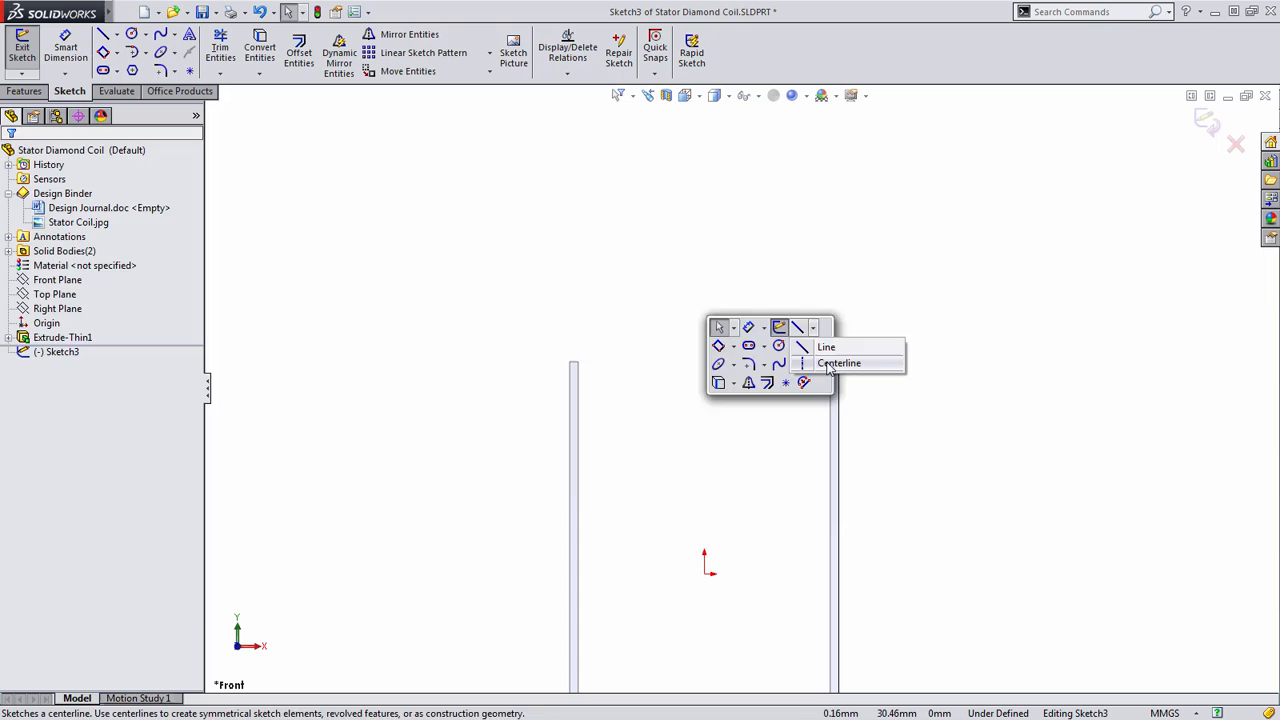
left_click(838, 364)
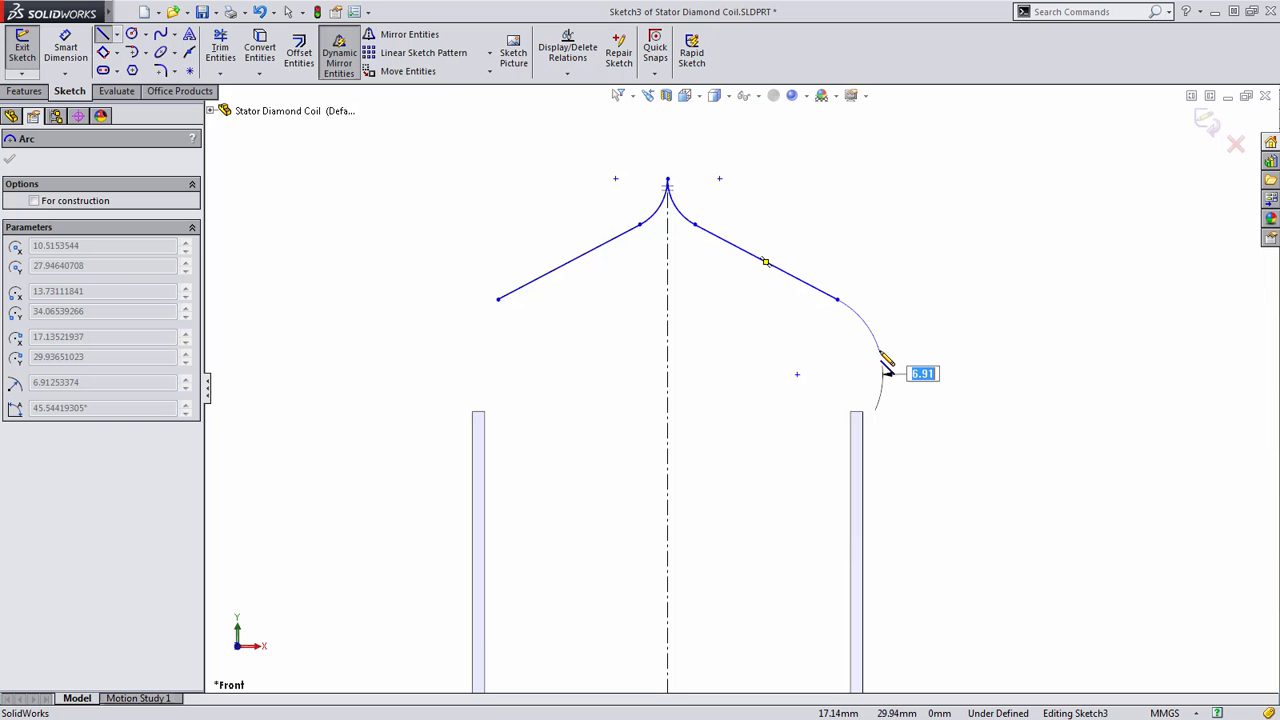
Draw the arch's right-side arc and pull its end down onto the leg top.
left_click_drag(884, 376, 844, 430)
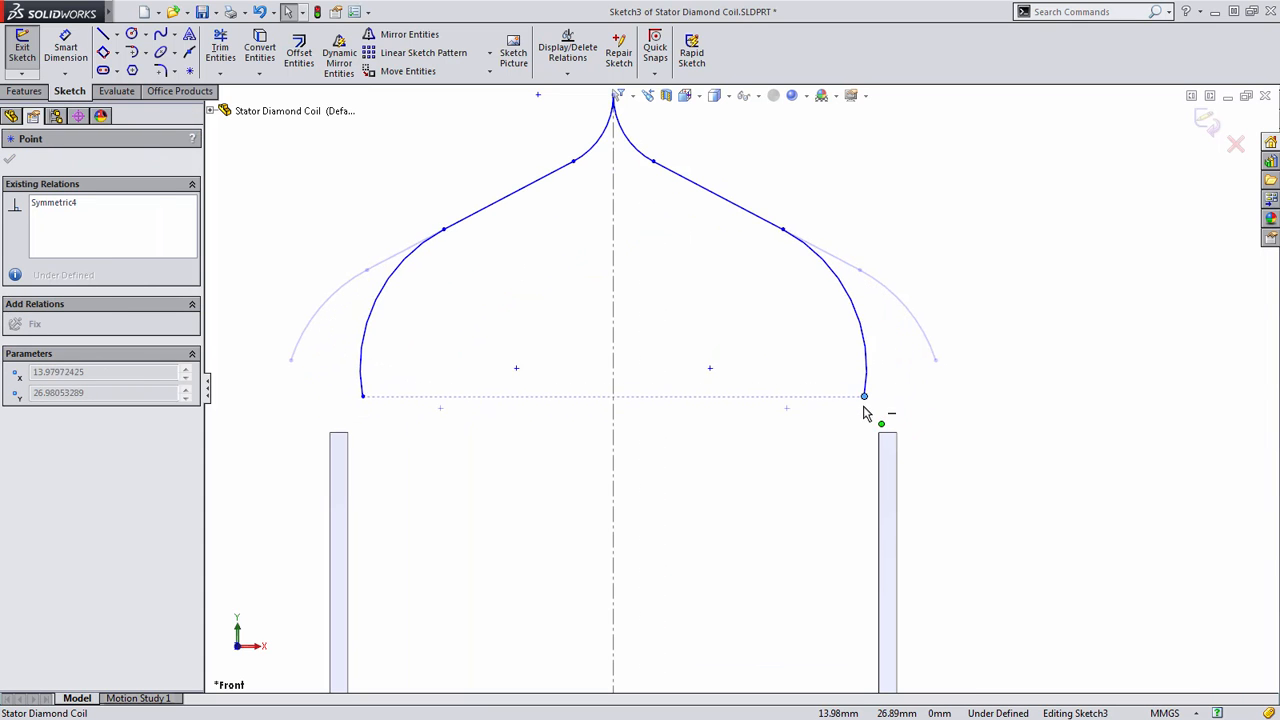
left_click_drag(864, 396, 888, 432)
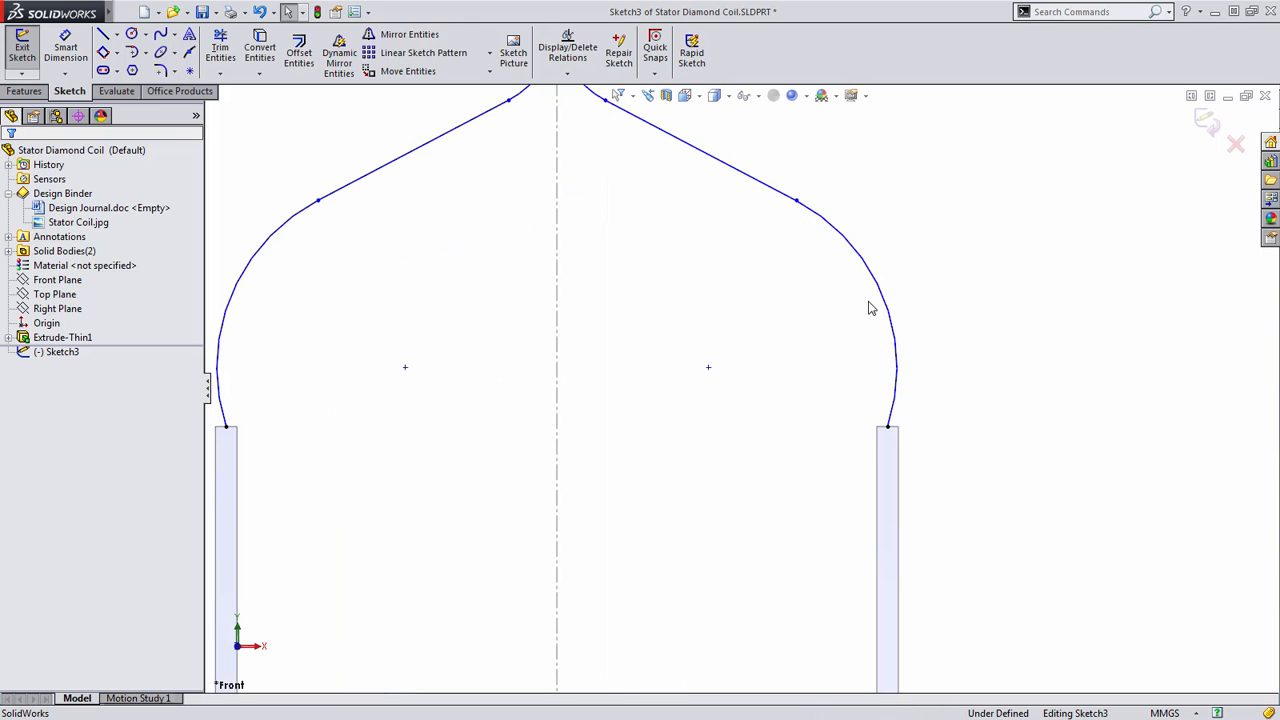
Constrain the arch end to the leg top and dimension the corner radius 1.50 mm.
left_click(886, 414)
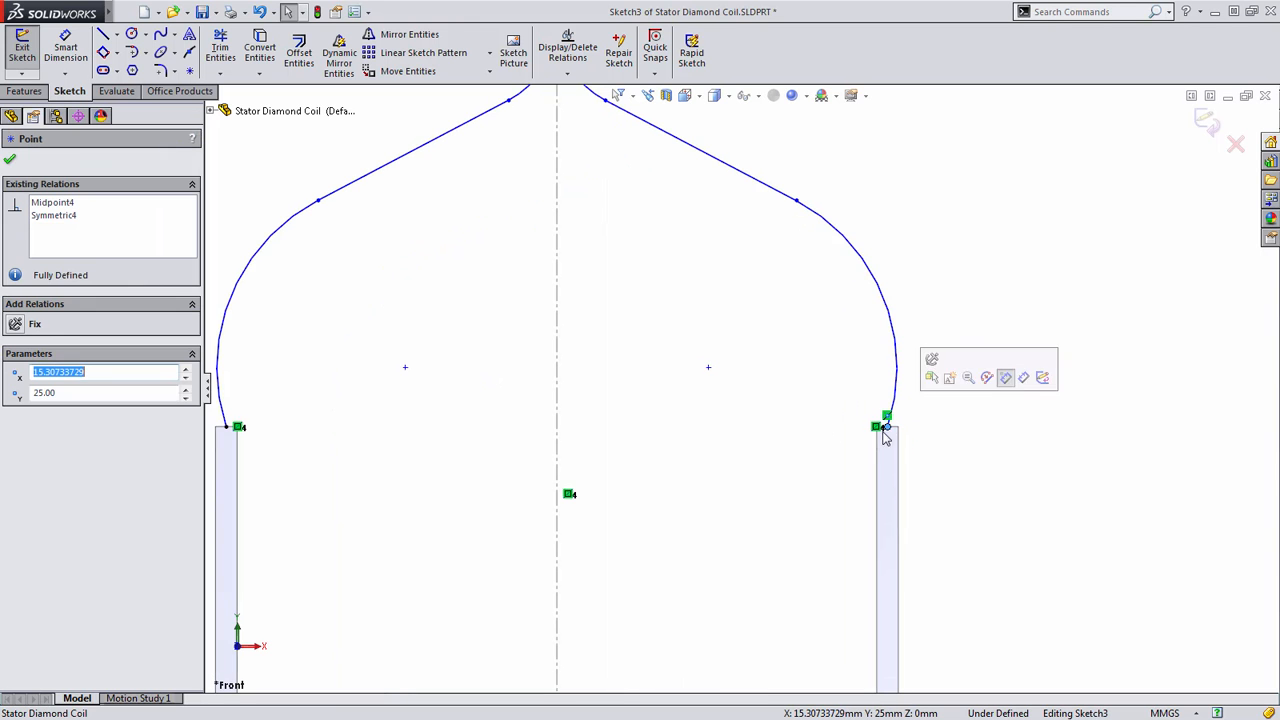
mouse_move(710, 376)
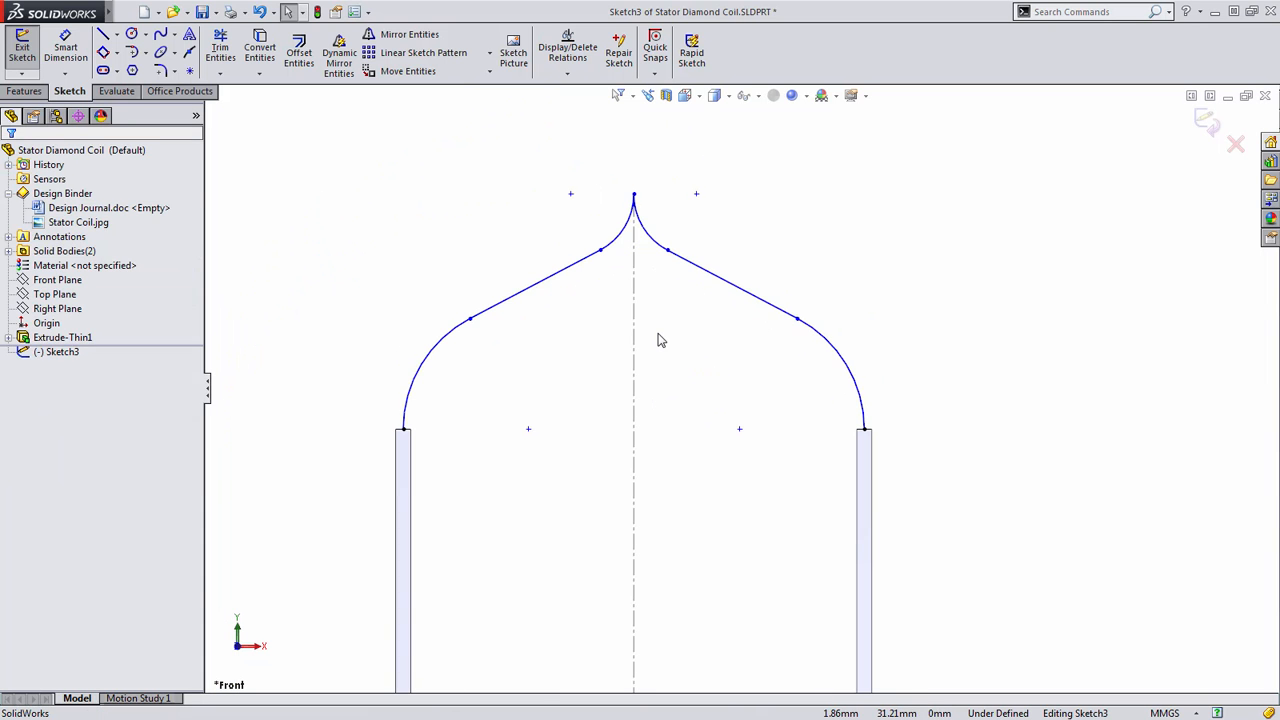
left_click(840, 360)
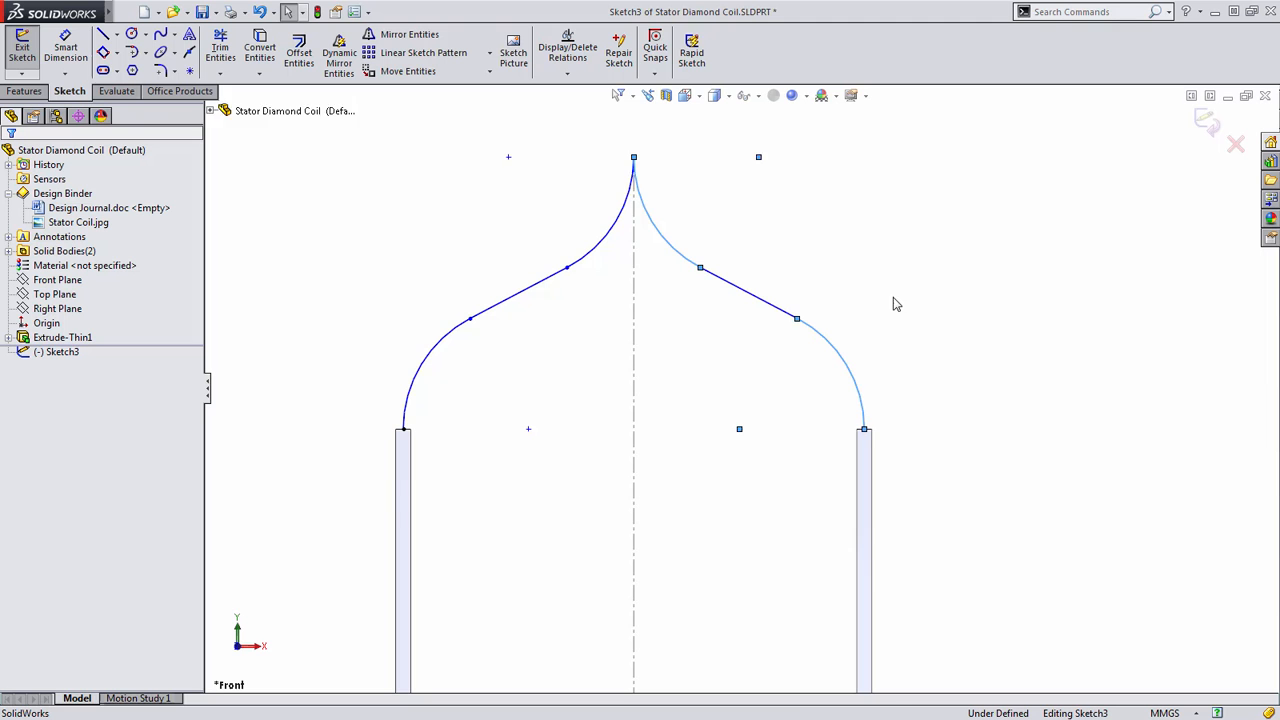
right_click(864, 320)
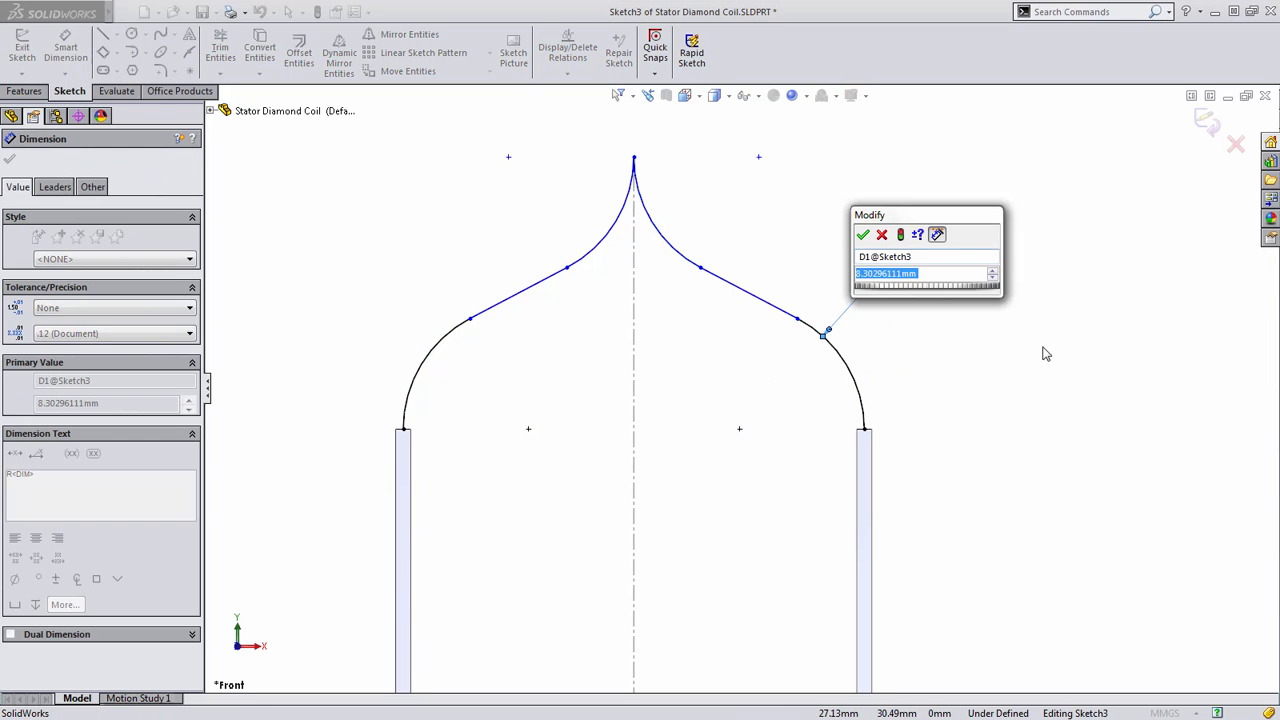
left_click(864, 234)
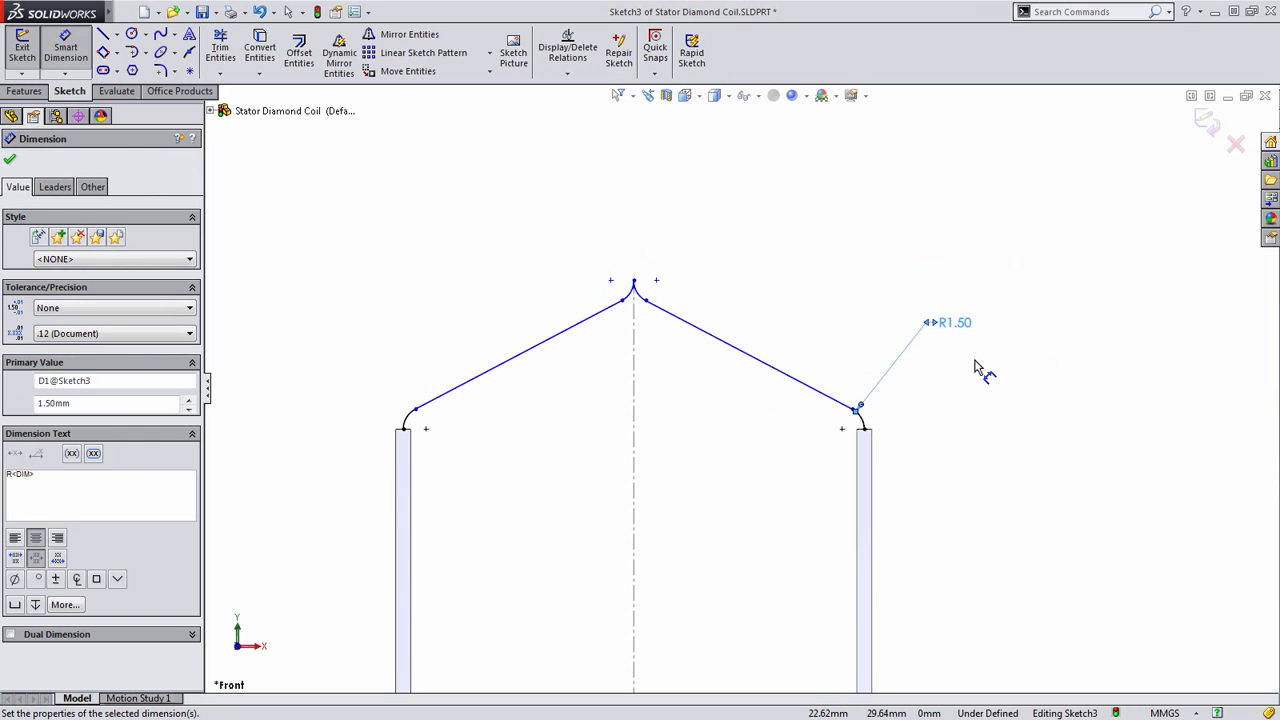
left_click(632, 160)
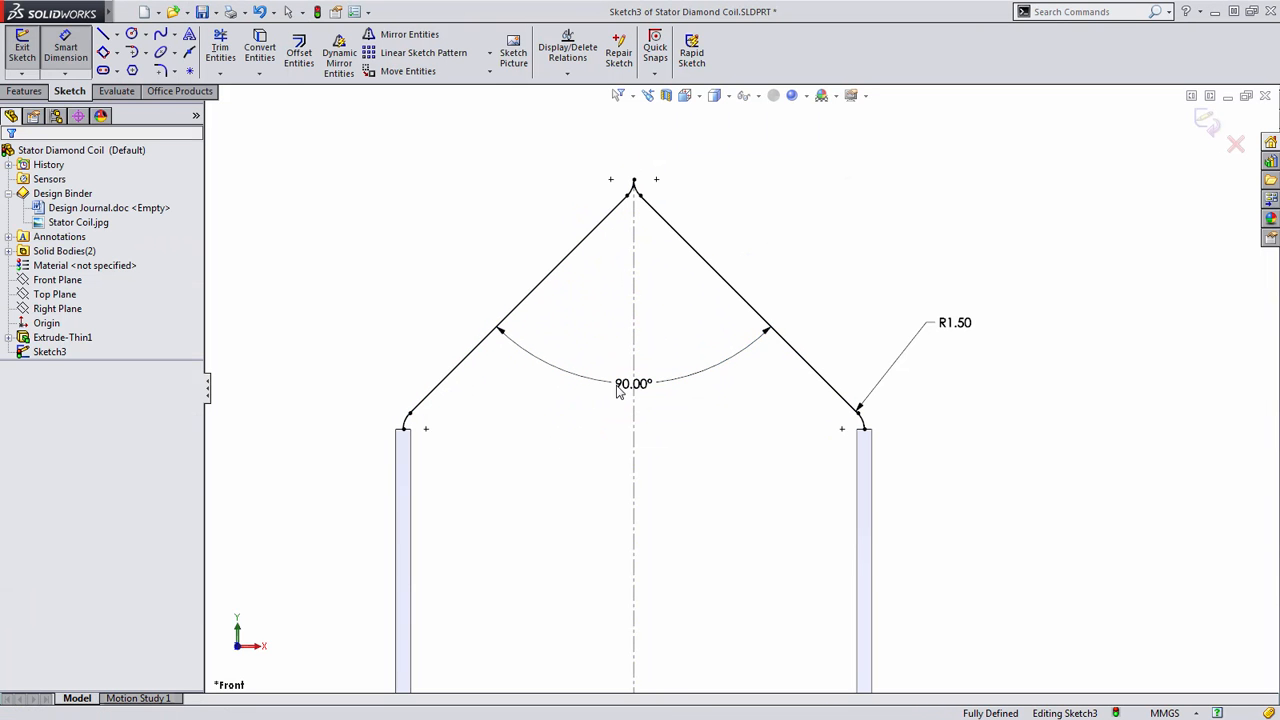
mouse_move(728, 284)
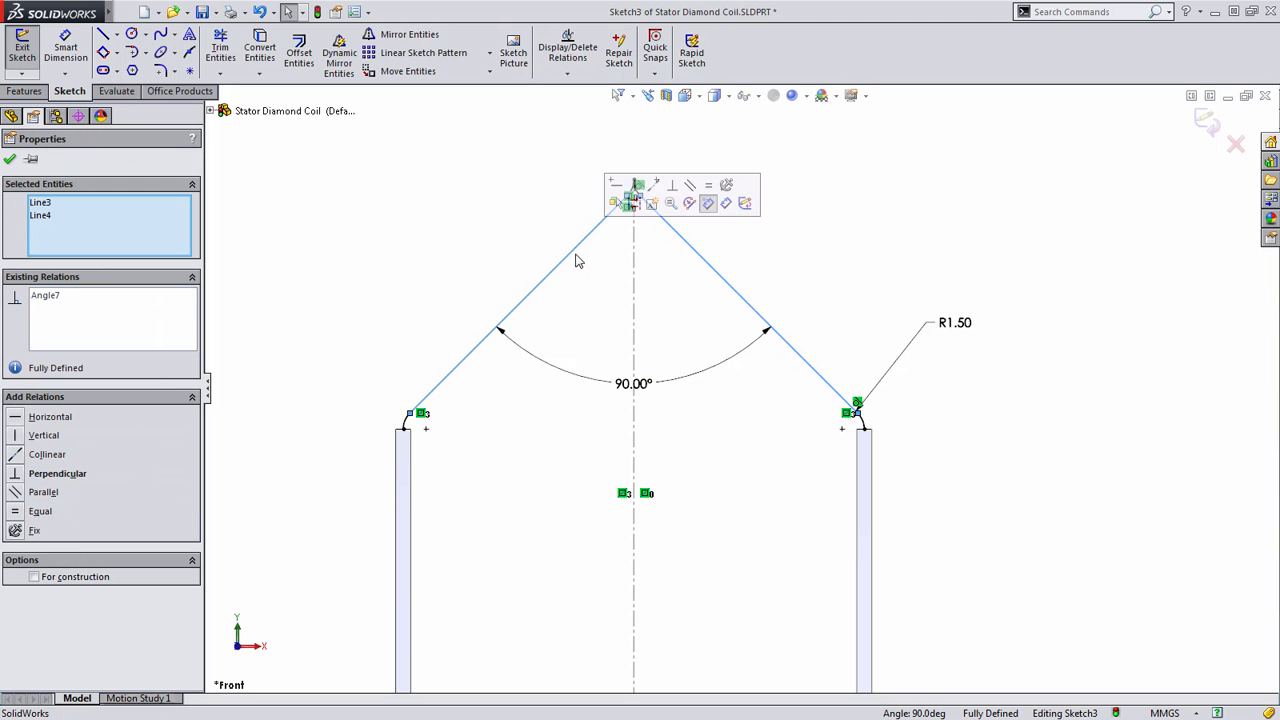
mouse_move(672, 184)
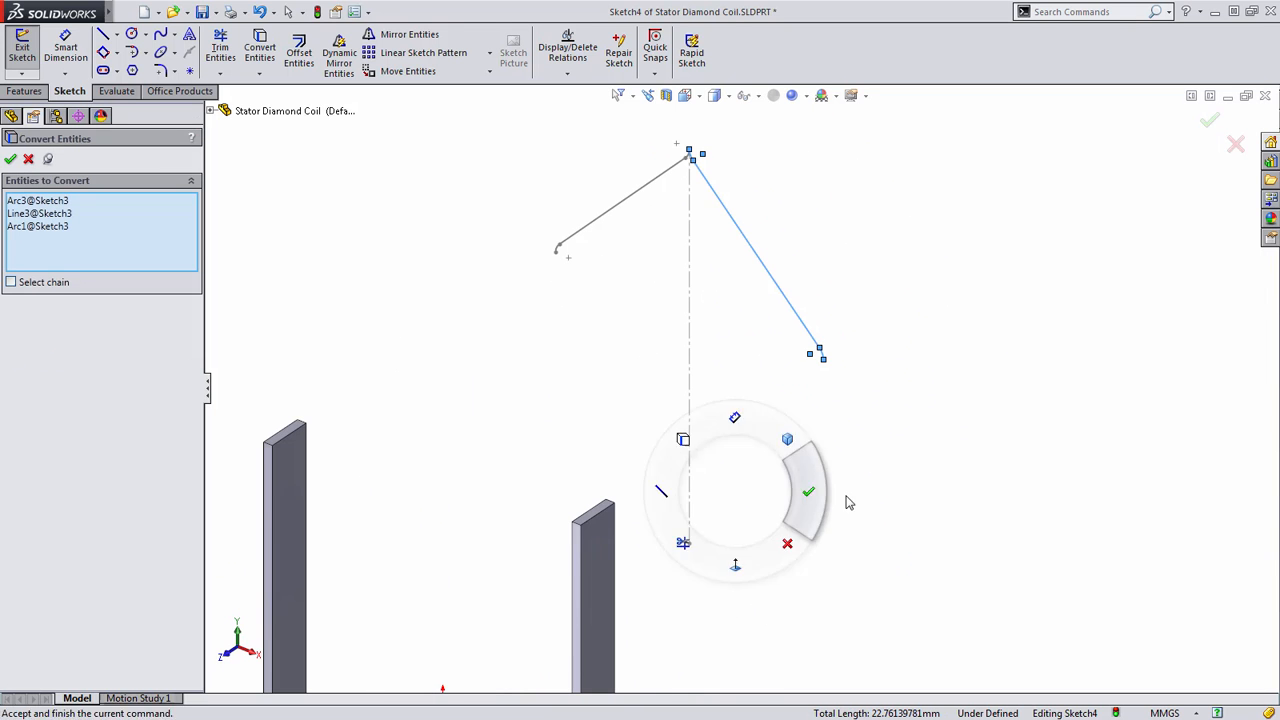
Accept converting Arc1, Line3 and Arc3 into Sketch4 and exit the sketch.
left_click(808, 492)
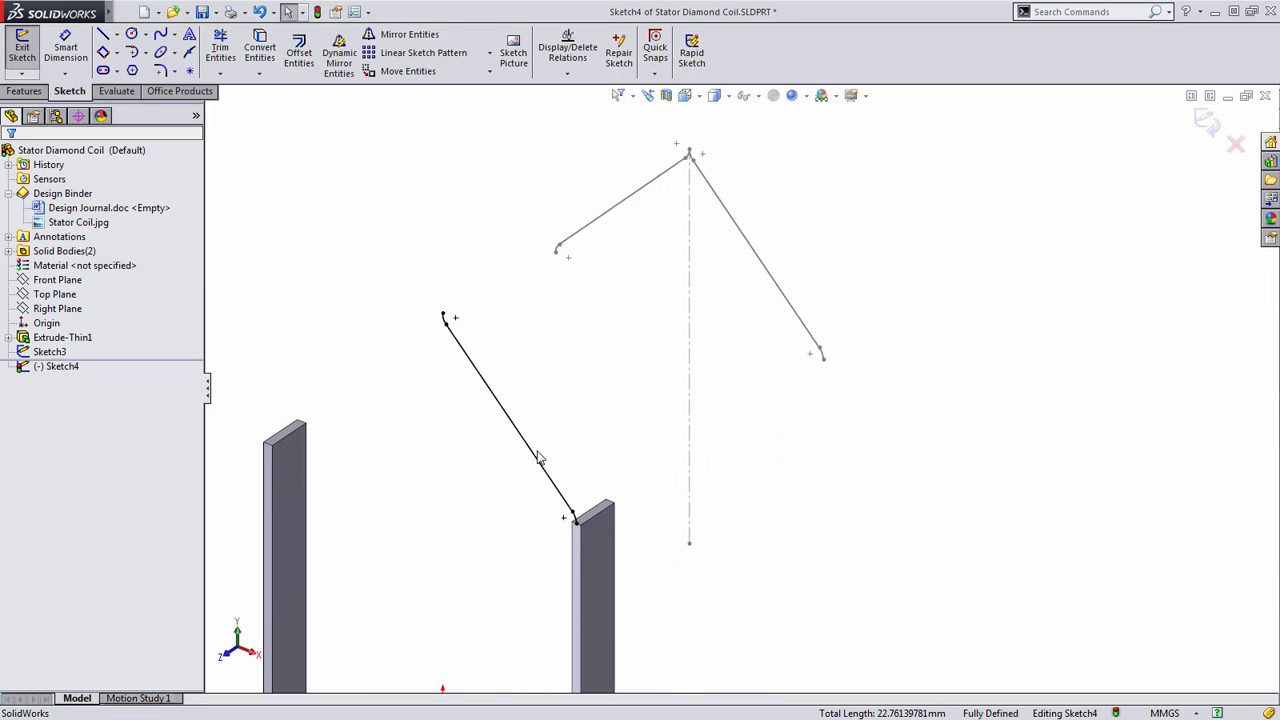
mouse_move(616, 444)
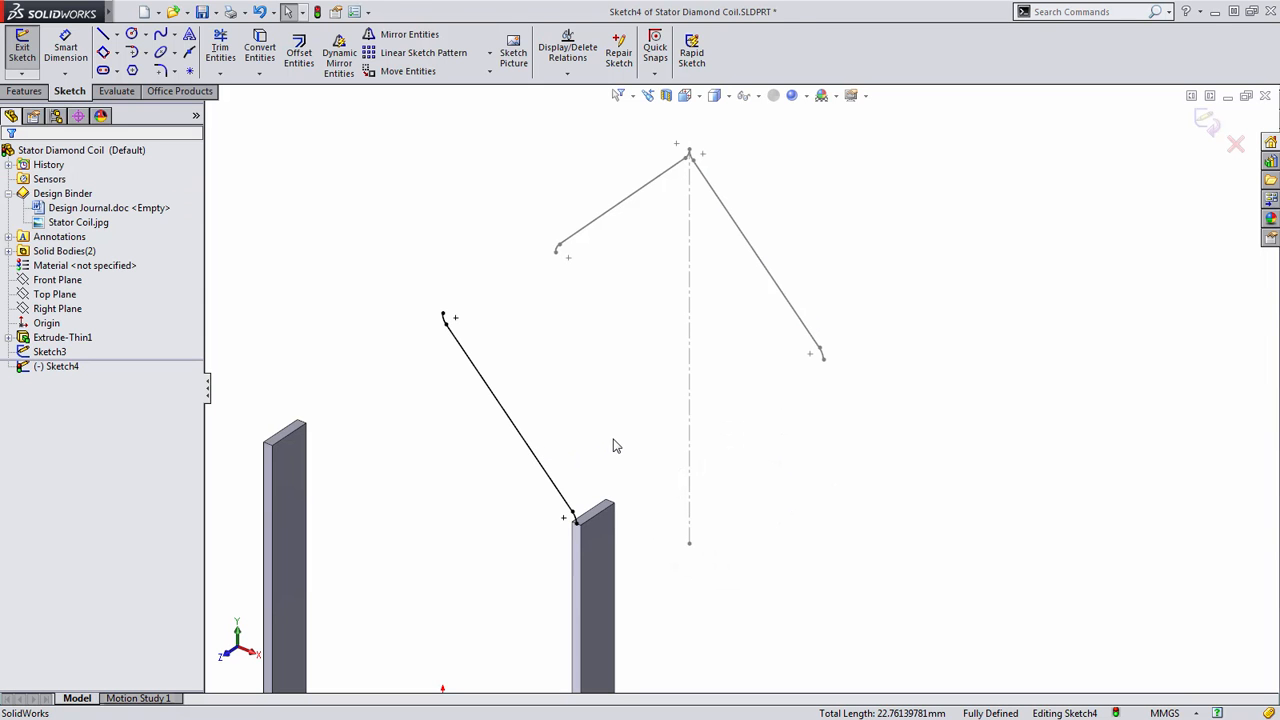
left_click(22, 48)
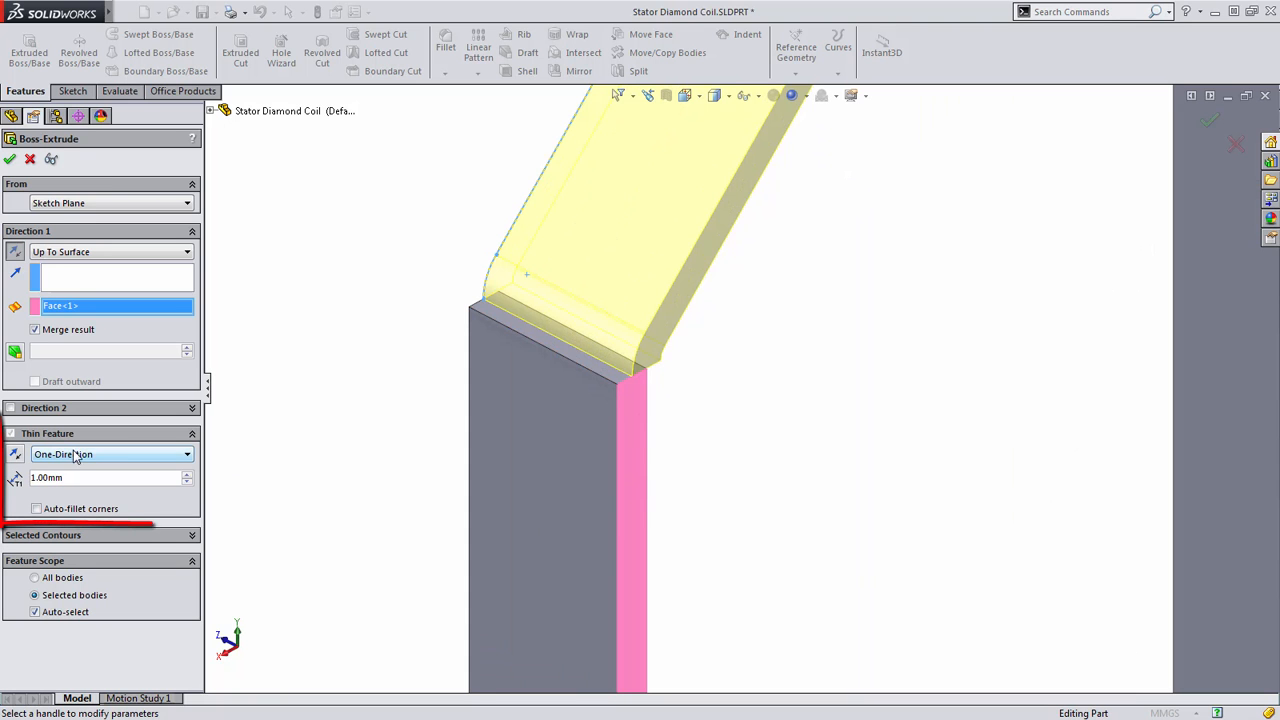
Extrude Sketch4 as a 1 mm mid-plane thin wall up to the leg face.
left_click(110, 454)
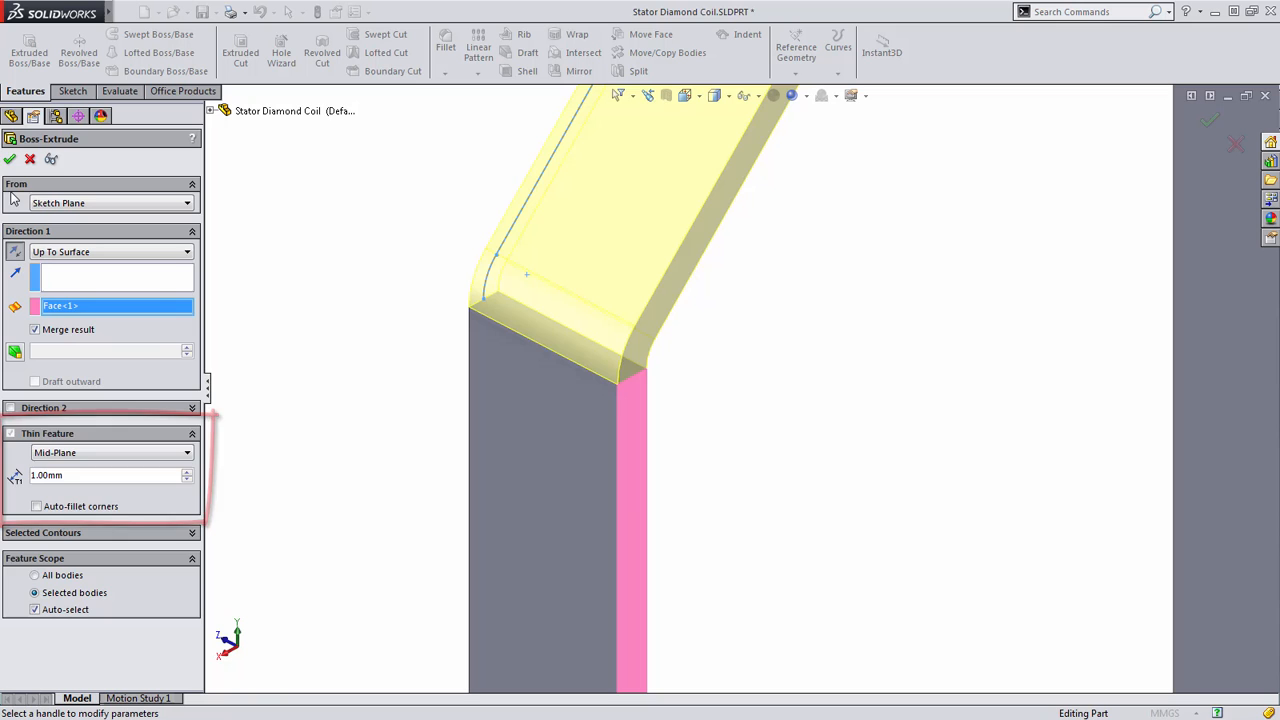
left_click(8, 160)
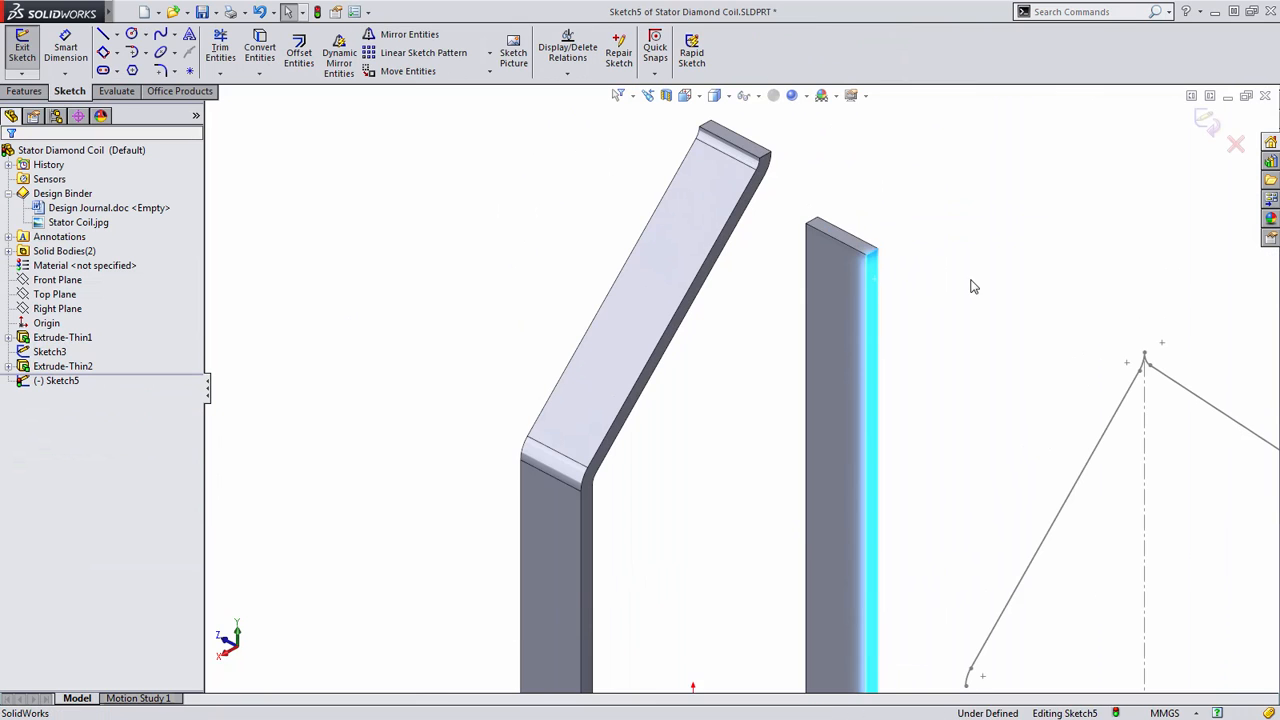
Convert the arch's other side into Sketch5 using Select Chain on its connected edges.
left_click(260, 50)
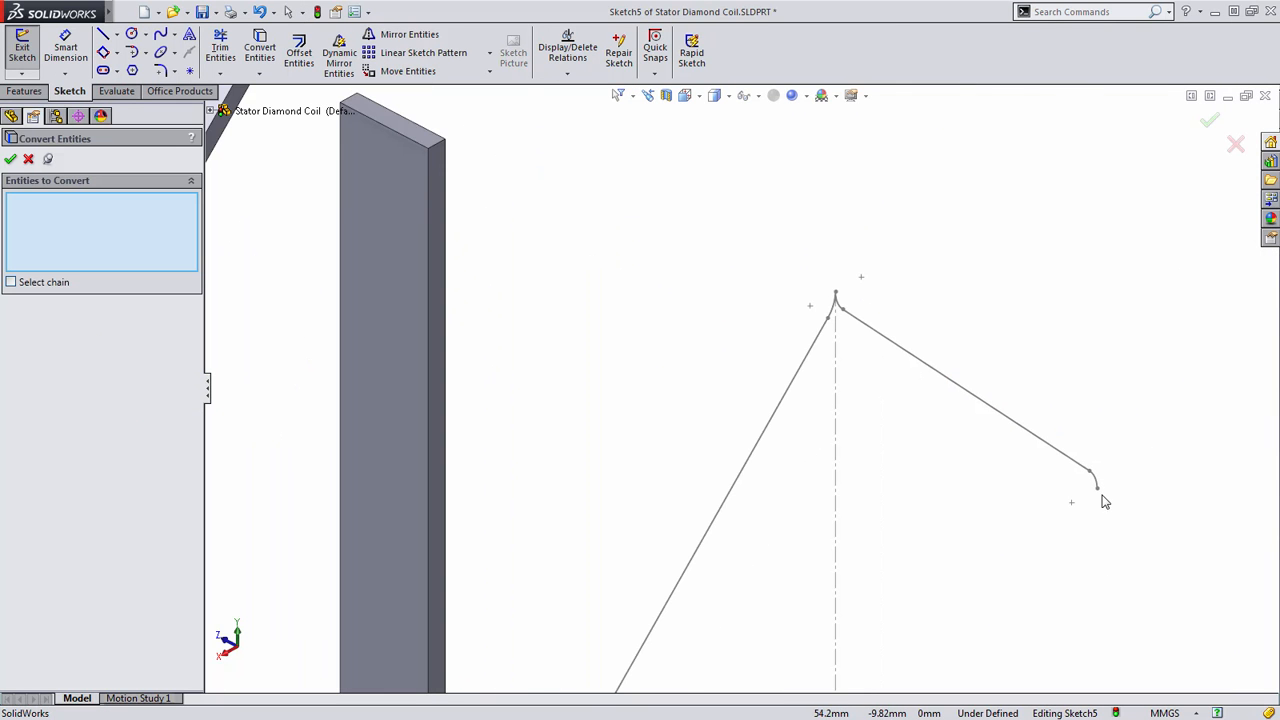
right_click(1096, 480)
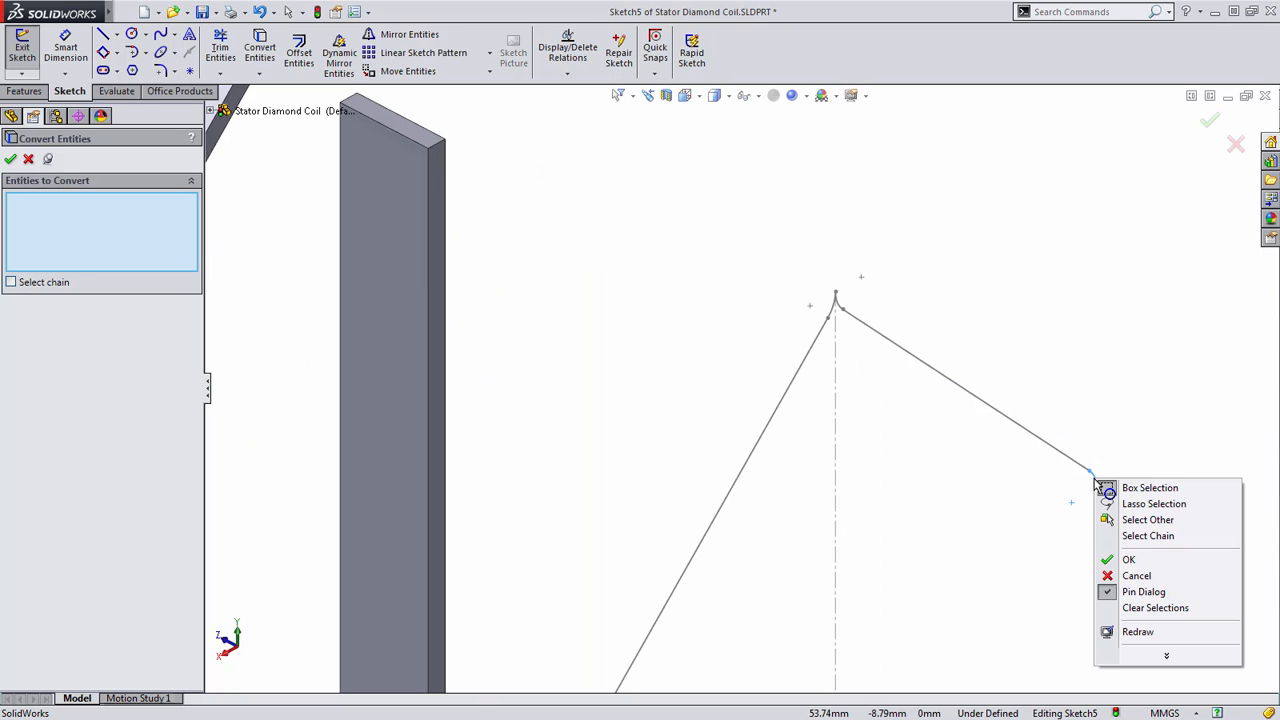
mouse_move(1148, 536)
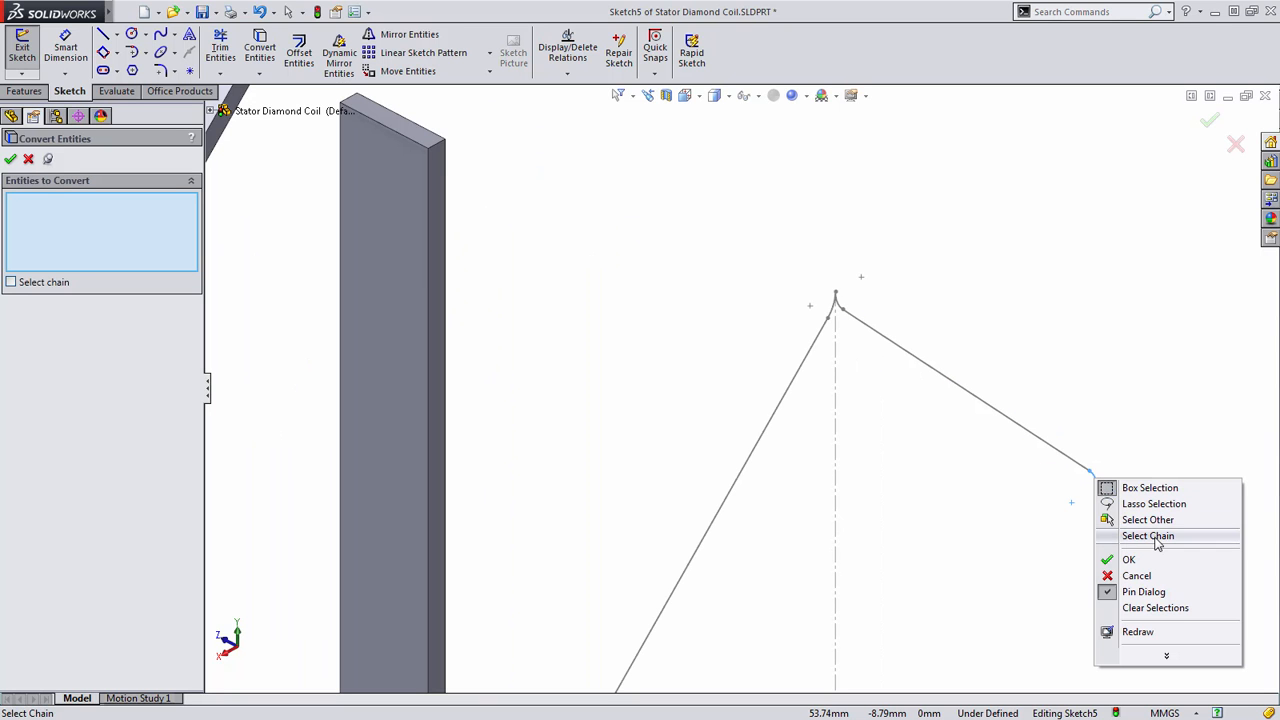
left_click(1148, 536)
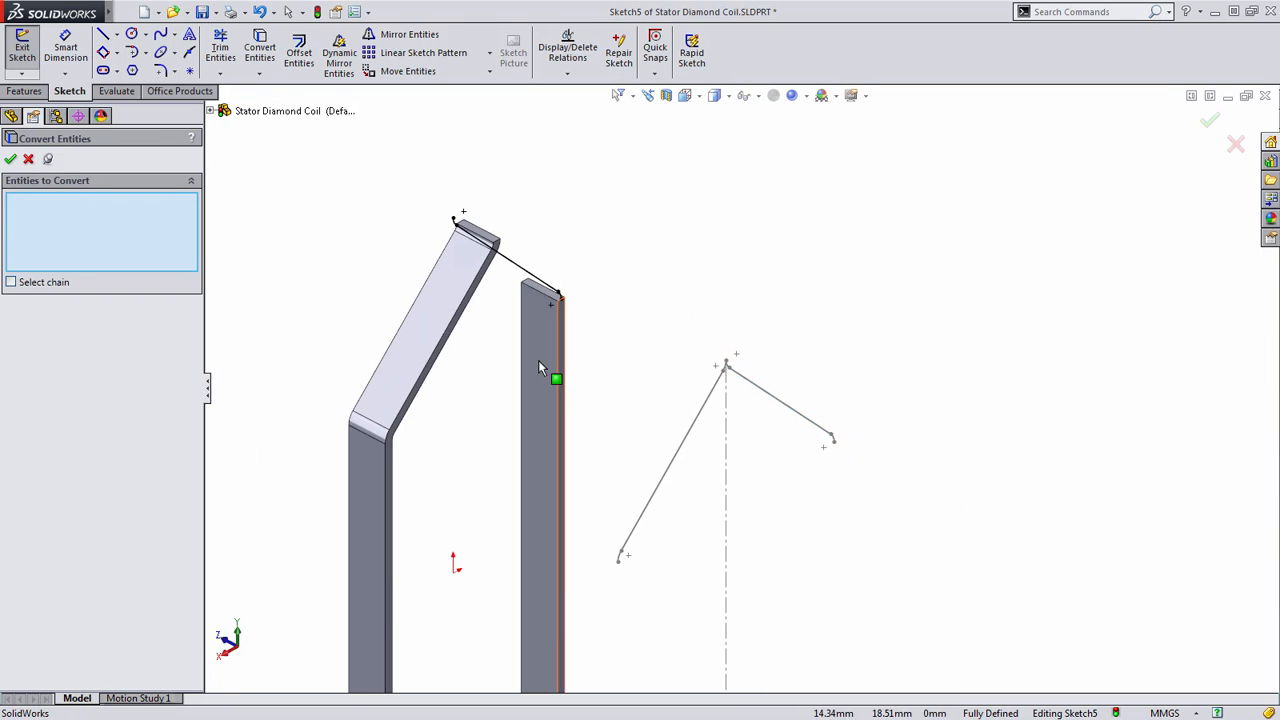
left_click_drag(540, 370, 628, 320)
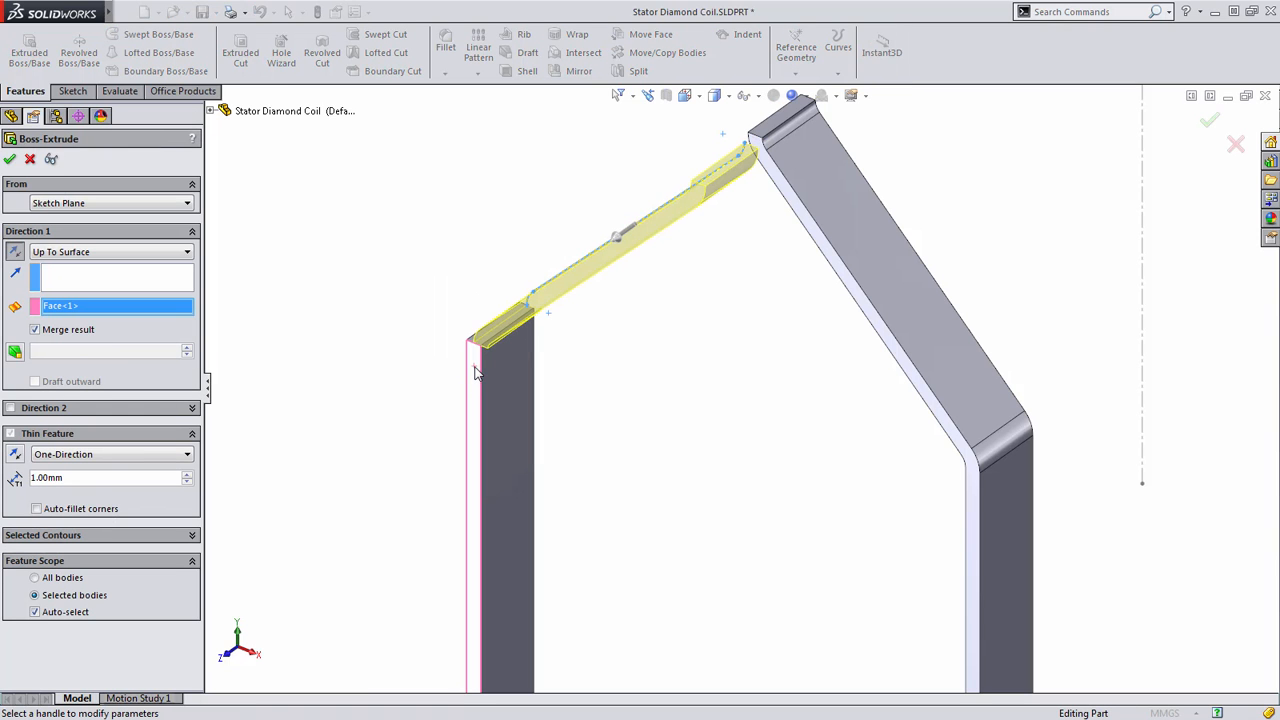
Accept Extrude-Thin3, the second sloped bar closing the peaked loop.
left_click(110, 452)
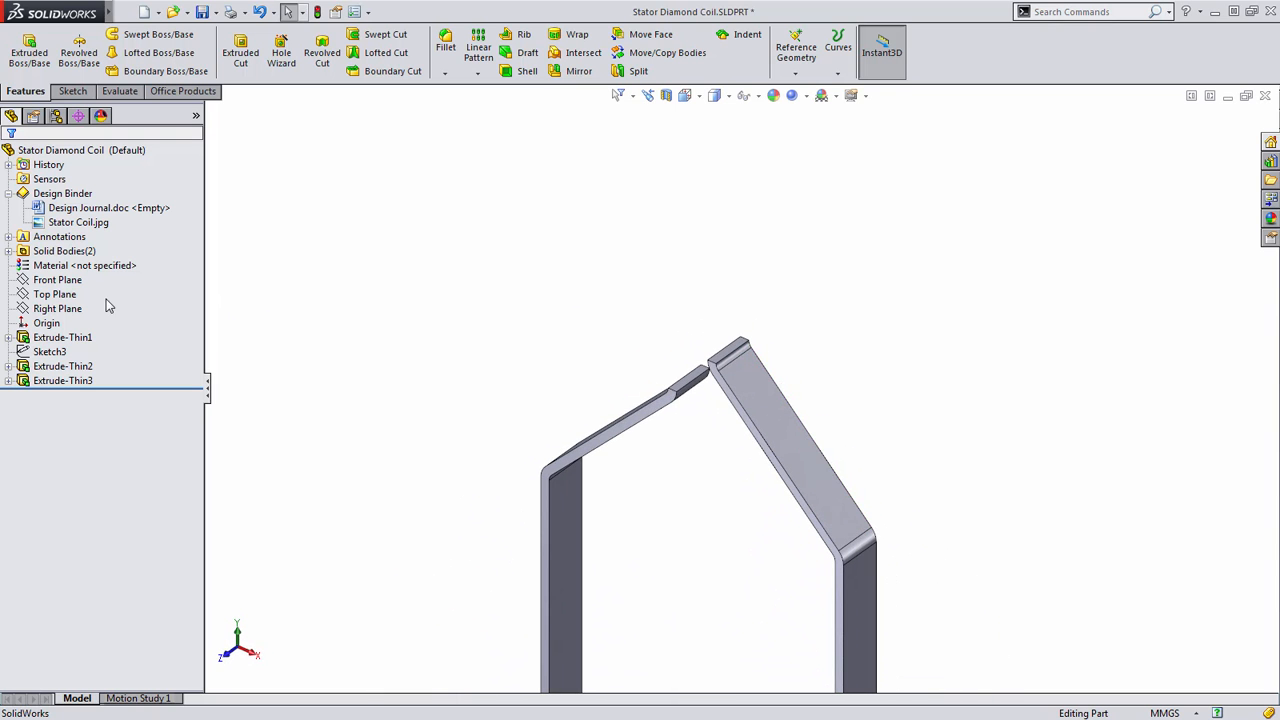
Start a Right Plane sketch and pick the 3-point arc tool for the apex bridge.
left_click(56, 308)
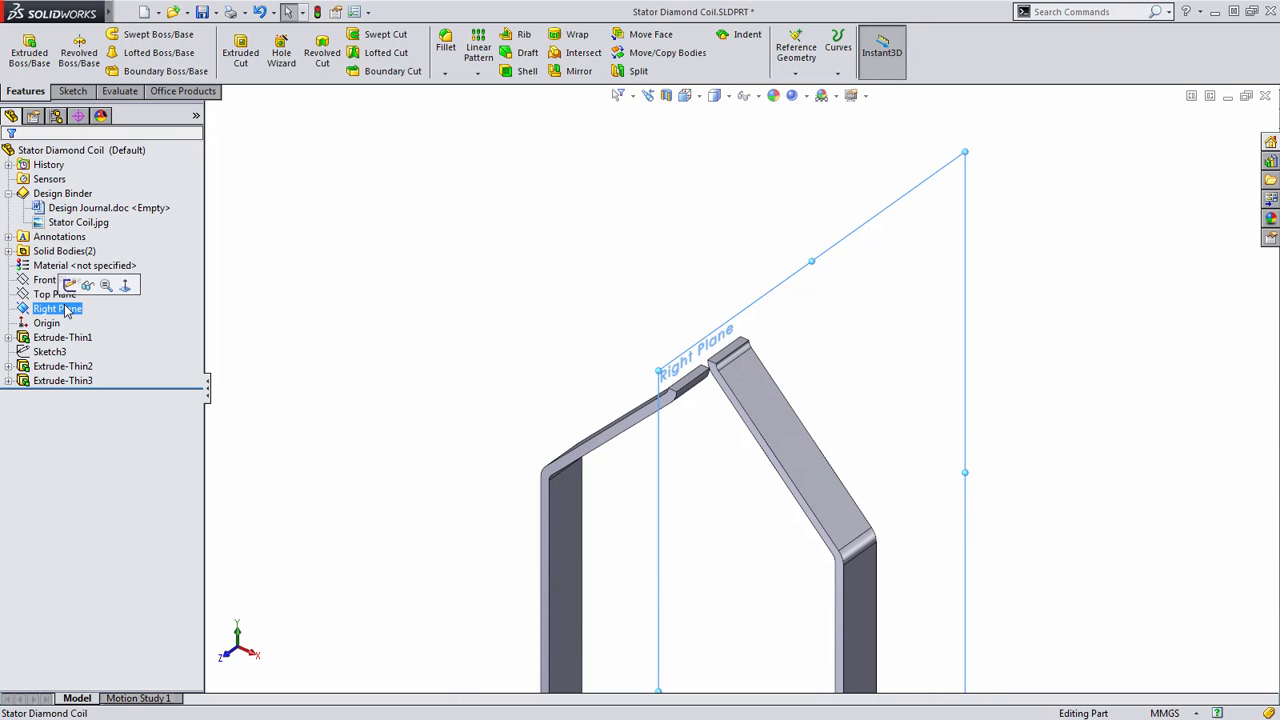
left_click(68, 284)
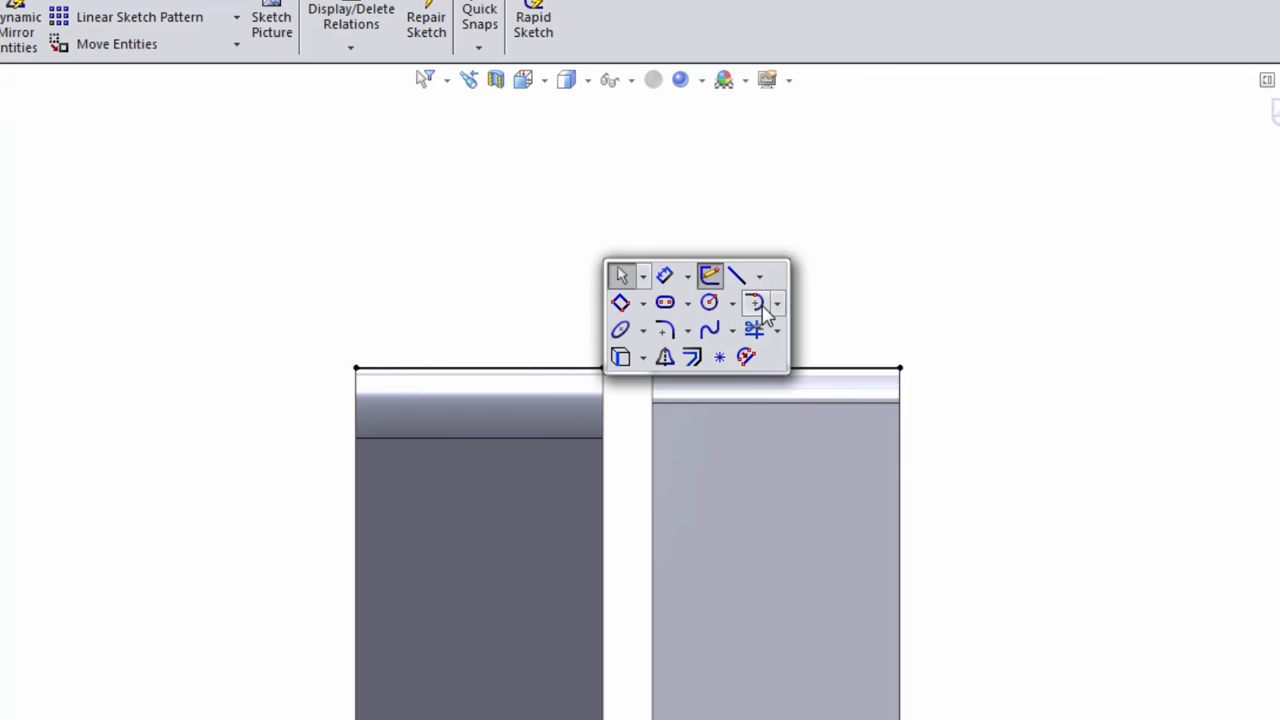
left_click(752, 304)
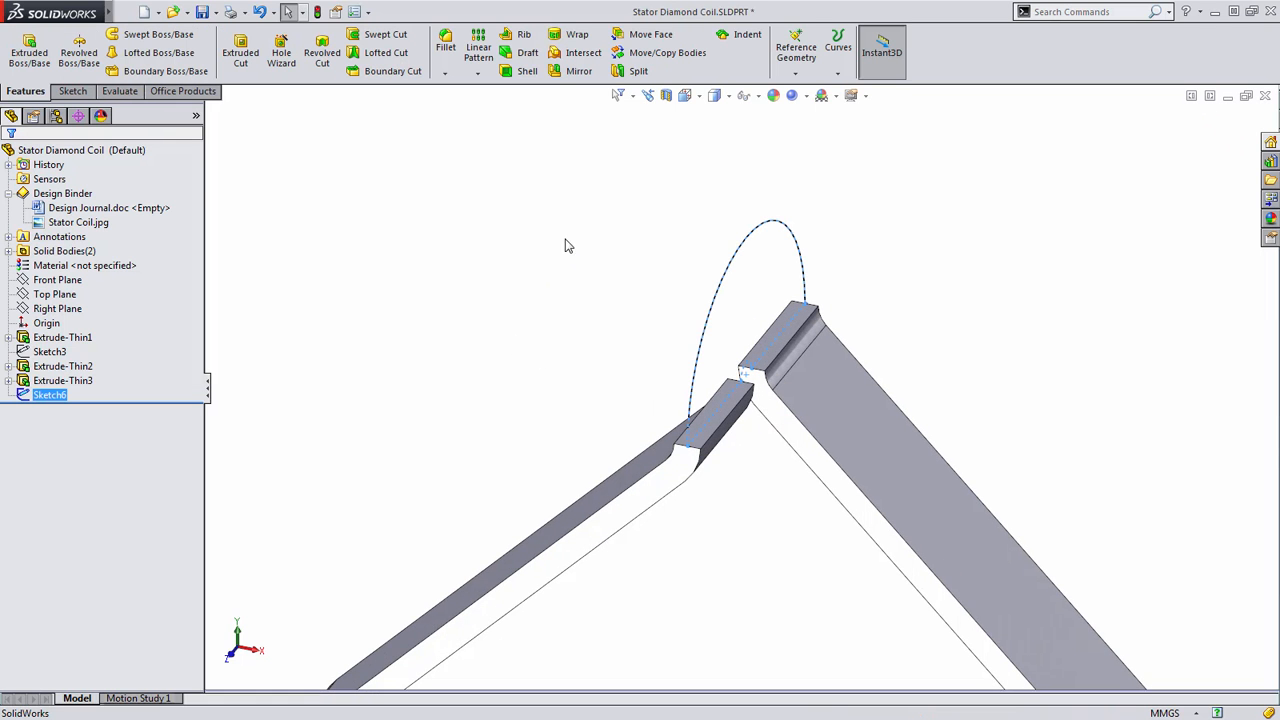
Create Boss-Extrude1 from the arc sketch to cap the coil apex, then select features for mirroring.
left_click(28, 50)
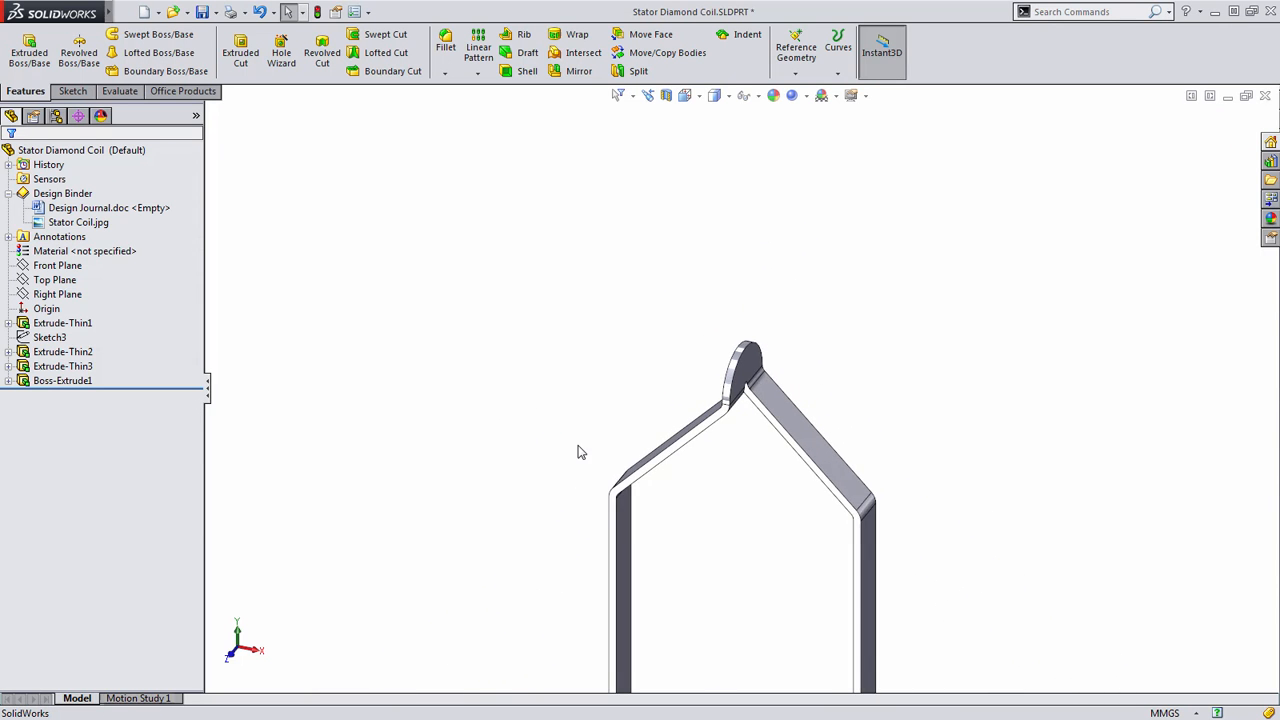
left_click(64, 322)
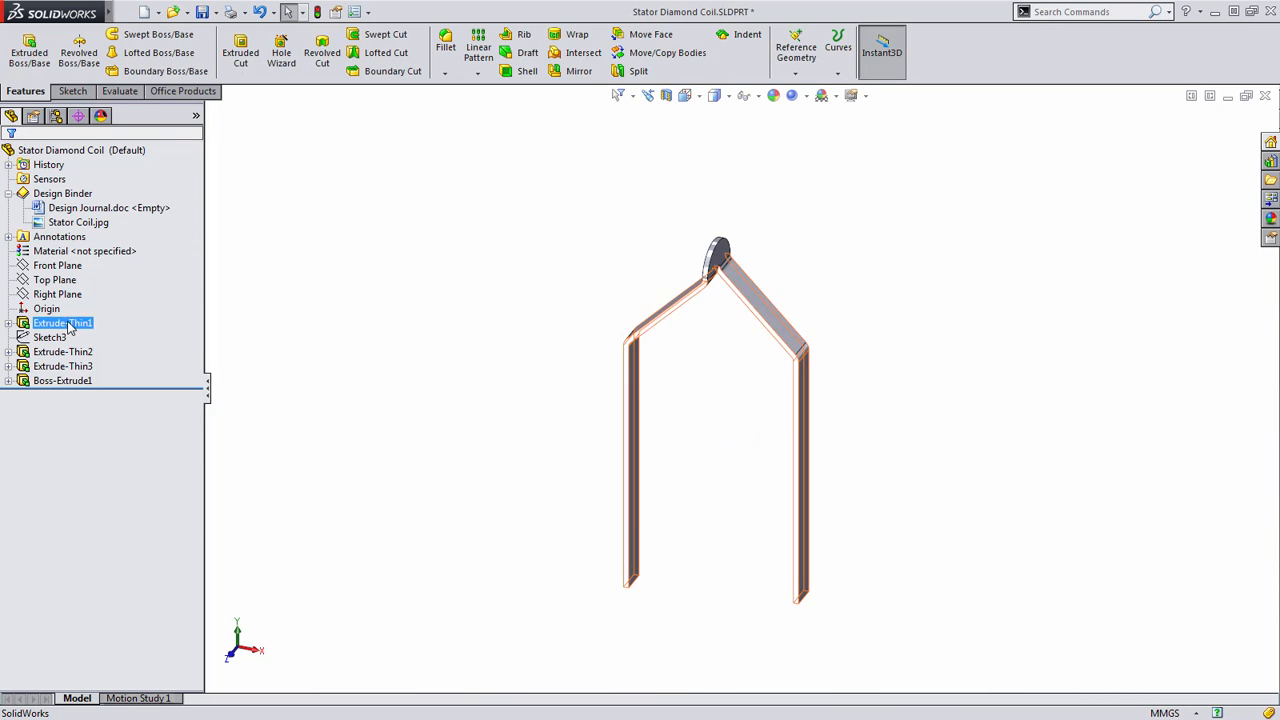
left_click(320, 376)
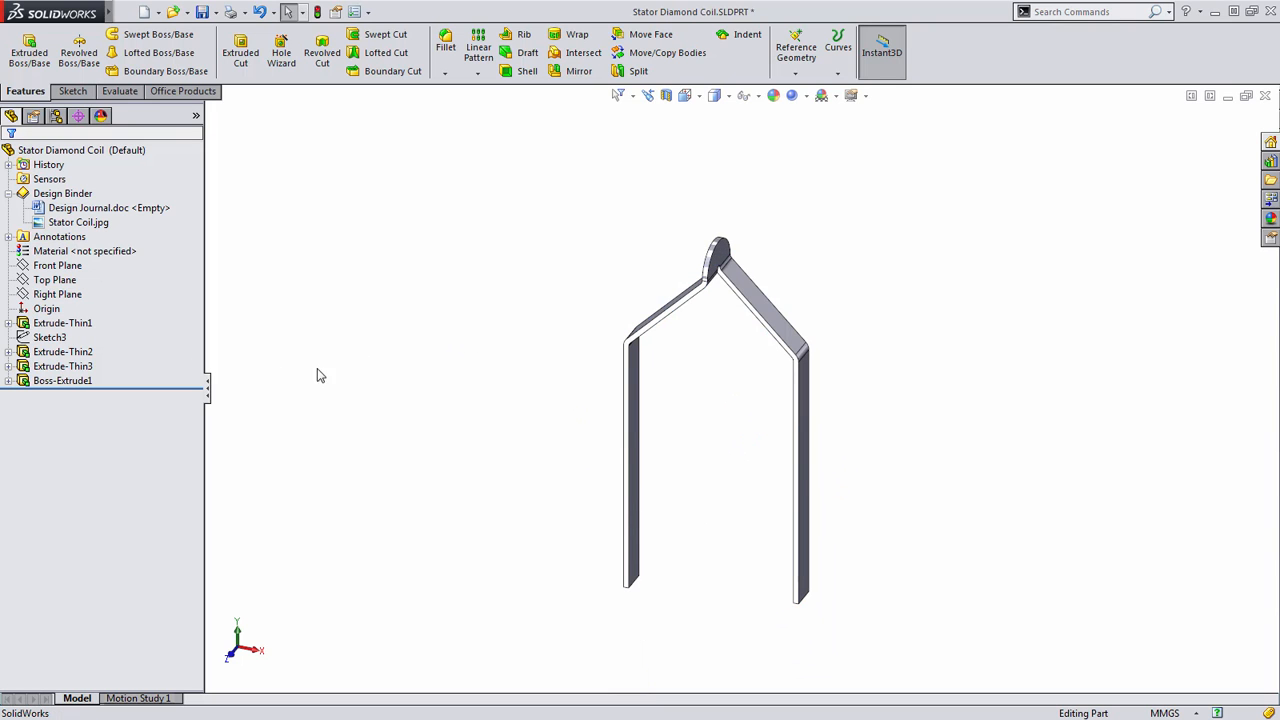
left_click(52, 280)
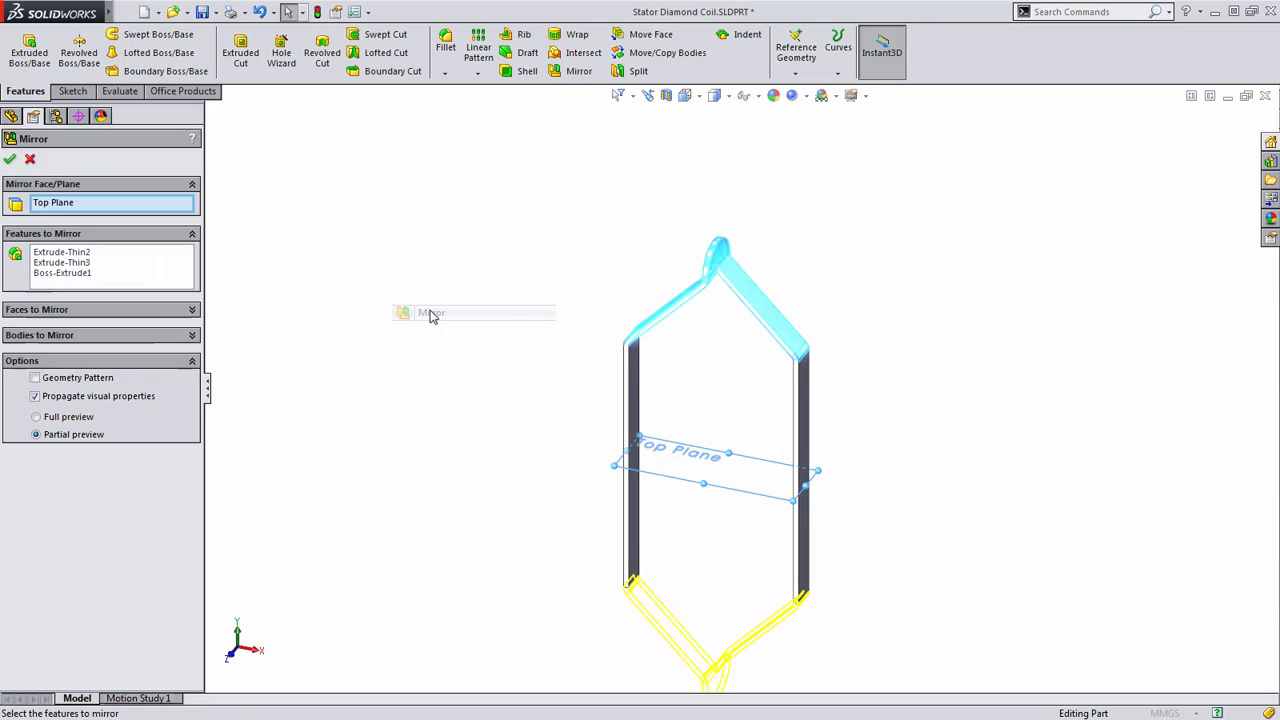
left_click(8, 160)
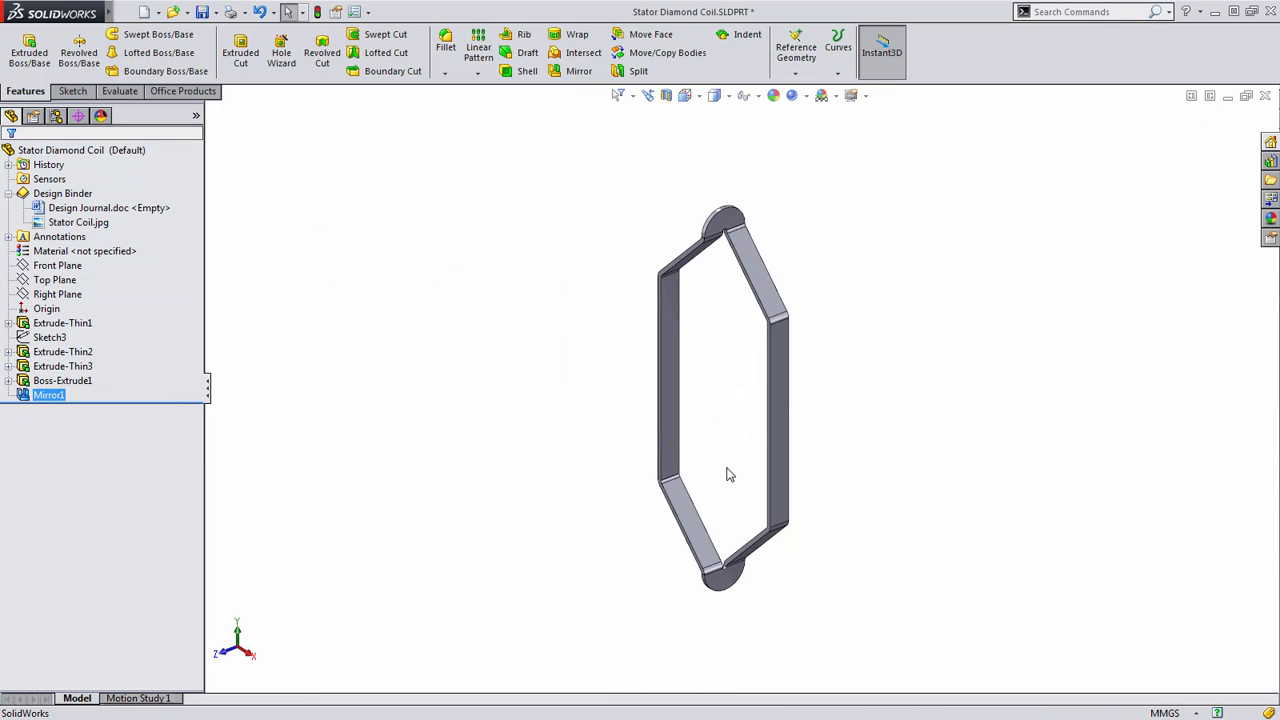
mouse_move(708, 432)
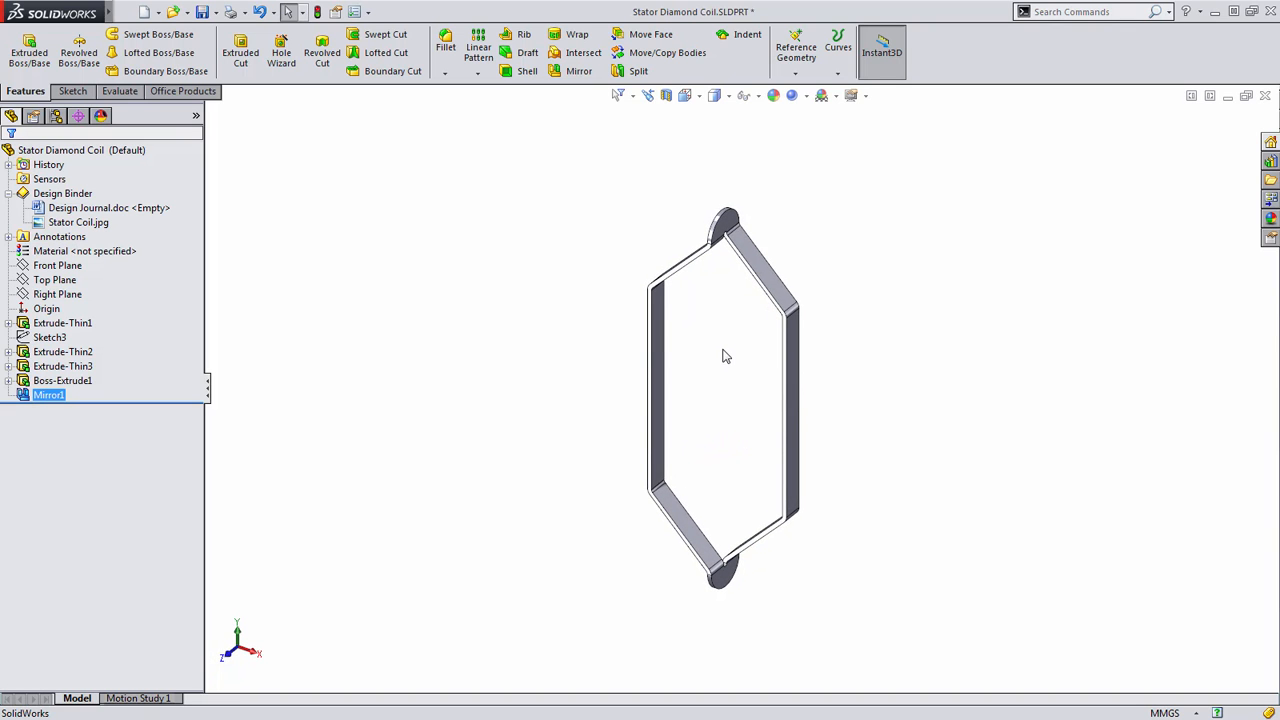
left_click_drag(726, 356, 716, 368)
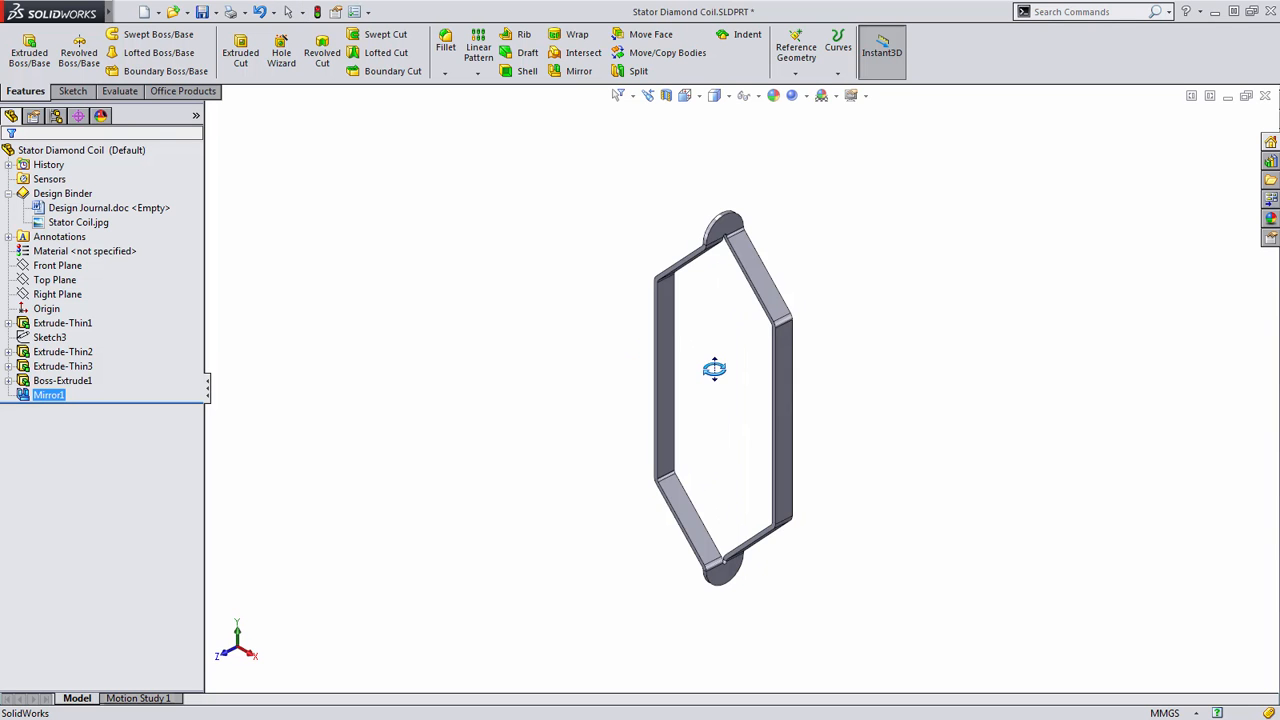
left_click_drag(714, 368, 708, 356)
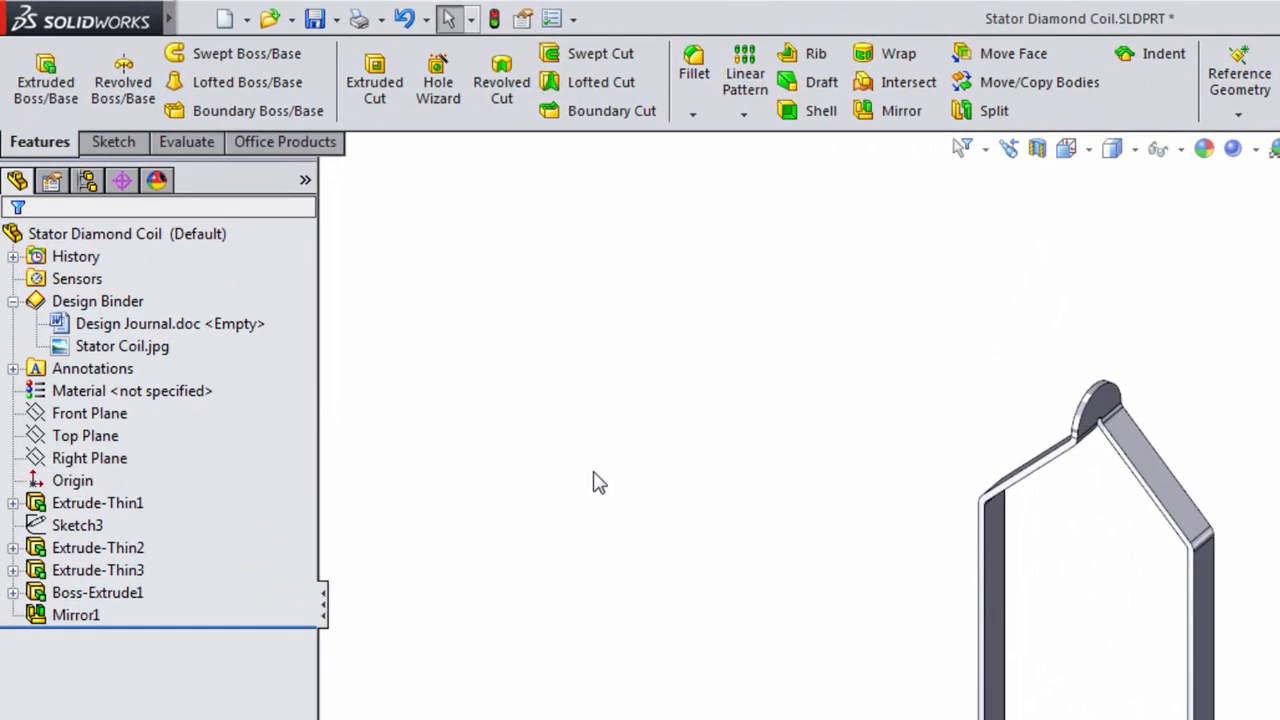
Create a reference axis from the Front Plane and Right Plane intersection.
left_click(90, 436)
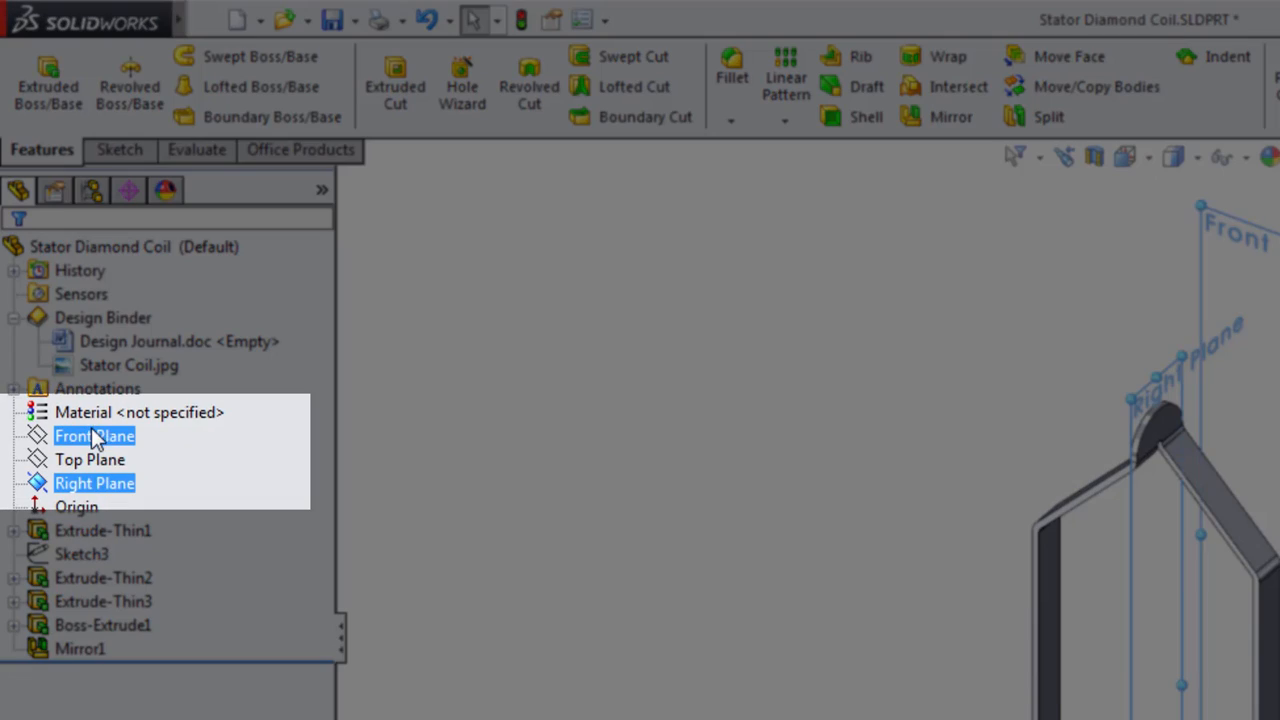
left_click(656, 394)
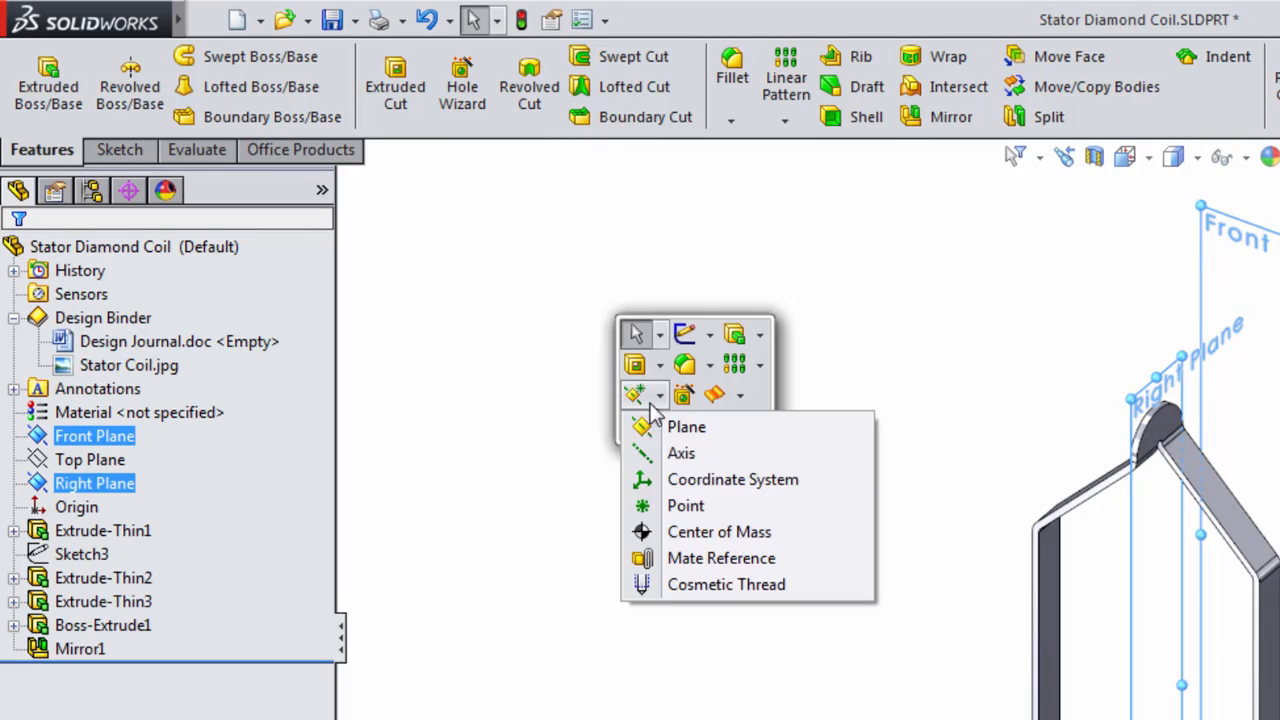
left_click(680, 452)
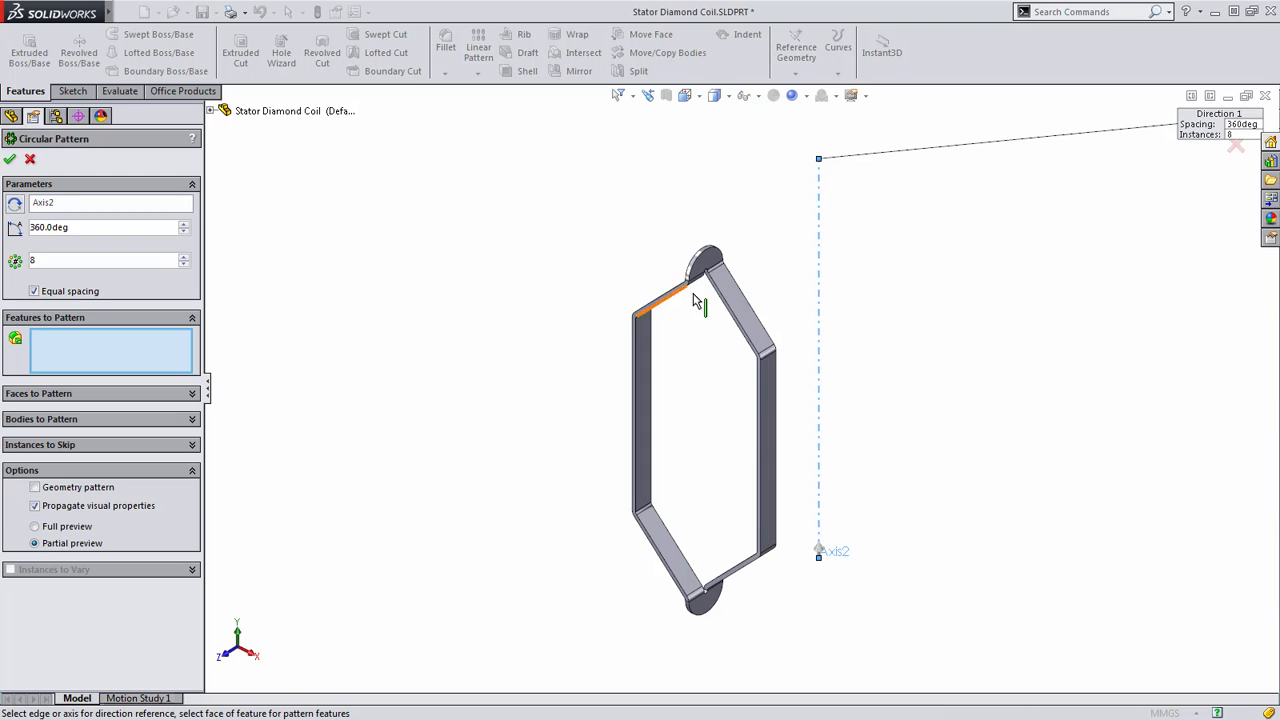
mouse_move(724, 236)
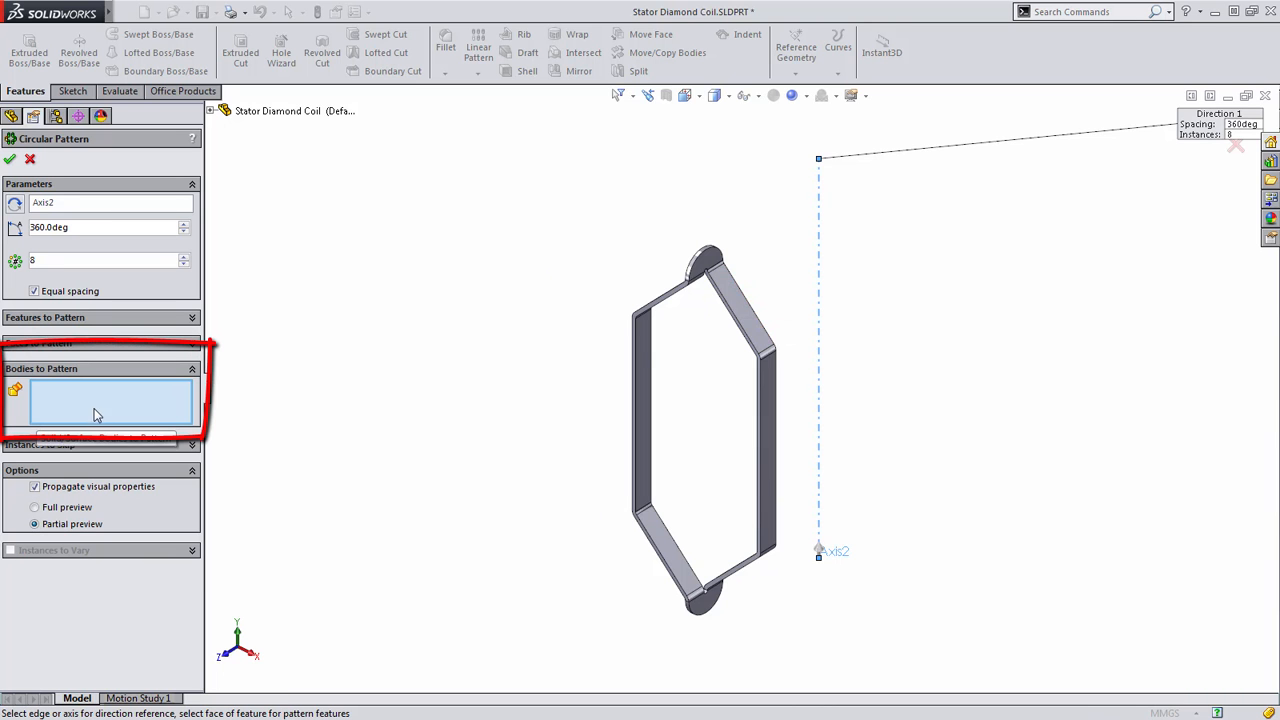
Add the Mirror1 body to an 8-instance, 360° equal-spacing circular pattern about Axis2.
left_click(700, 420)
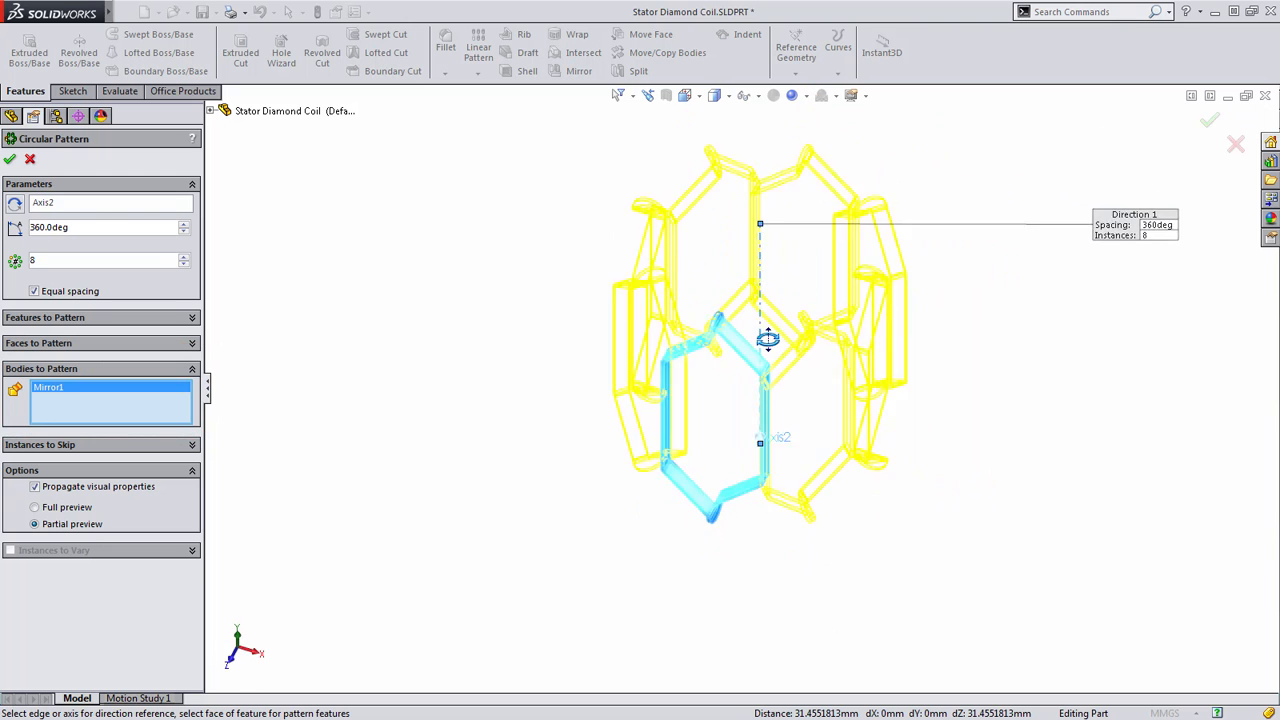
left_click_drag(764, 340, 756, 320)
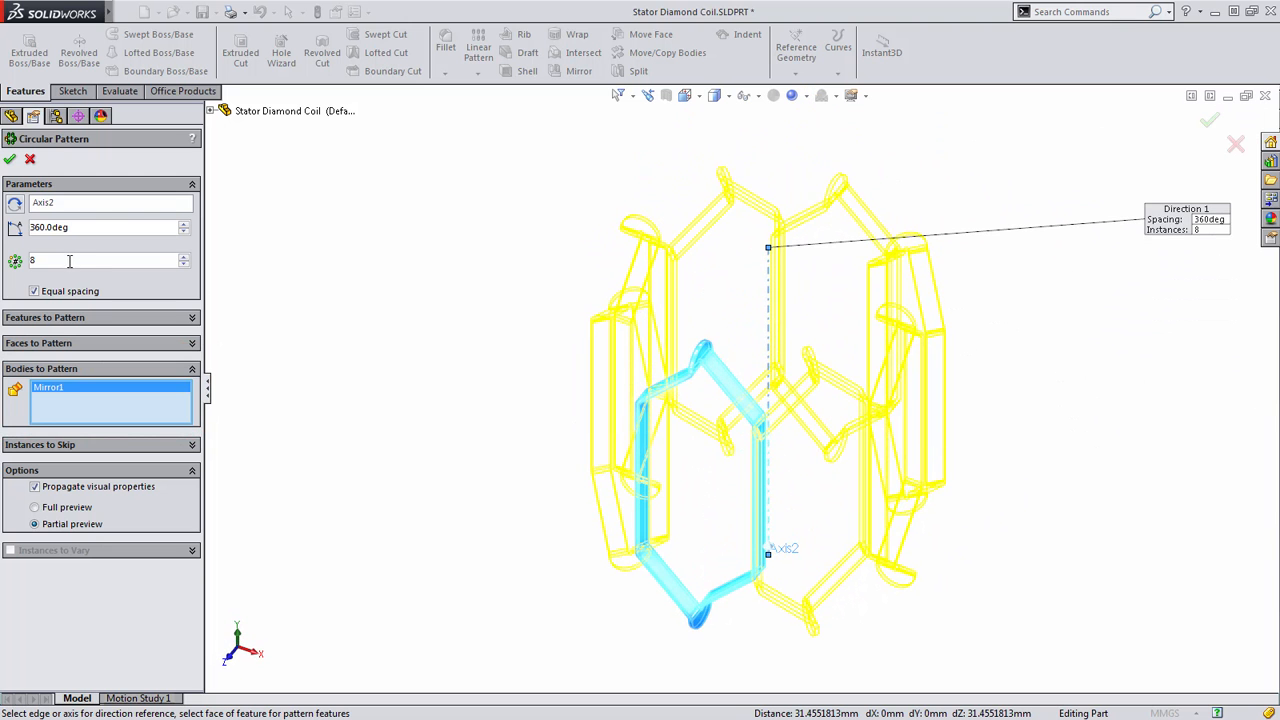
mouse_move(68, 260)
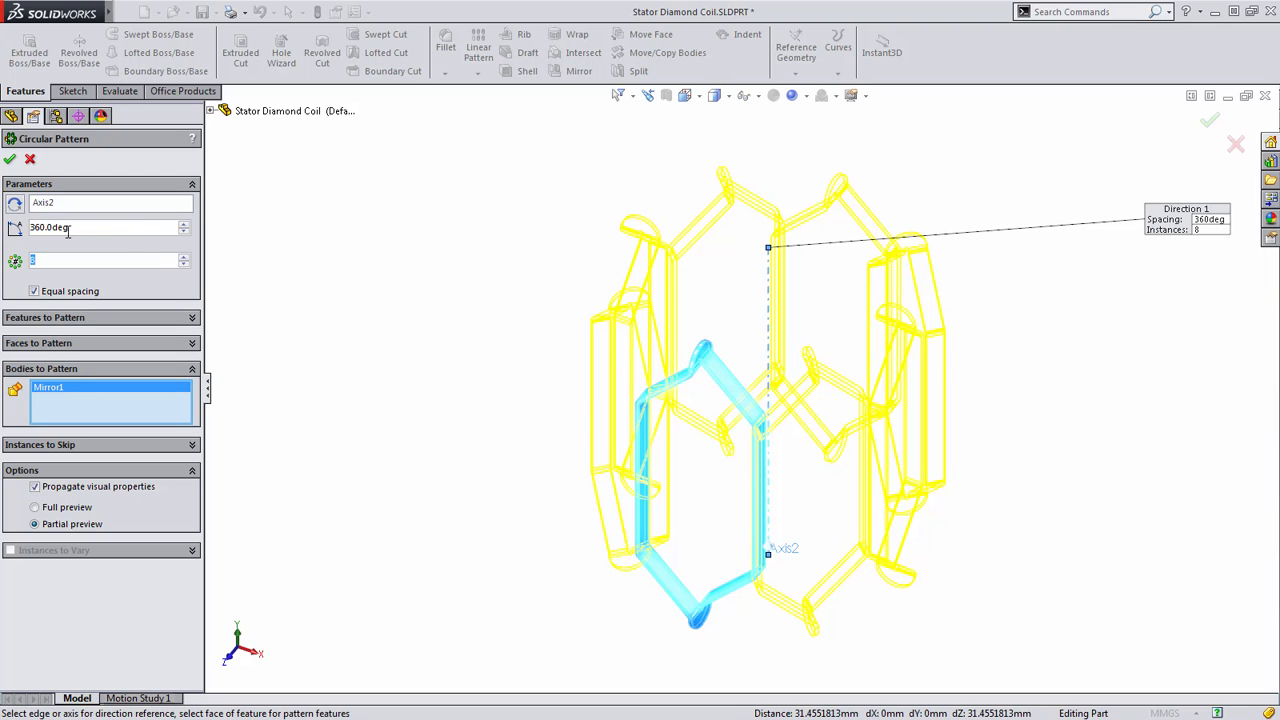
mouse_move(720, 450)
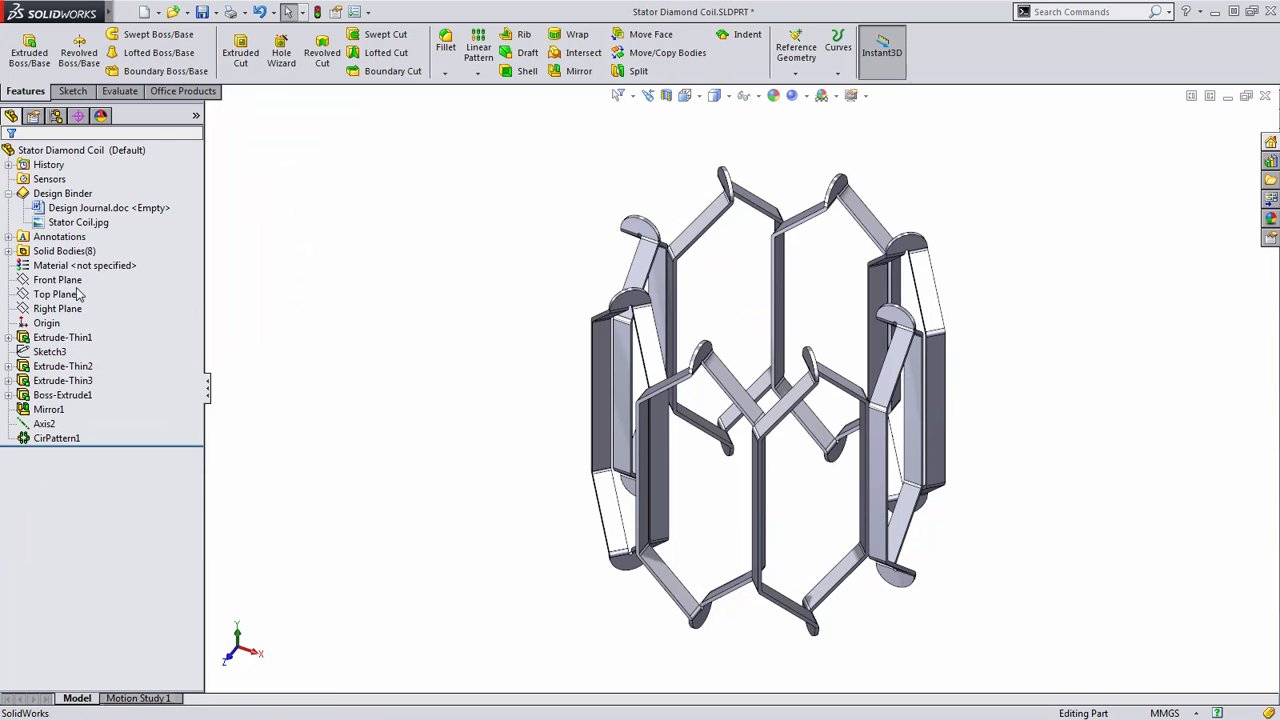
Edit CirPattern1's angle dimension with an equation beginning 360/.
left_click(56, 438)
type("=")
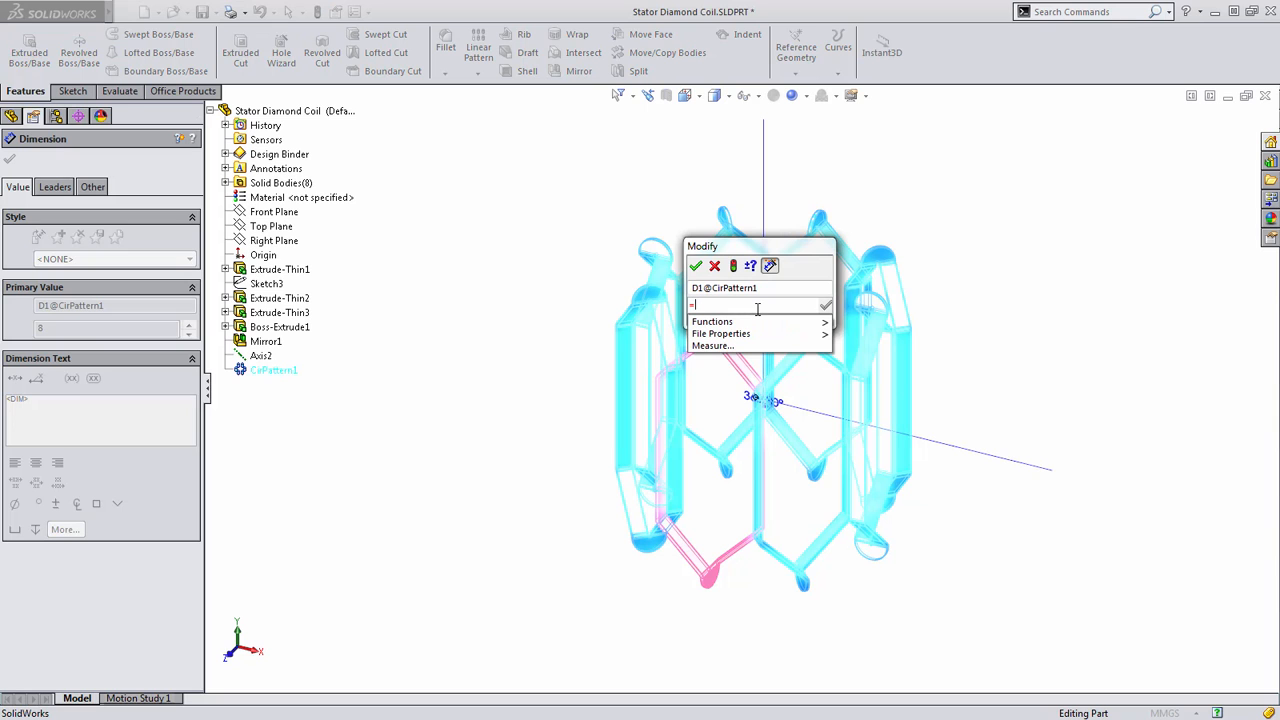
type("360")
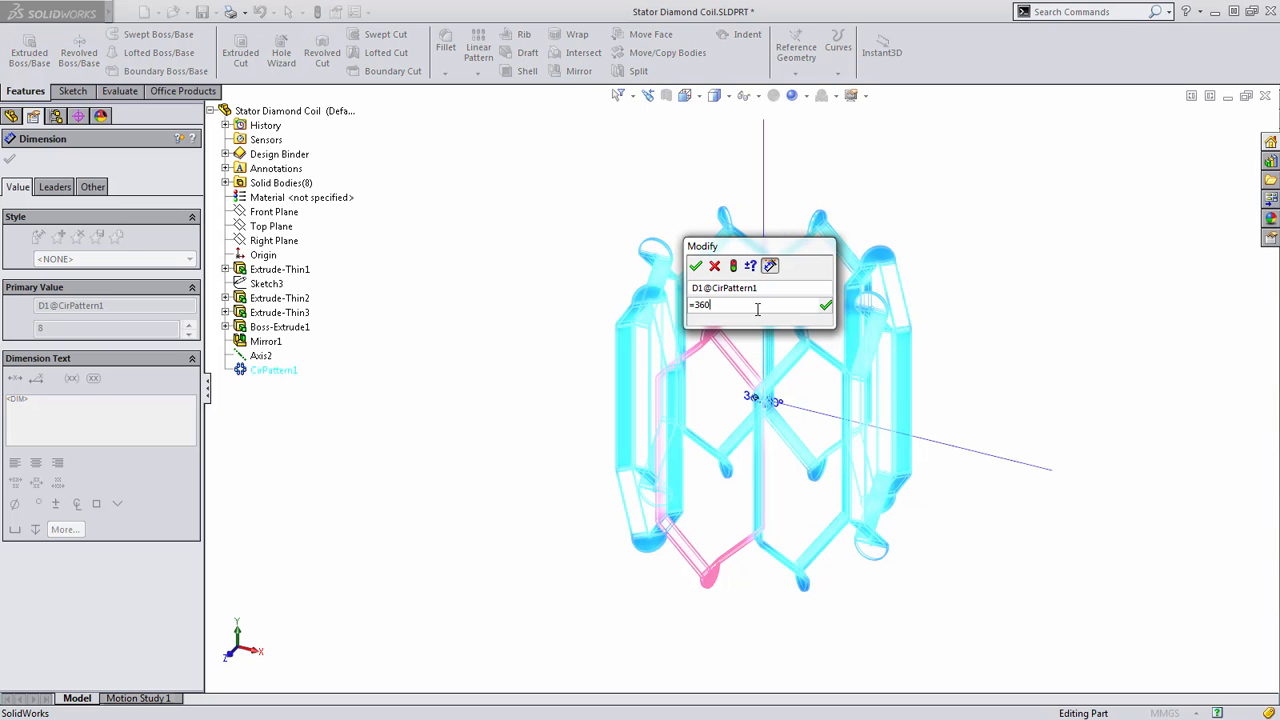
type("/")
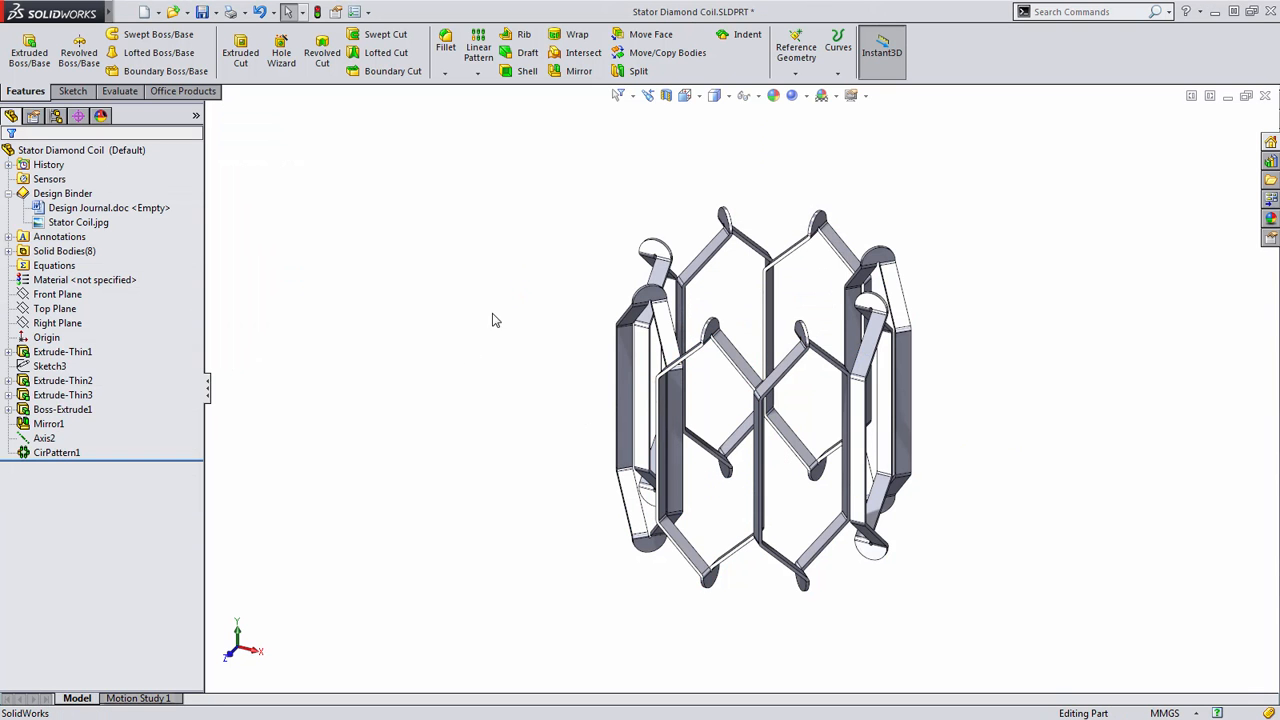
mouse_move(70, 368)
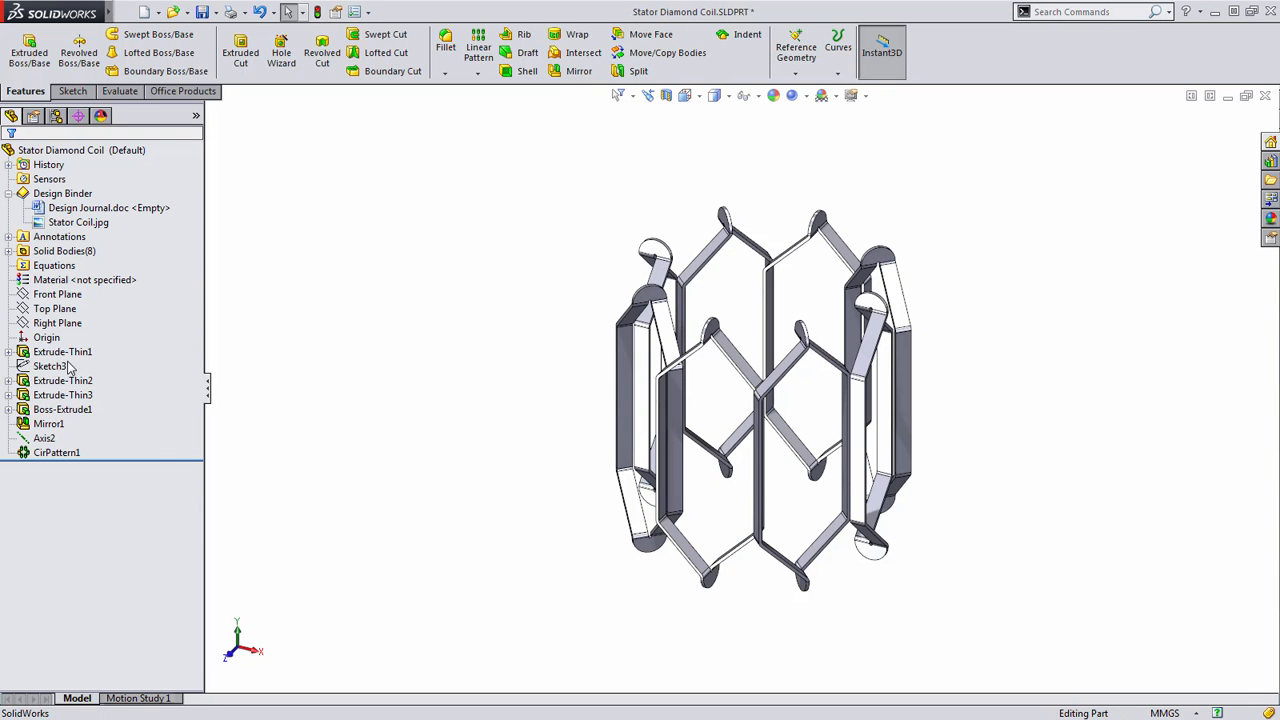
double_click(64, 352)
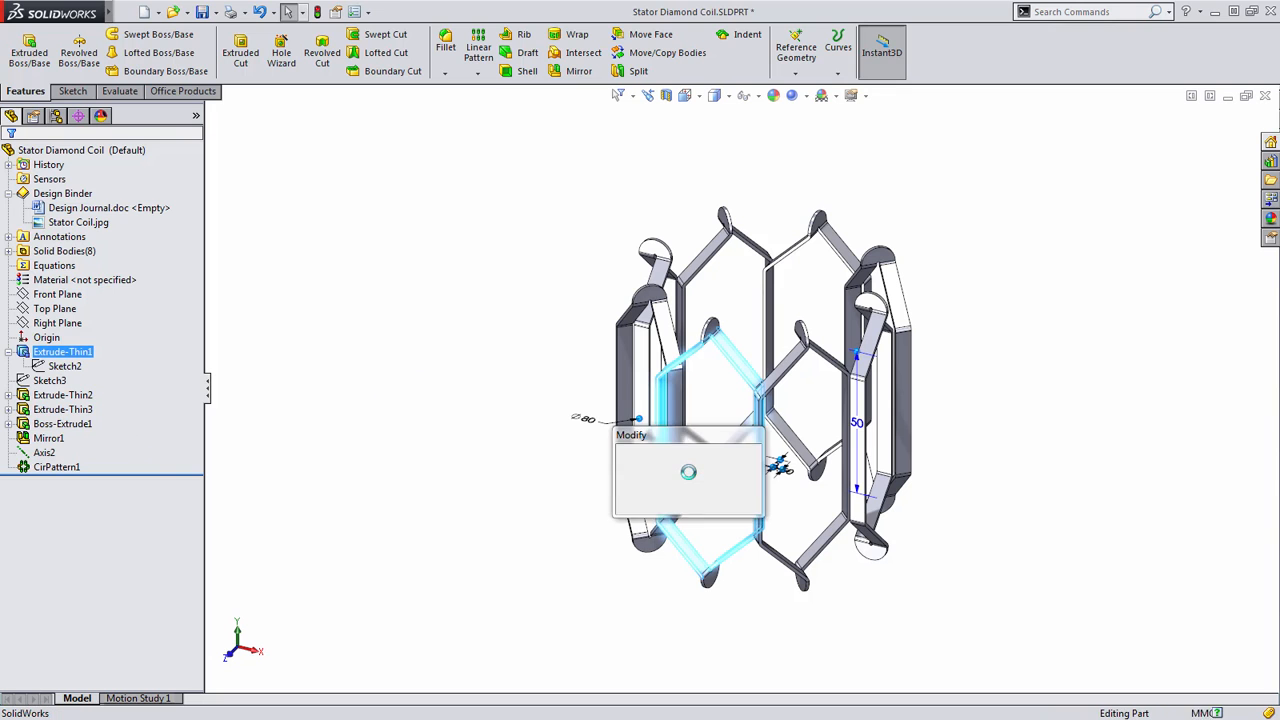
left_click(688, 472)
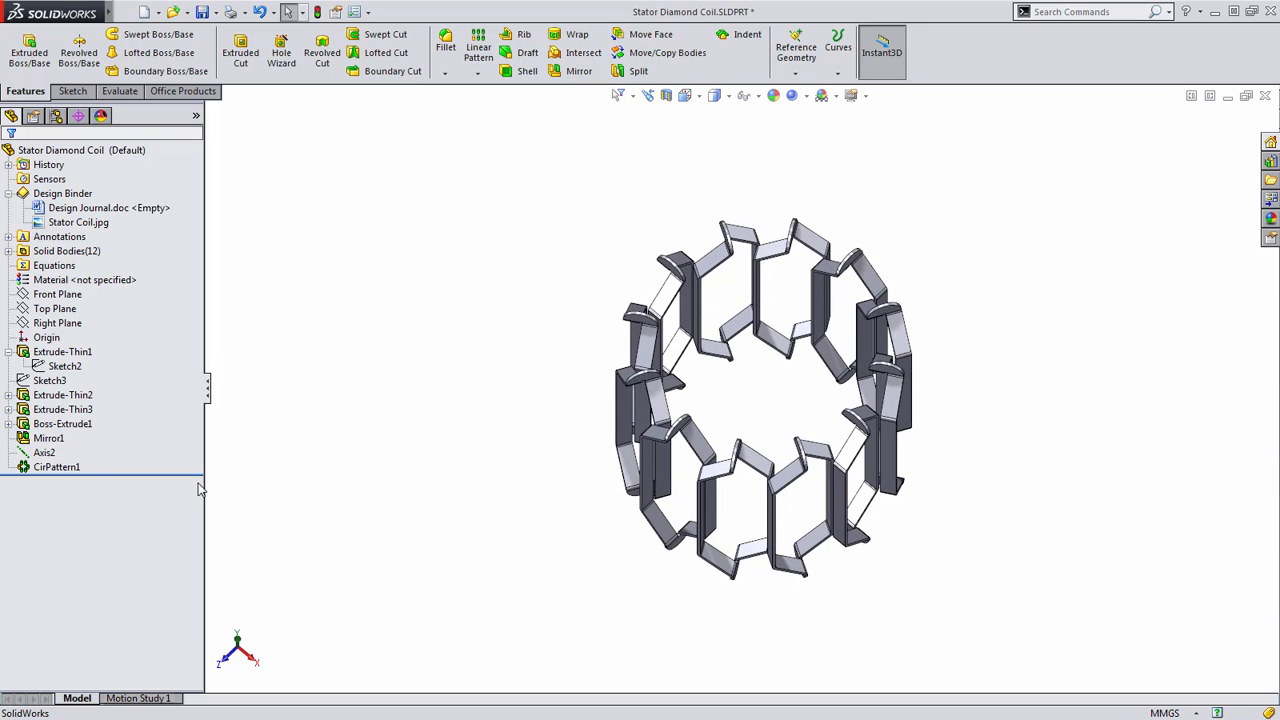
left_click(62, 352)
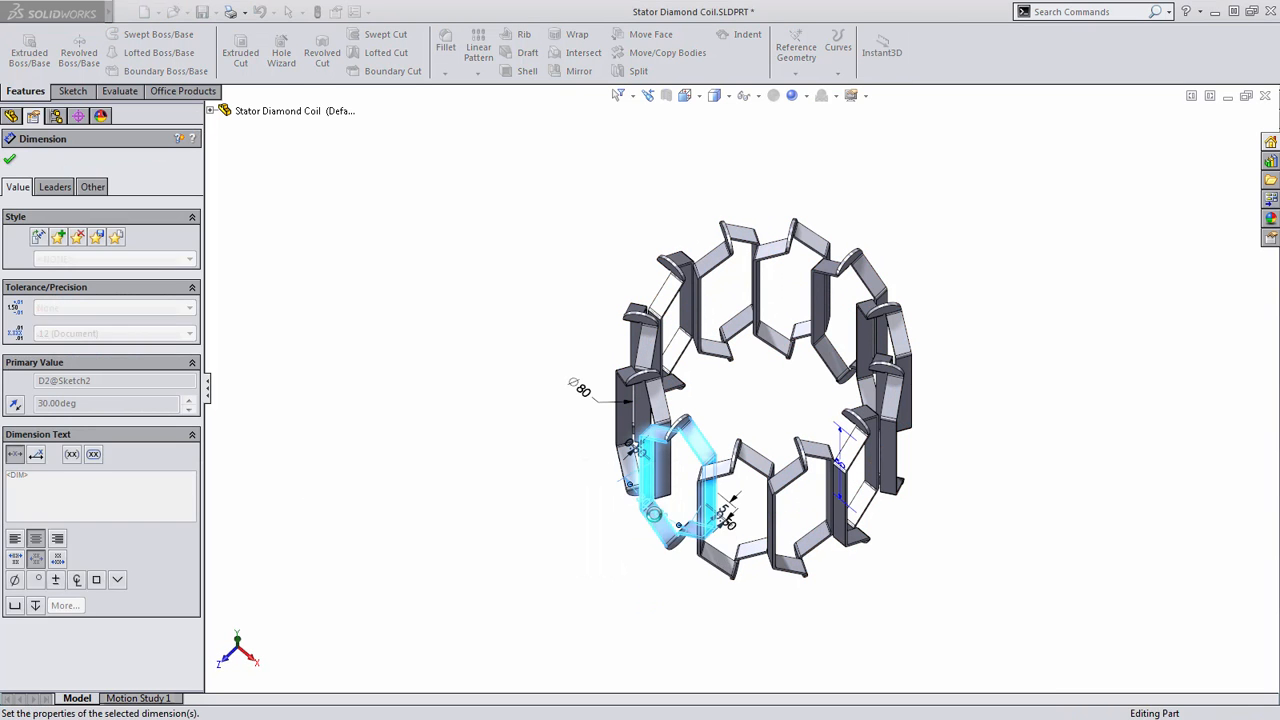
left_click(10, 160)
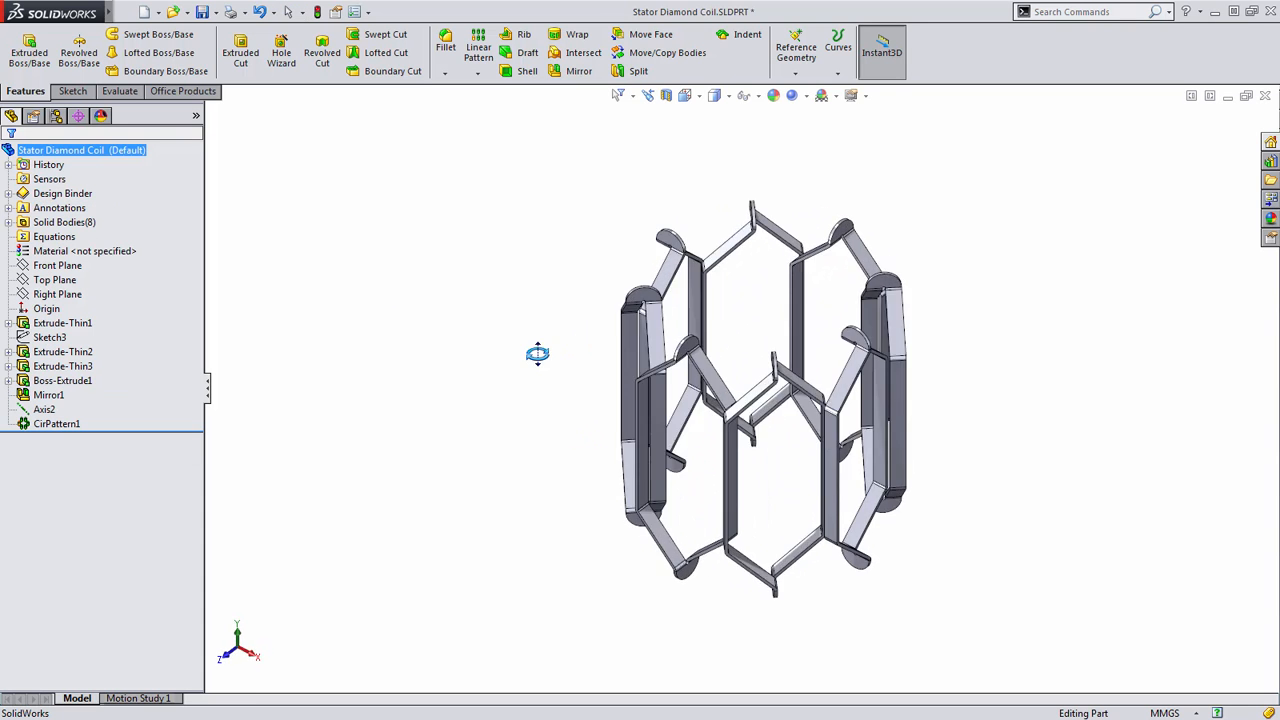
Draw the Sketch7 link rectangle with the Line tool where neighbouring coil legs meet.
scroll("up", 3)
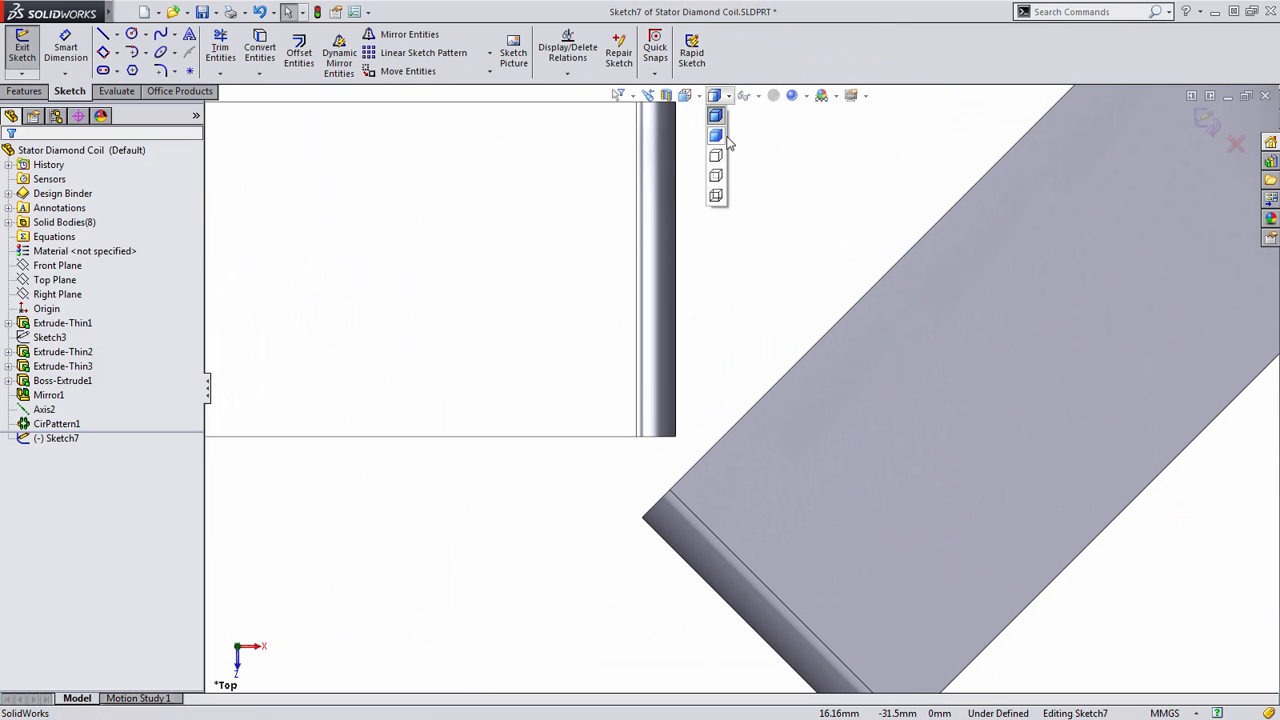
right_click(800, 380)
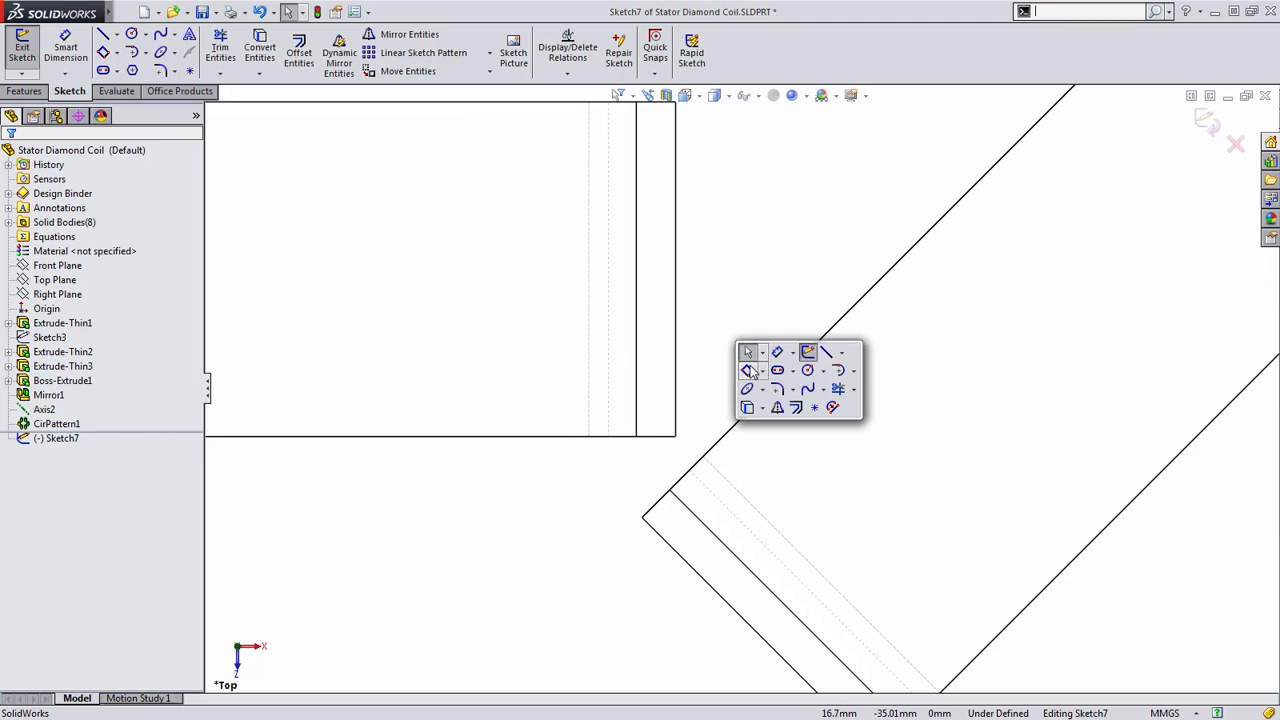
left_click(748, 352)
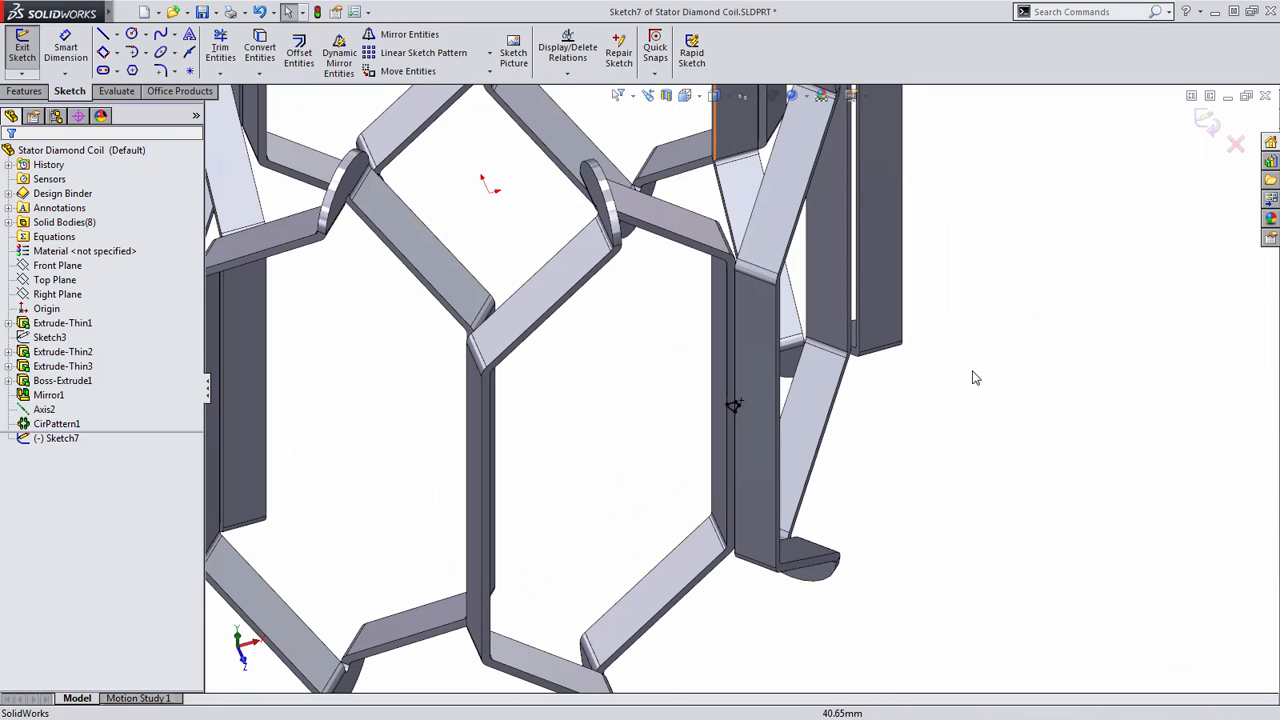
left_click(22, 48)
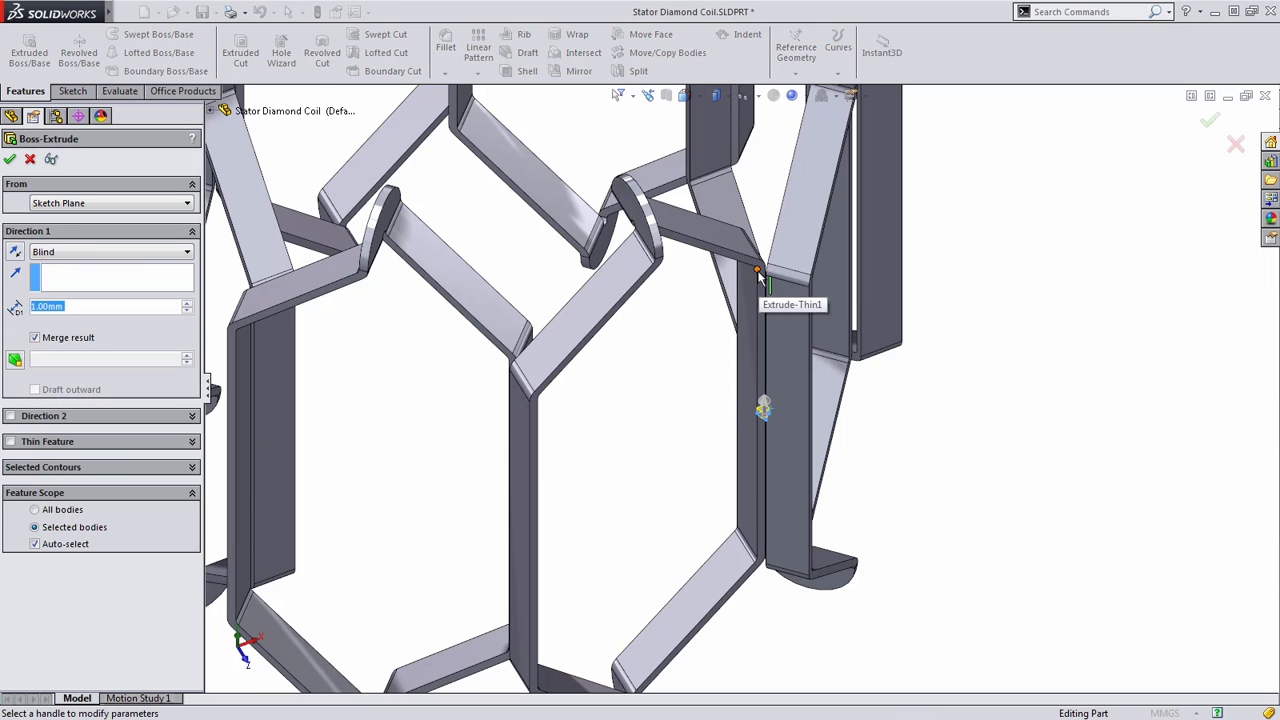
Extrude Sketch7 Up To Vertex in both directions with Merge result, creating Boss-Extrude2.
left_click(756, 270)
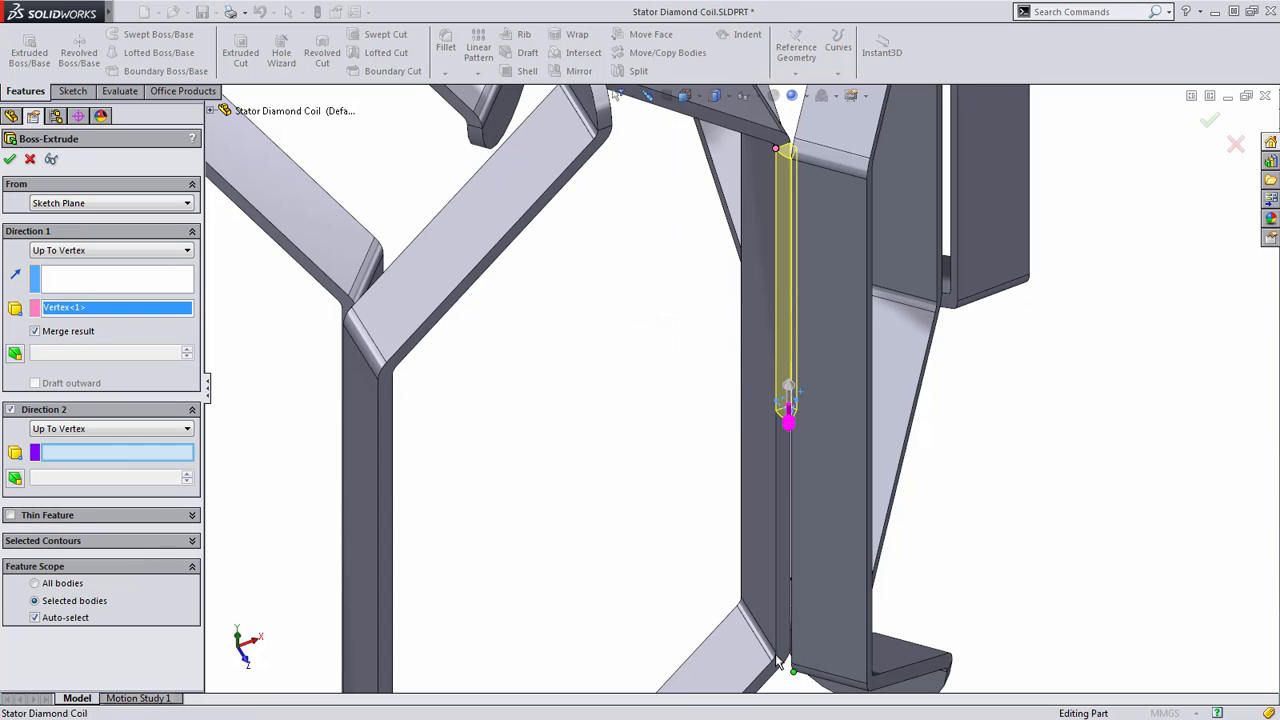
left_click(778, 660)
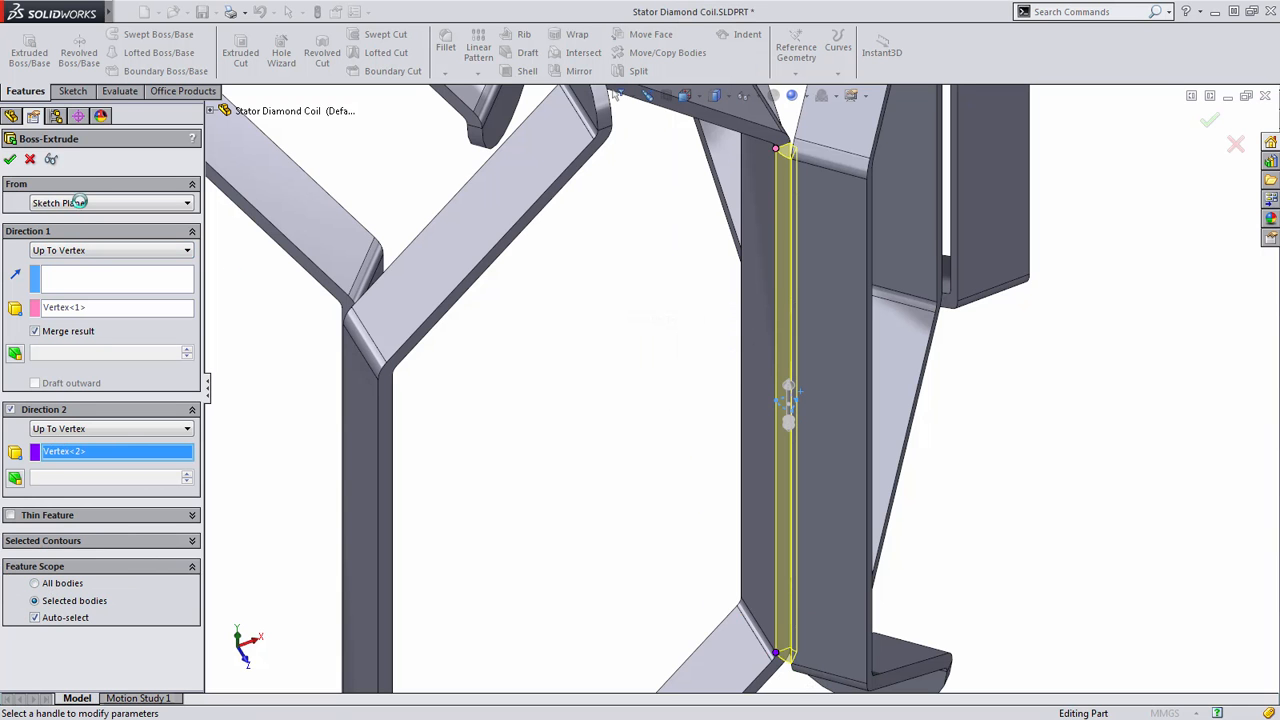
left_click(10, 160)
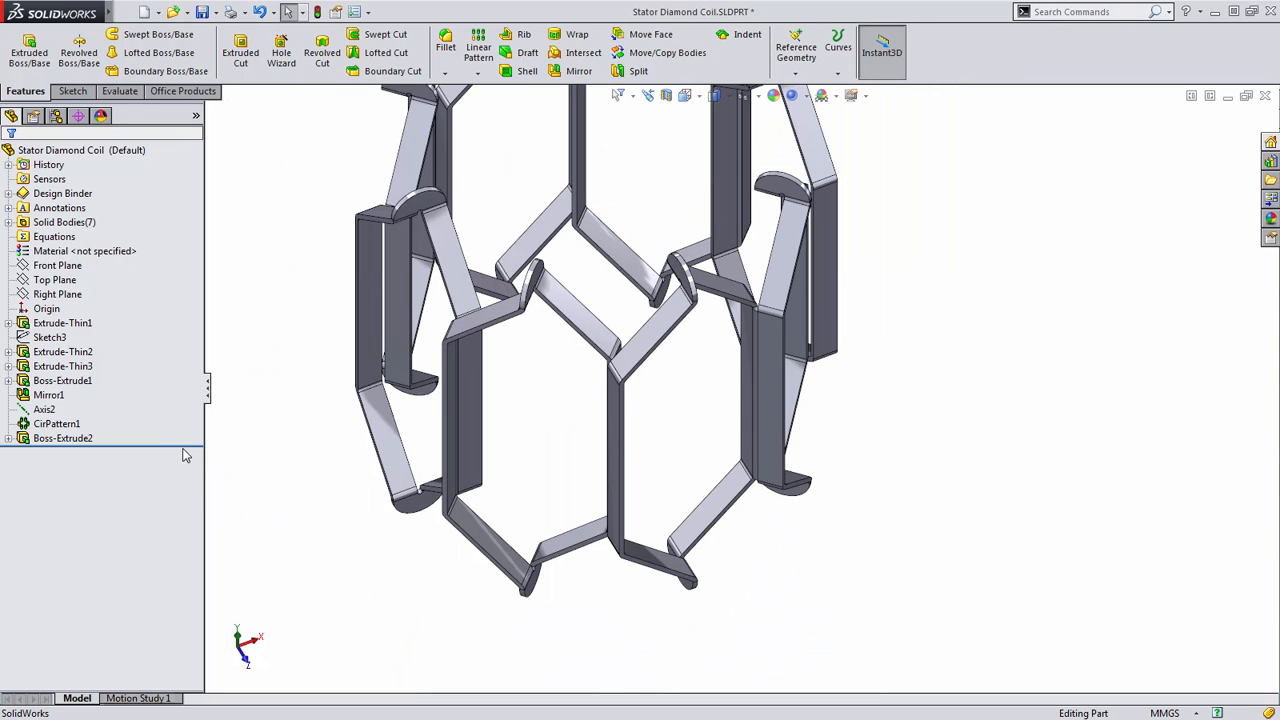
Circular-pattern Boss-Extrude2 about Axis2 so all eight coils are linked (CirPattern2).
left_click(62, 438)
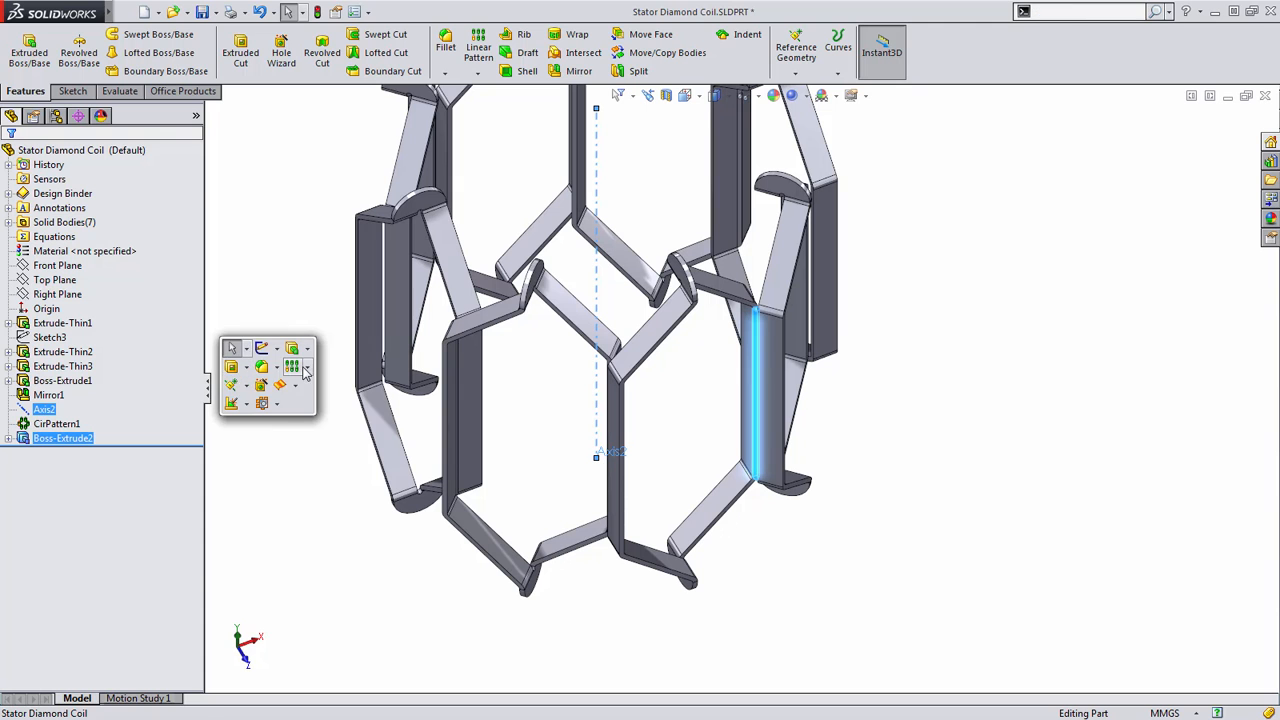
left_click(292, 366)
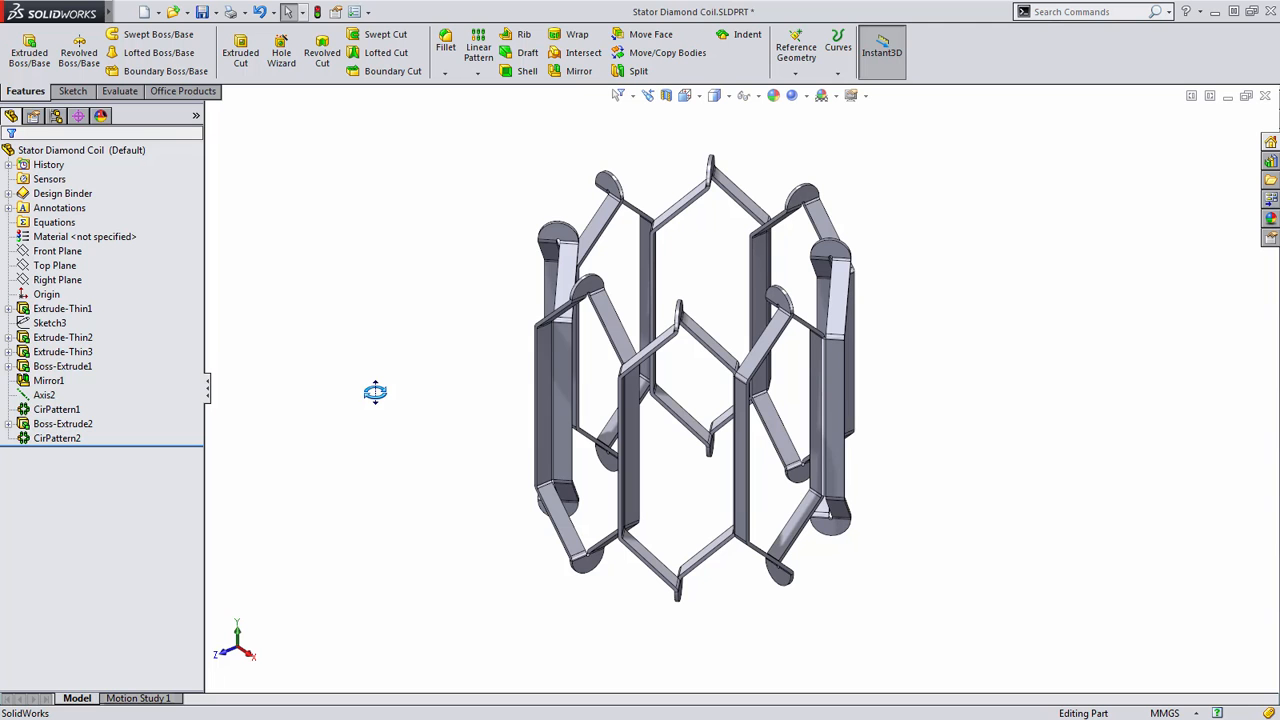
left_click_drag(376, 392, 438, 374)
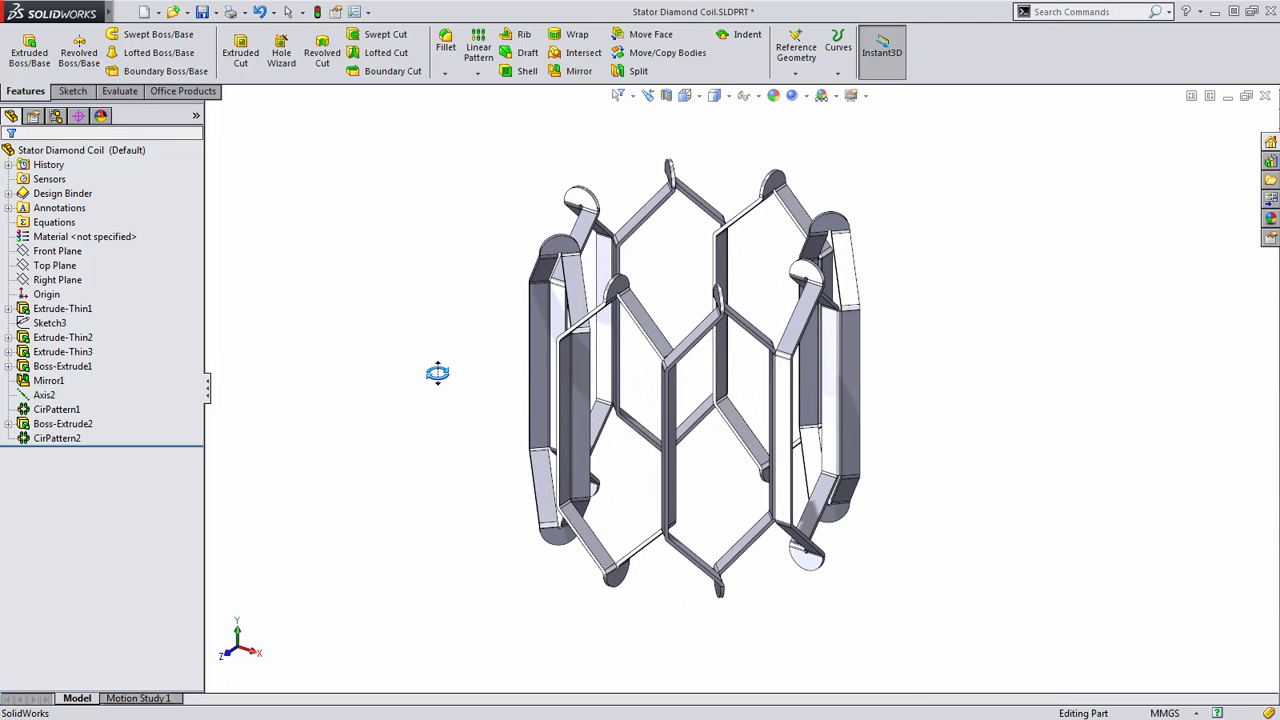
mouse_move(436, 368)
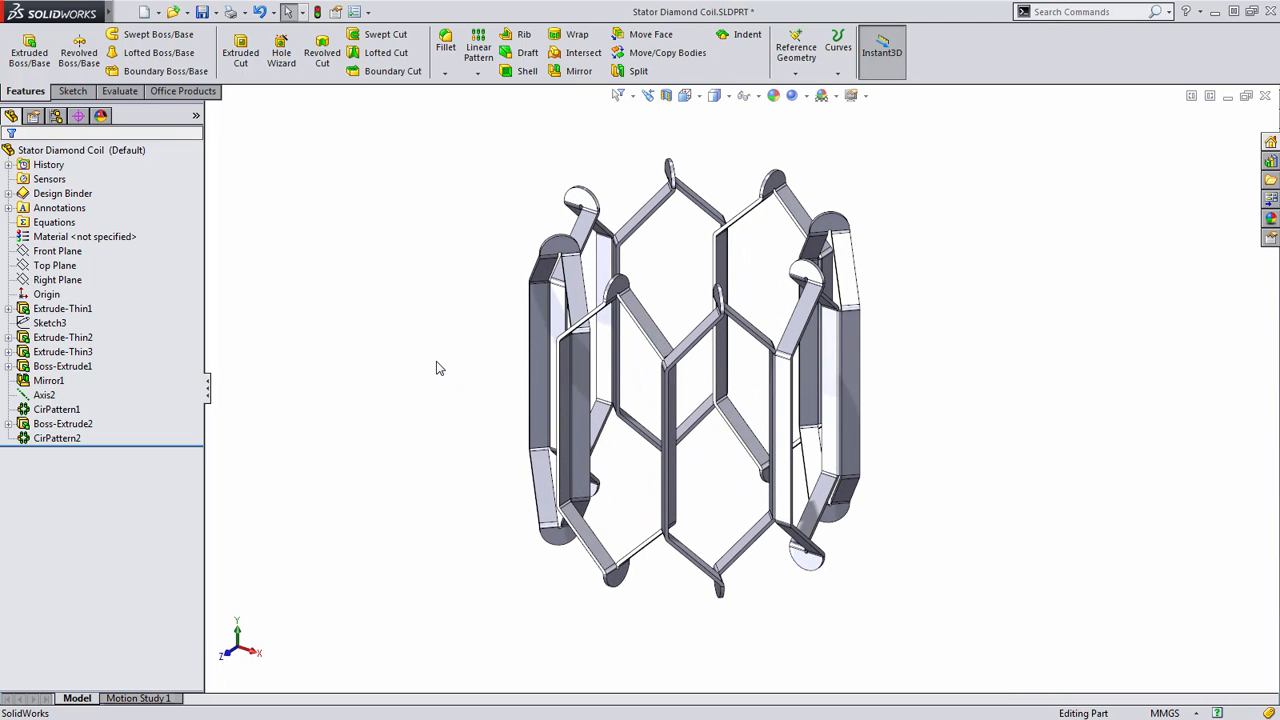